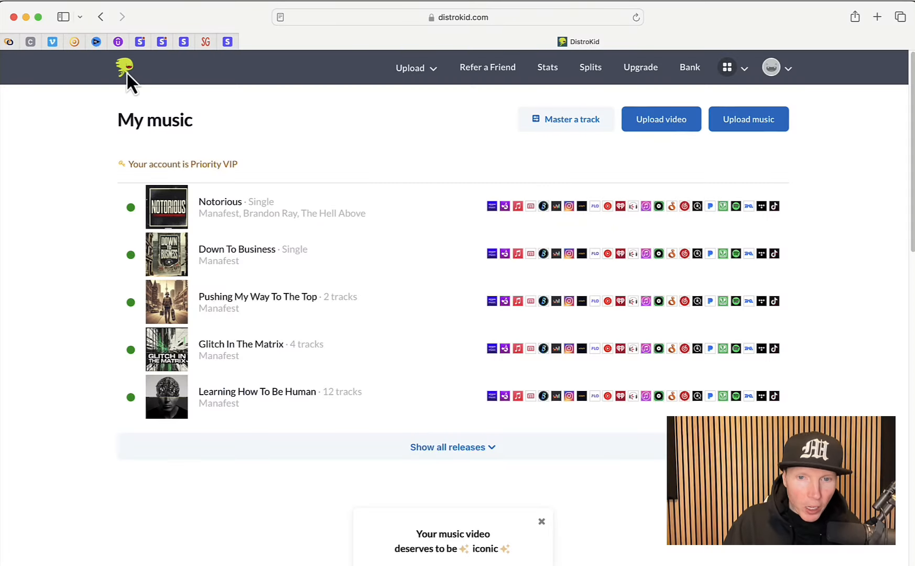
{"action": "mouse_move", "coordinate": [202, 104]}
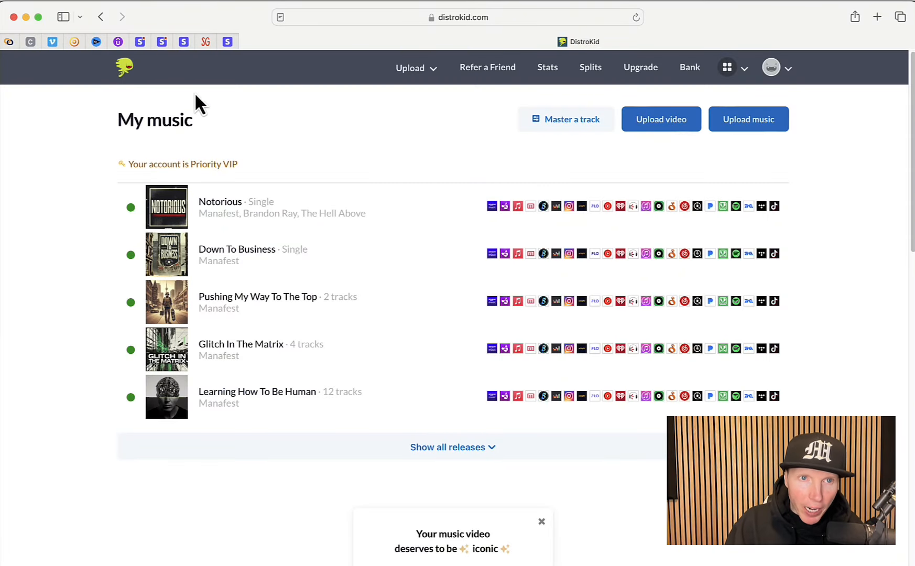
{"action": "mouse_move", "coordinate": [520, 145]}
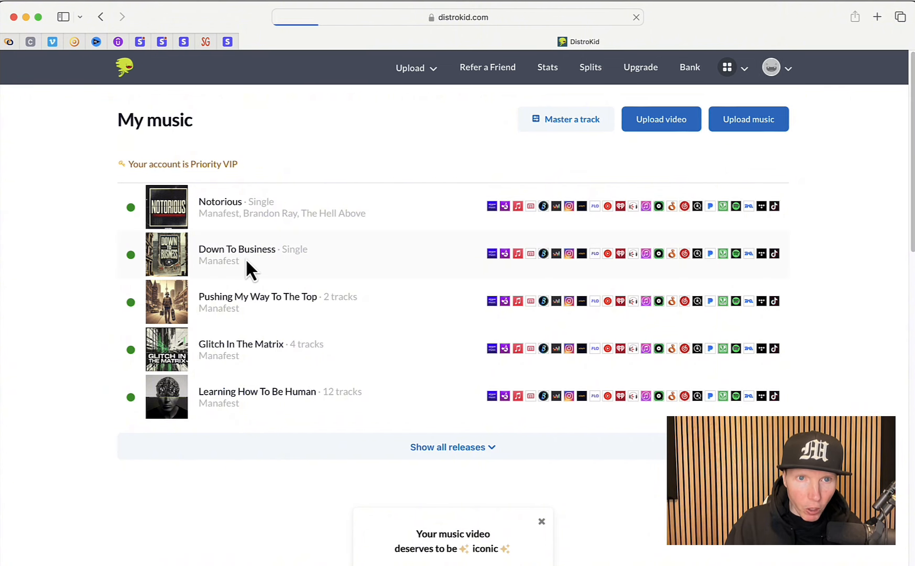
Step: Reach the plain-lyrics upload page for the single Down To Business from its release details
{"action": "left_click", "coordinate": [236, 248]}
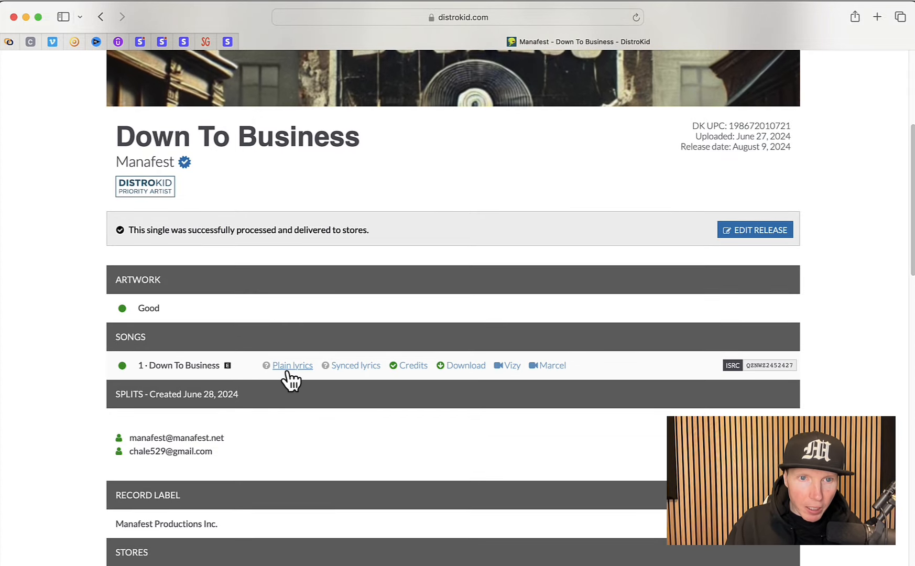
{"action": "left_click", "coordinate": [292, 365]}
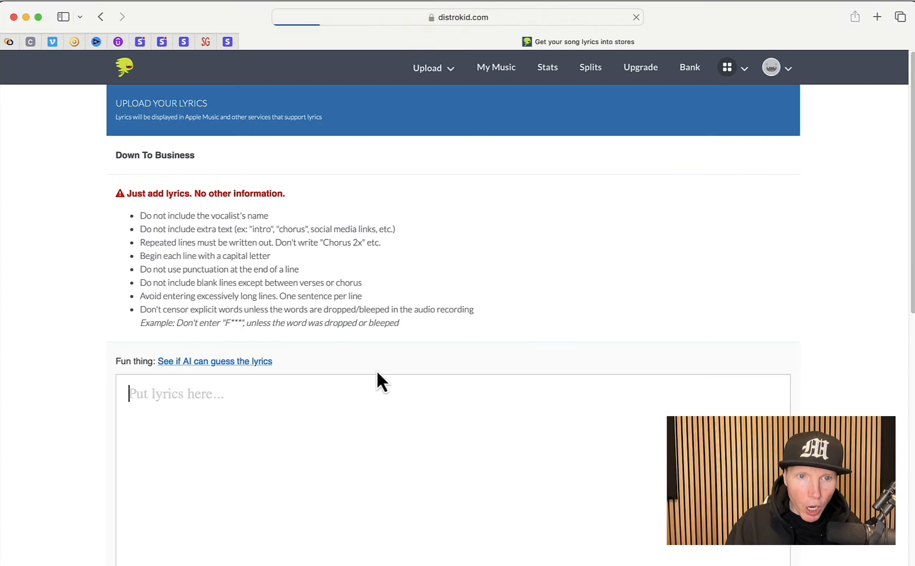
{"action": "scroll", "scroll_direction": "down", "scroll_amount": 3}
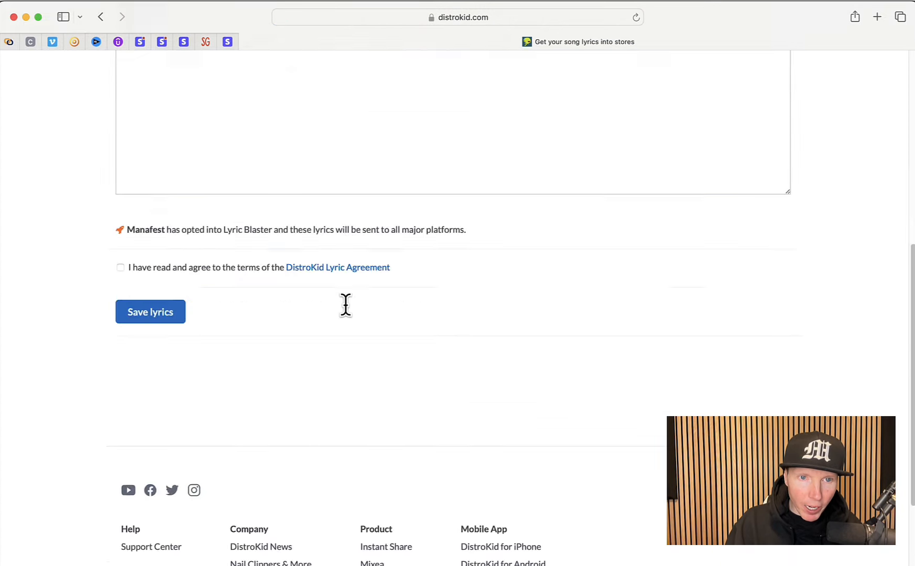
{"action": "left_click", "coordinate": [150, 311]}
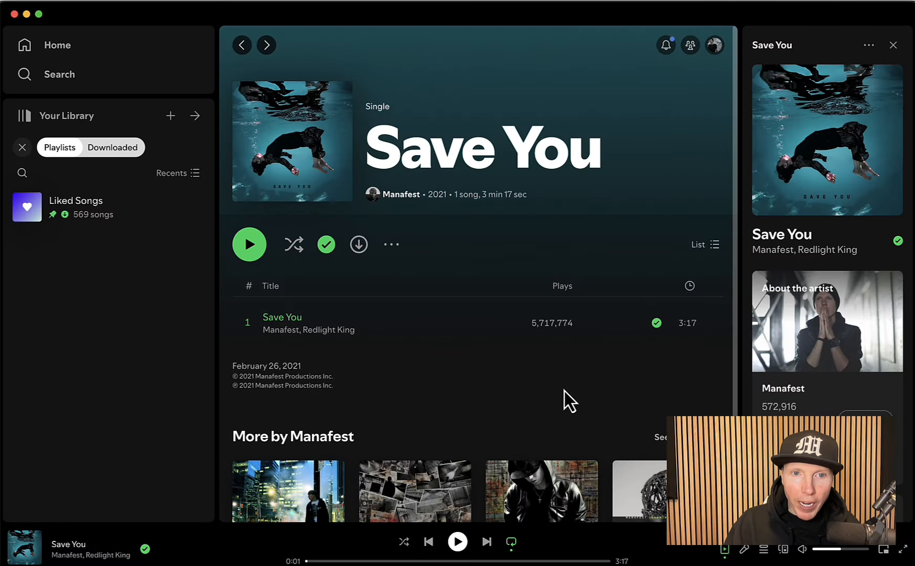
{"action": "mouse_move", "coordinate": [300, 330]}
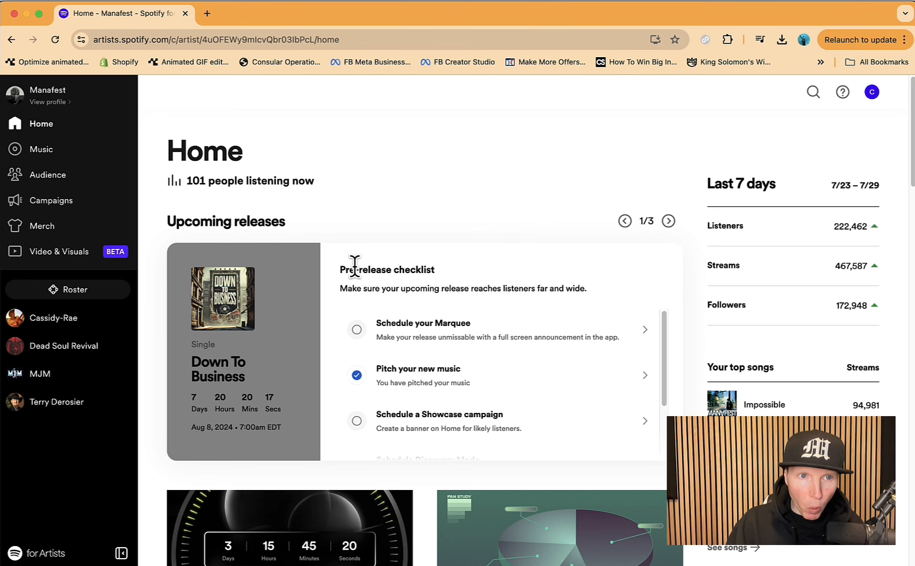
Step: Show the upcoming releases list with Down To Business in the music catalogue
{"action": "left_click", "coordinate": [42, 149]}
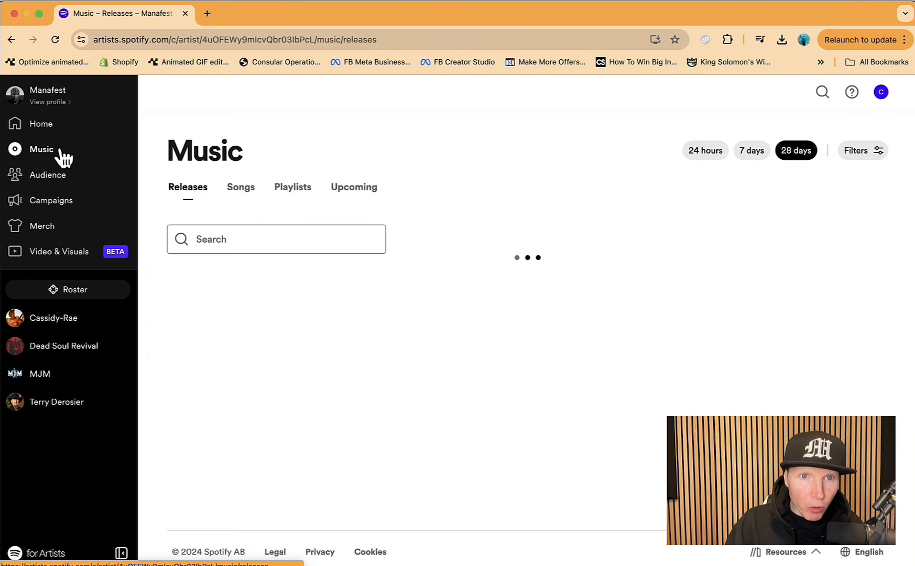
{"action": "left_click", "coordinate": [353, 187]}
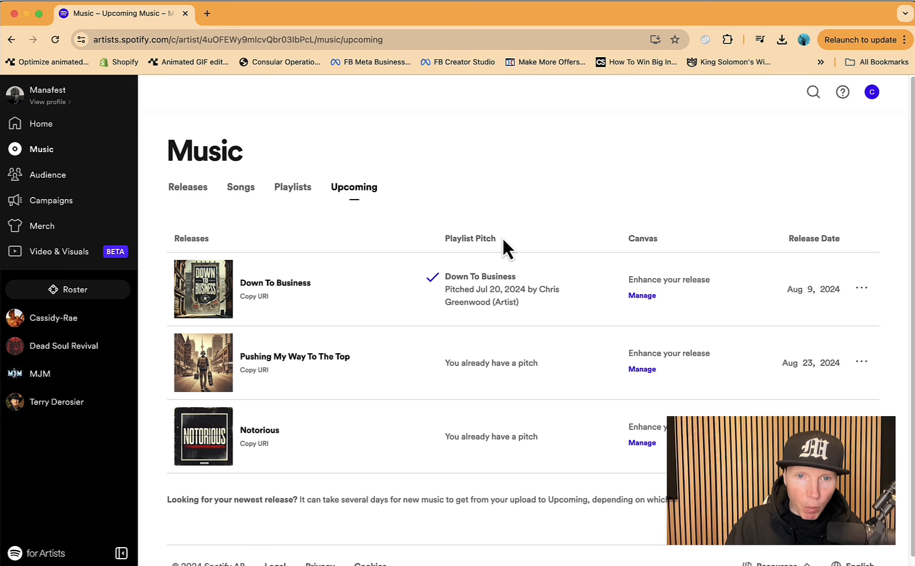
{"action": "mouse_move", "coordinate": [373, 319]}
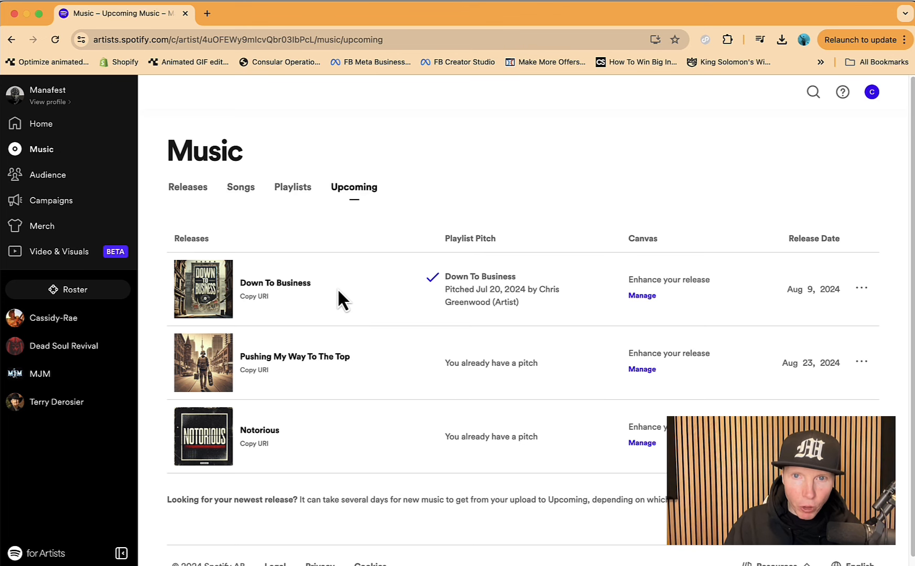
{"action": "mouse_move", "coordinate": [368, 327]}
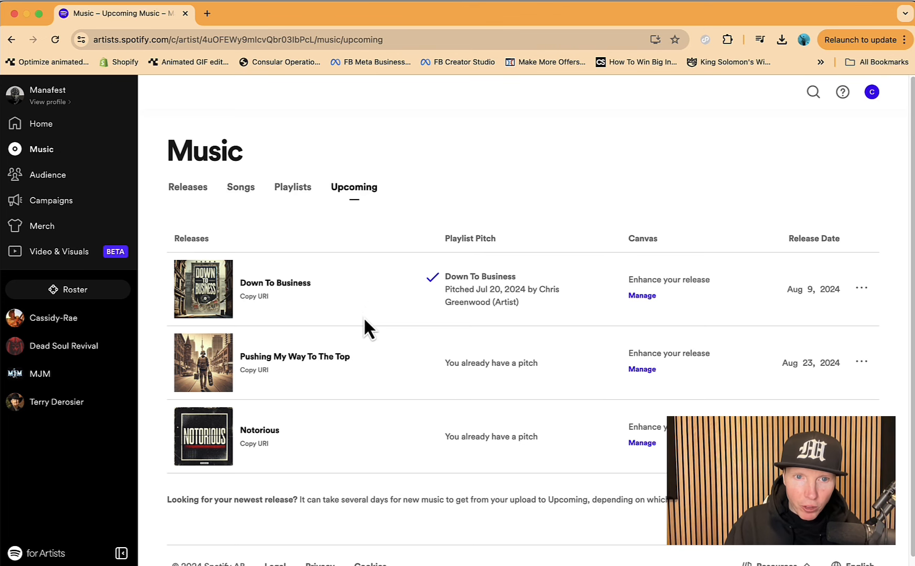
{"action": "mouse_move", "coordinate": [677, 310]}
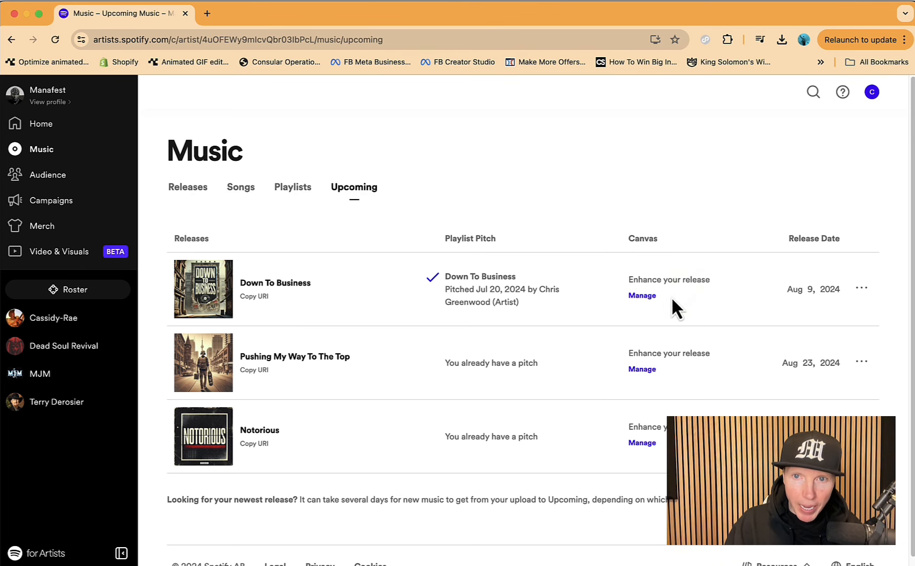
{"action": "mouse_move", "coordinate": [452, 452]}
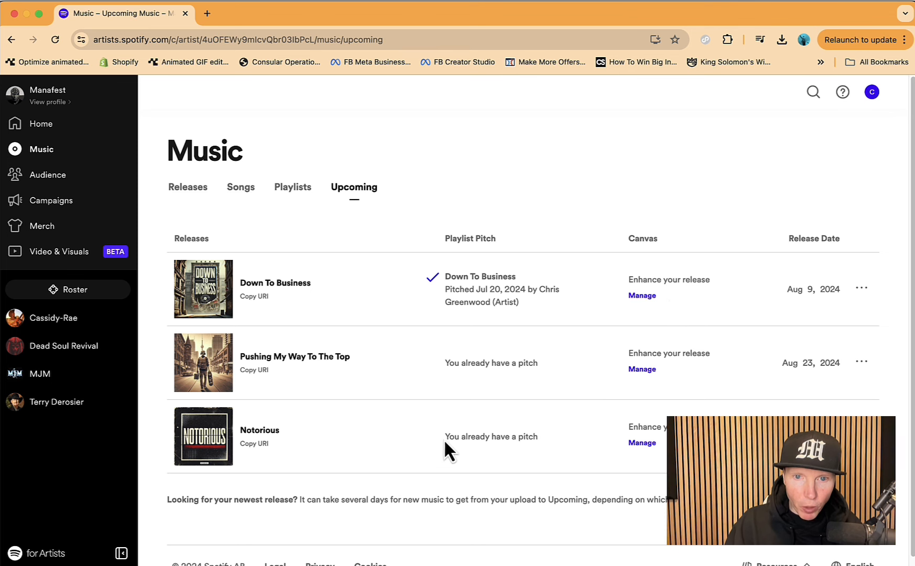
{"action": "double_click", "coordinate": [491, 362]}
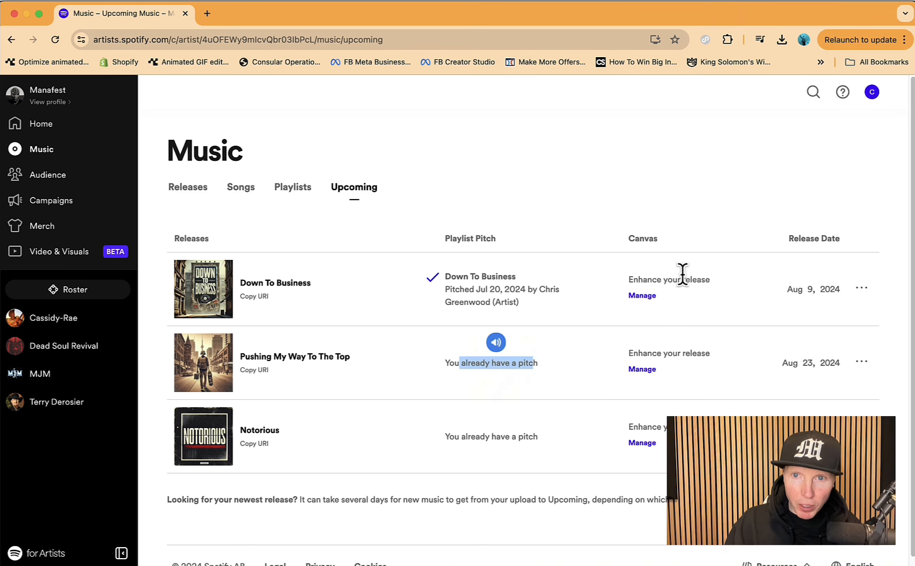
{"action": "mouse_move", "coordinate": [866, 301]}
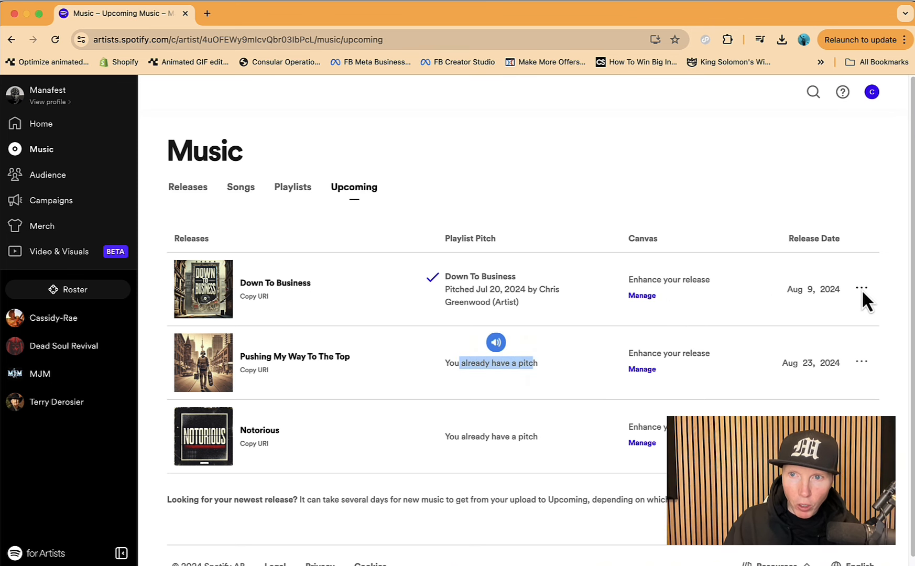
Step: View the submitted playlist pitch for Down To Business, then return to upcoming releases
{"action": "left_click", "coordinate": [862, 288]}
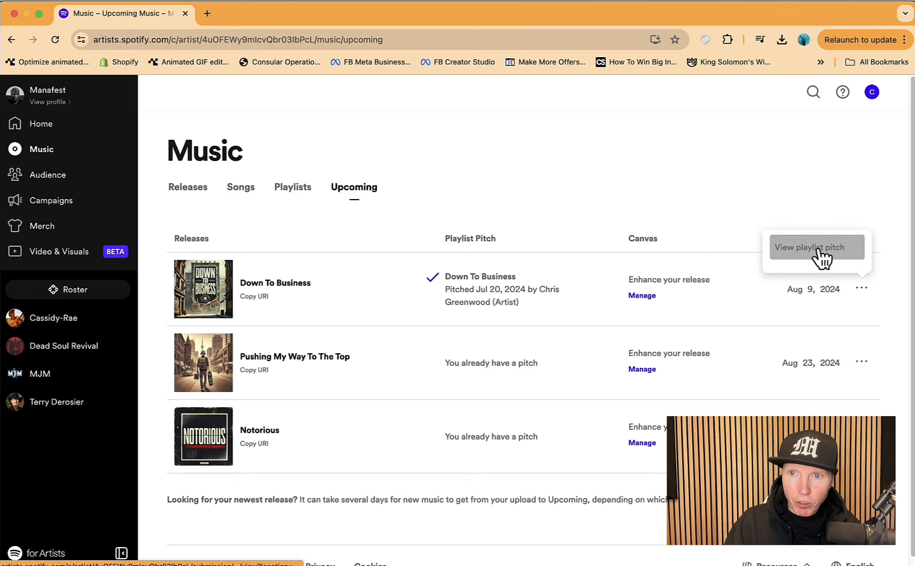
{"action": "left_click", "coordinate": [815, 247]}
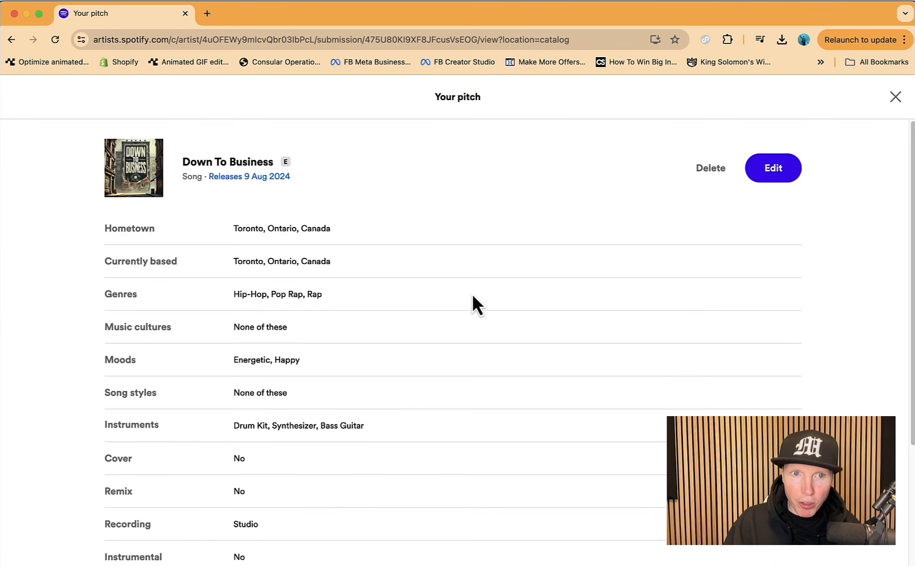
{"action": "scroll", "scroll_direction": "down", "scroll_amount": 3}
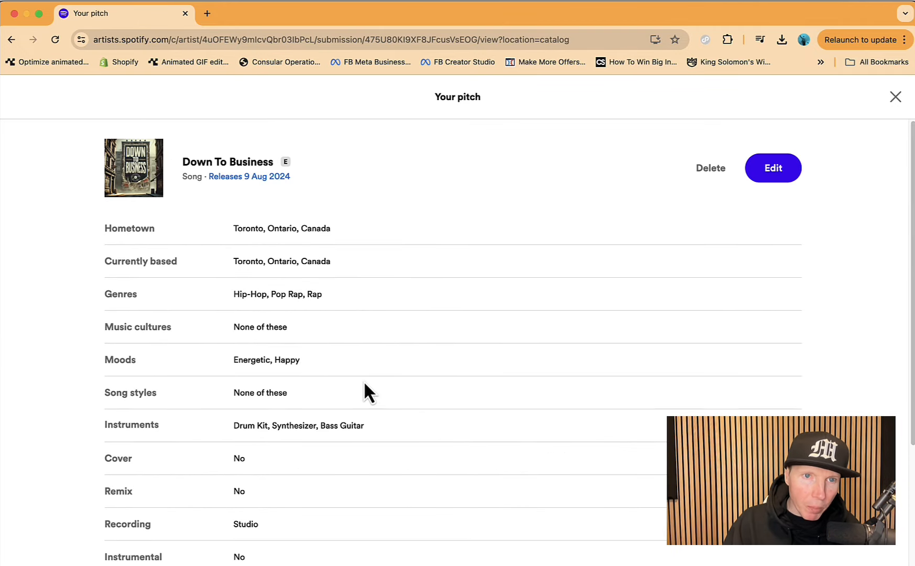
{"action": "mouse_move", "coordinate": [218, 261]}
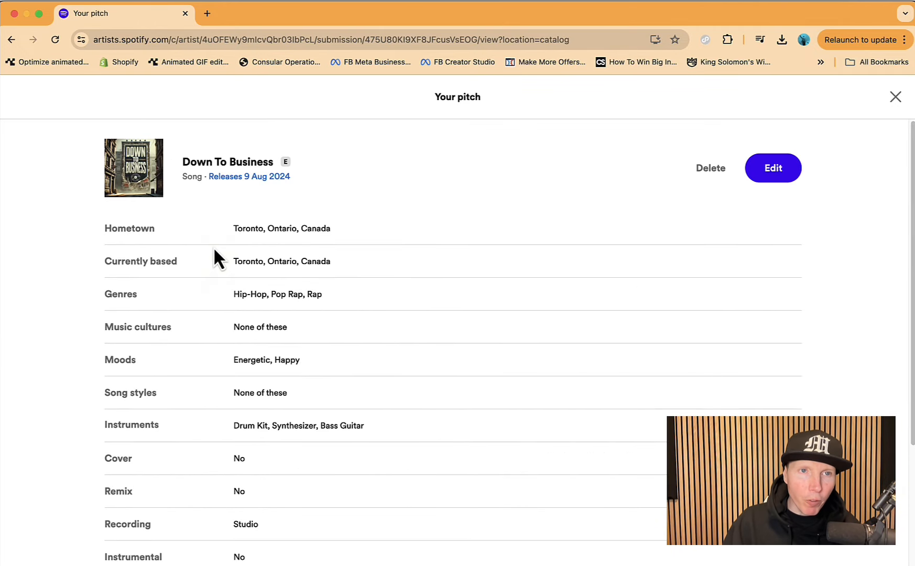
{"action": "left_click", "coordinate": [12, 40]}
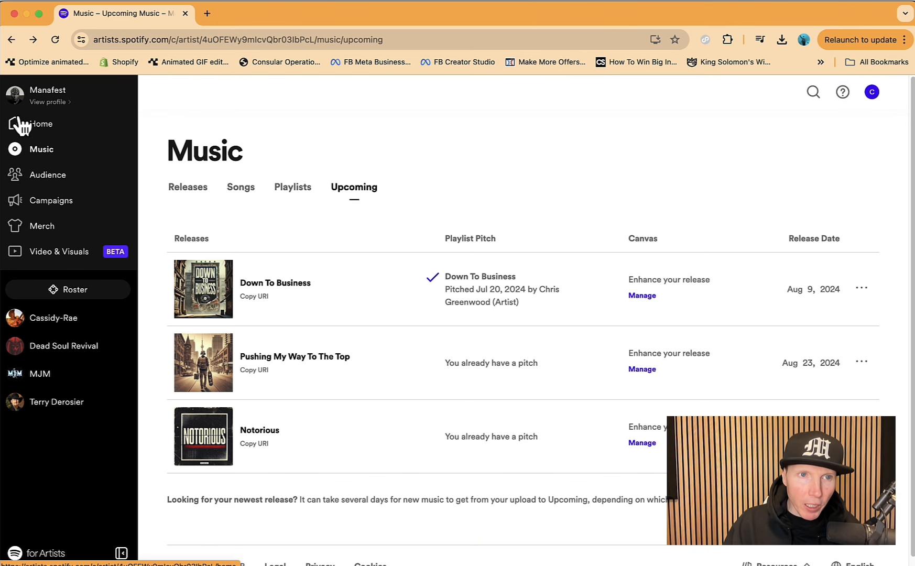
Step: Show the playlists featuring Battleground, including Release Radar with 47,708 streams
{"action": "left_click", "coordinate": [188, 186]}
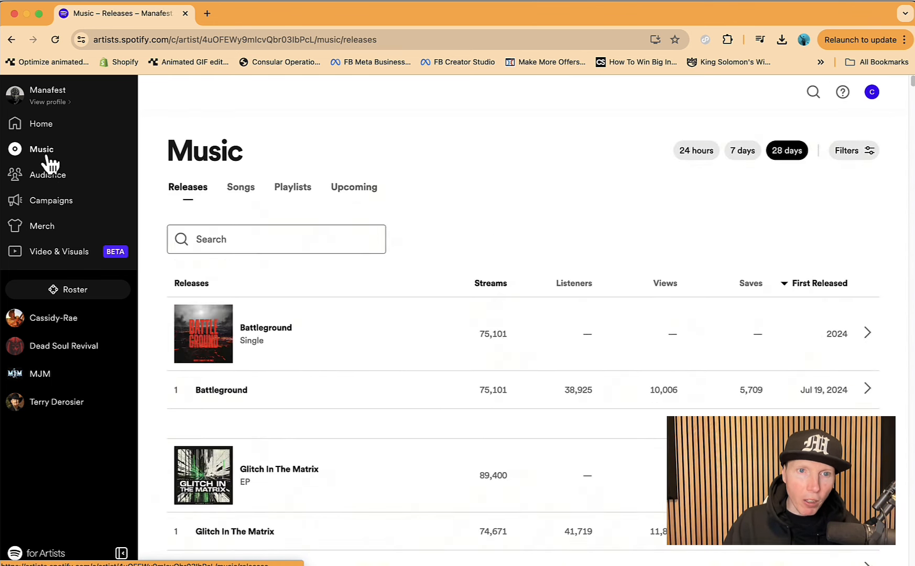
{"action": "left_click", "coordinate": [222, 390]}
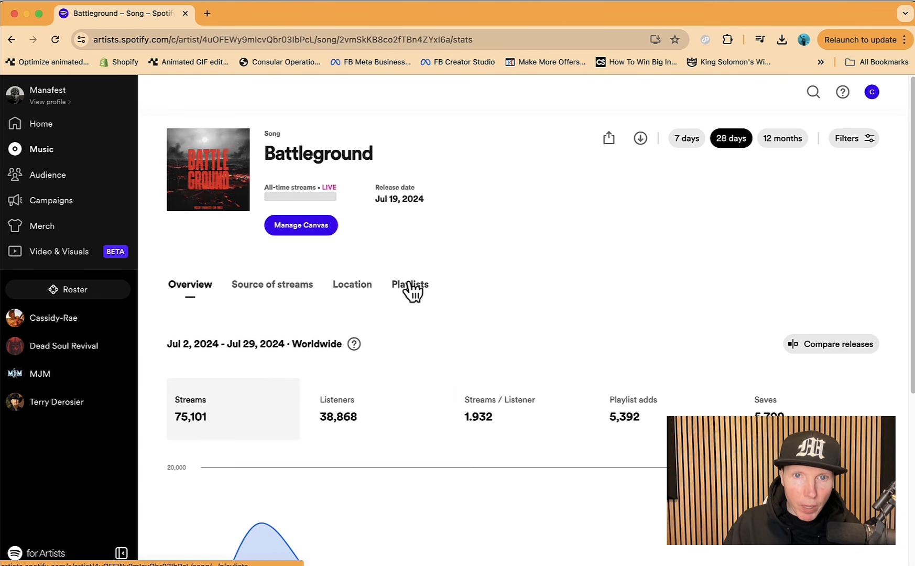
{"action": "left_click", "coordinate": [410, 284]}
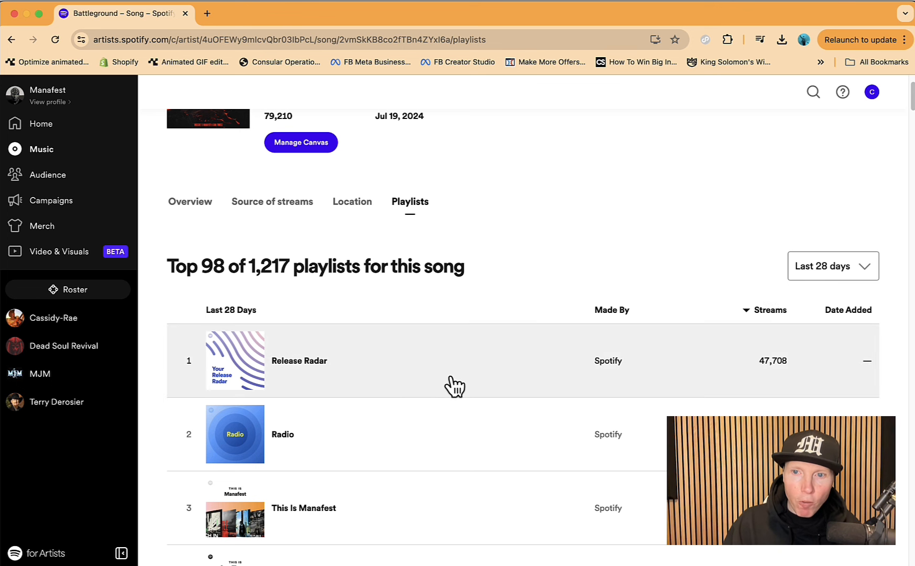
{"action": "mouse_move", "coordinate": [590, 333]}
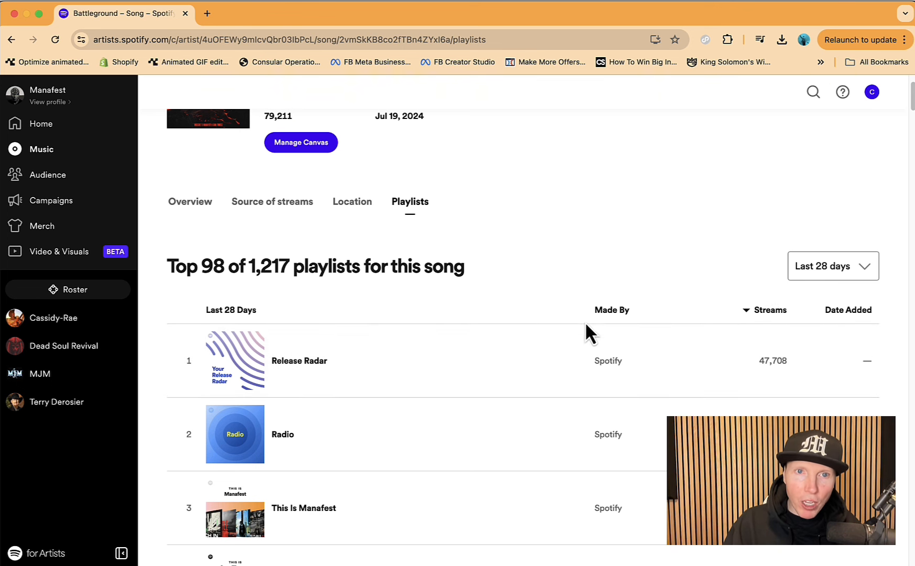
{"action": "mouse_move", "coordinate": [342, 361]}
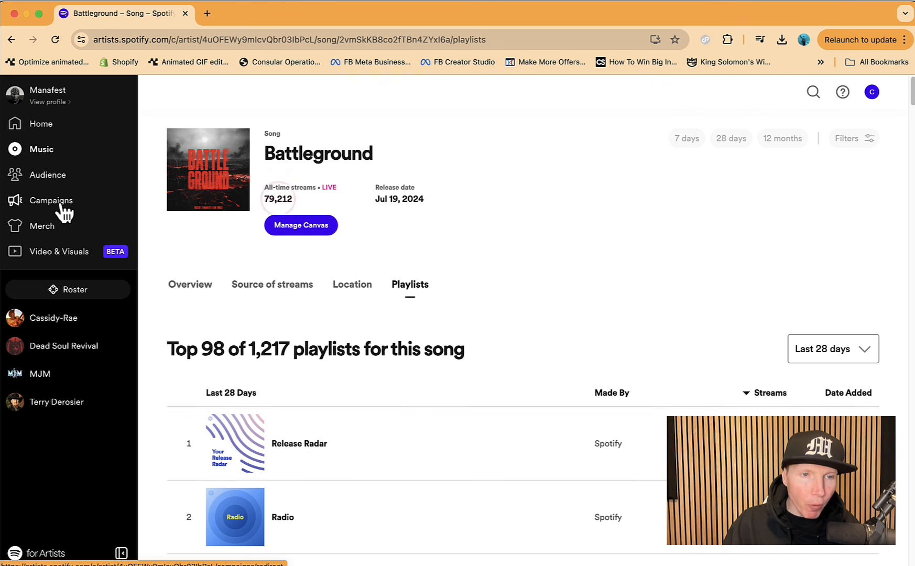
{"action": "mouse_move", "coordinate": [49, 161]}
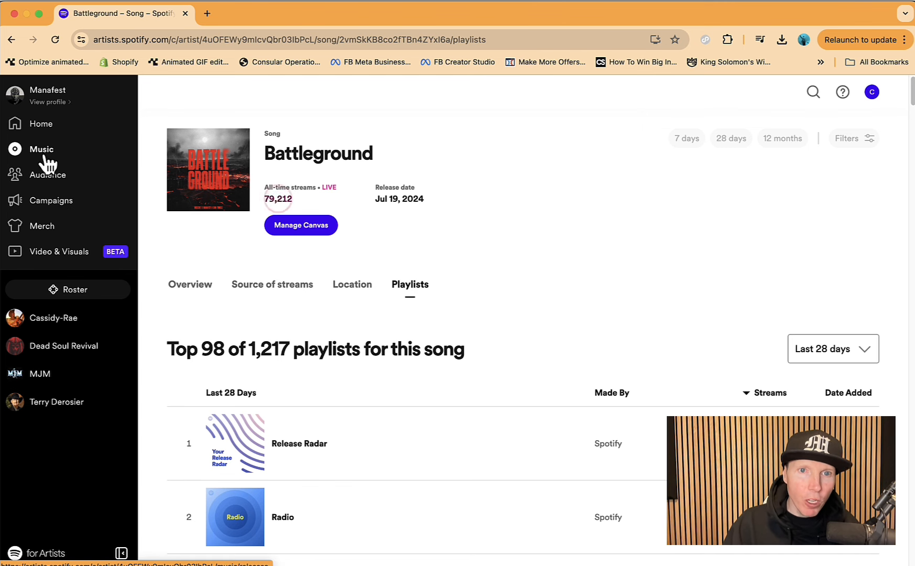
Step: View the Canvas upload requirements for Down To Business and cancel back to upcoming releases
{"action": "left_click", "coordinate": [42, 149]}
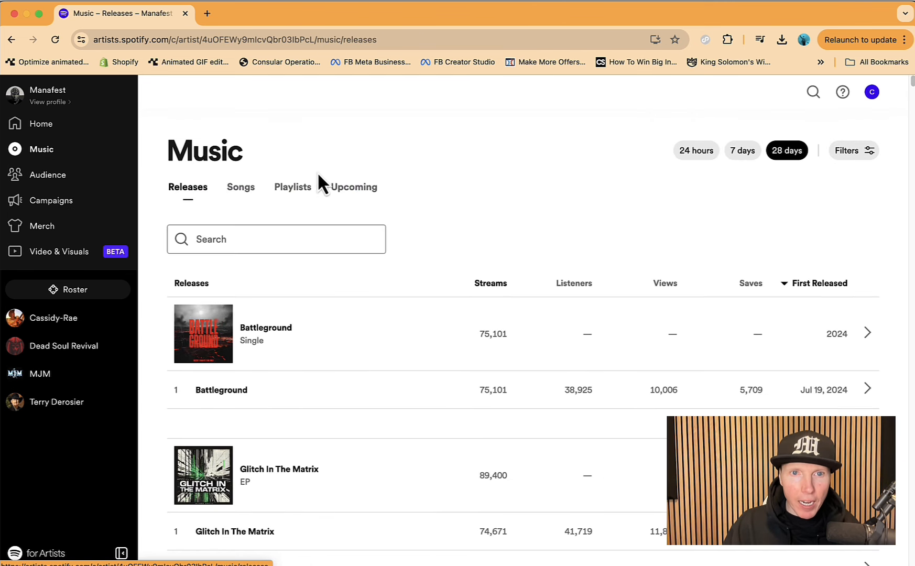
{"action": "left_click", "coordinate": [354, 186]}
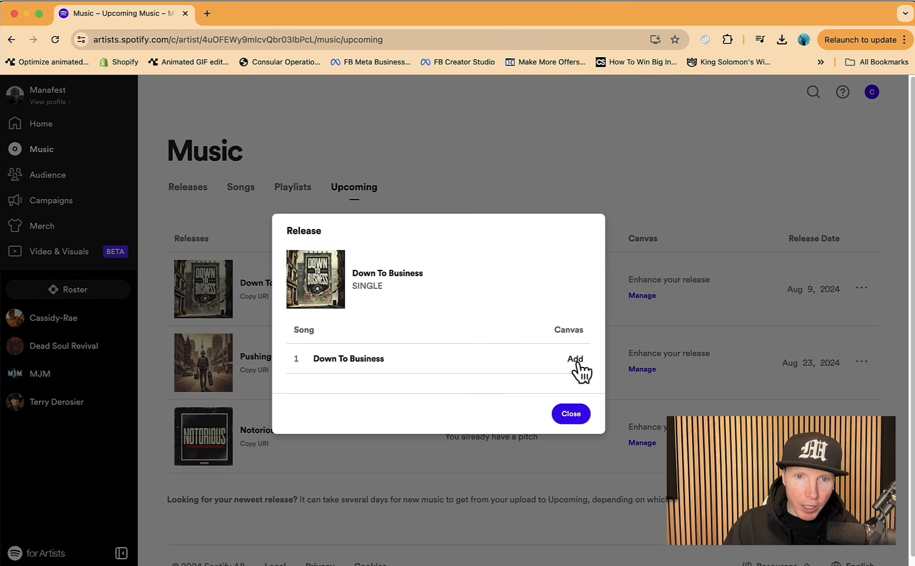
{"action": "left_click", "coordinate": [574, 358]}
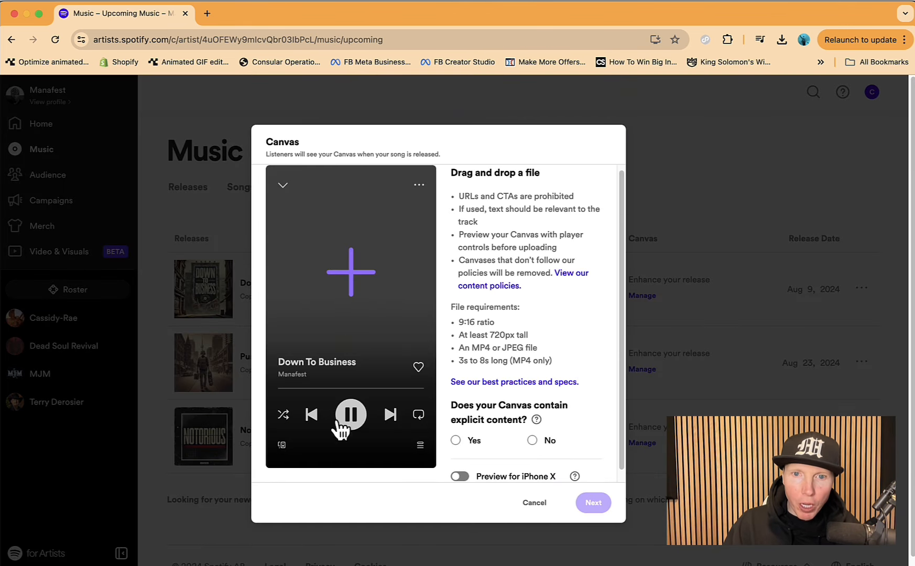
{"action": "mouse_move", "coordinate": [444, 456]}
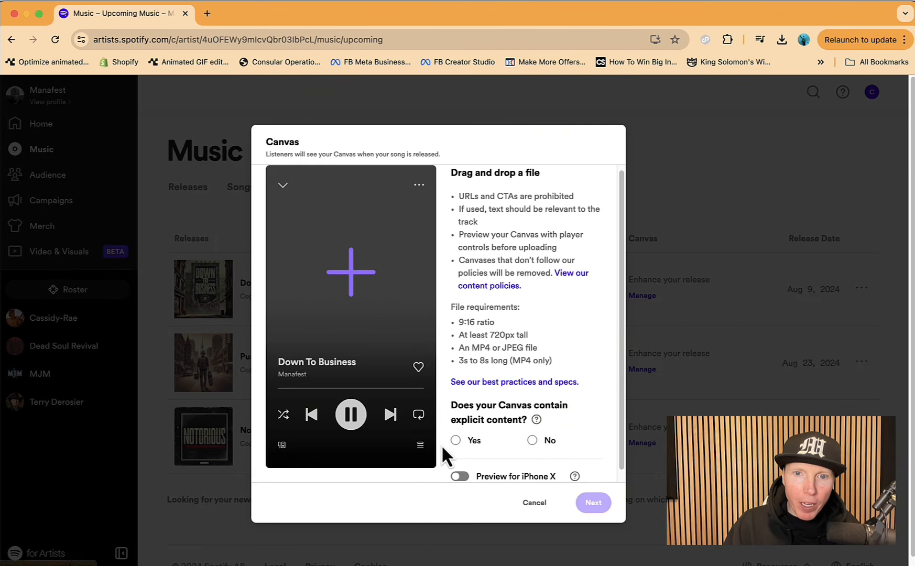
{"action": "mouse_move", "coordinate": [466, 371]}
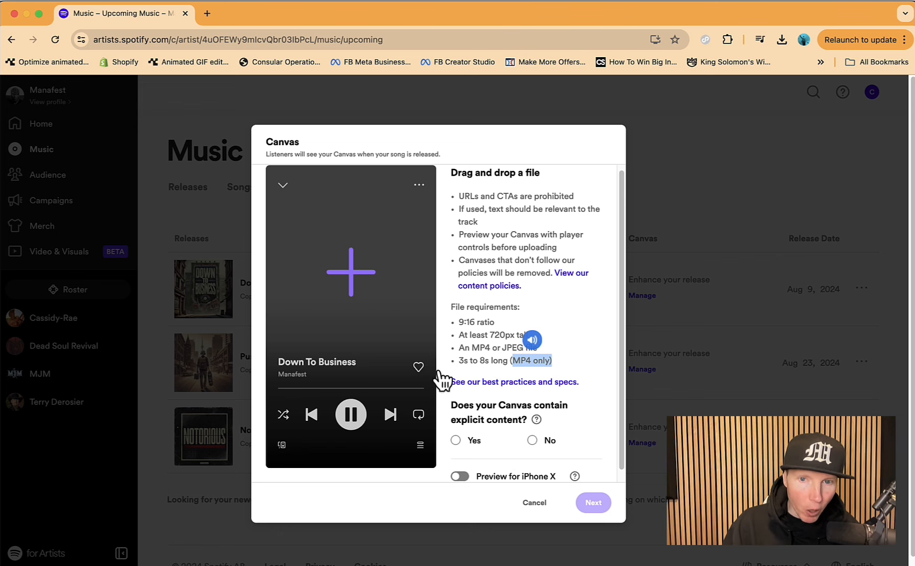
{"action": "left_click", "coordinate": [532, 502]}
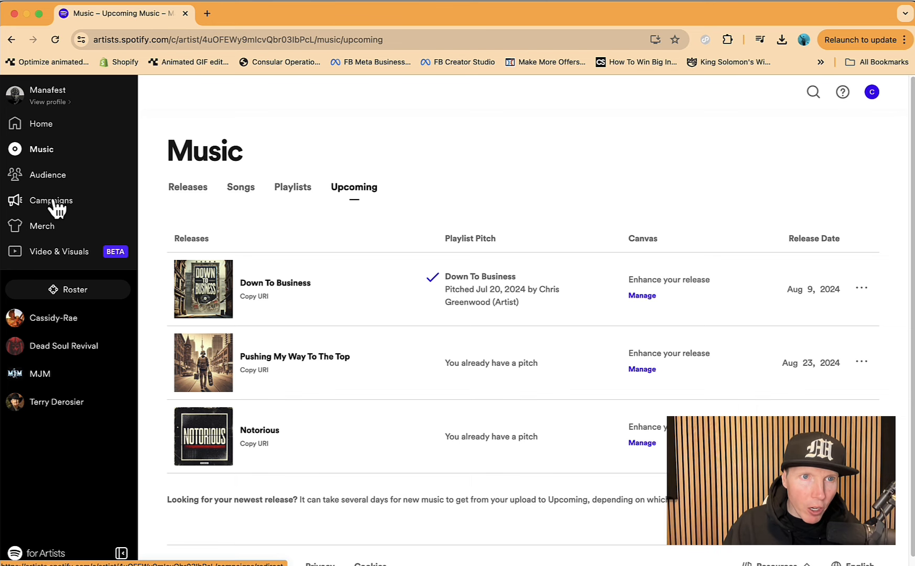
Step: Show Marquee-eligible releases including Battleground and Down To Business in Campaigns
{"action": "left_click", "coordinate": [50, 200]}
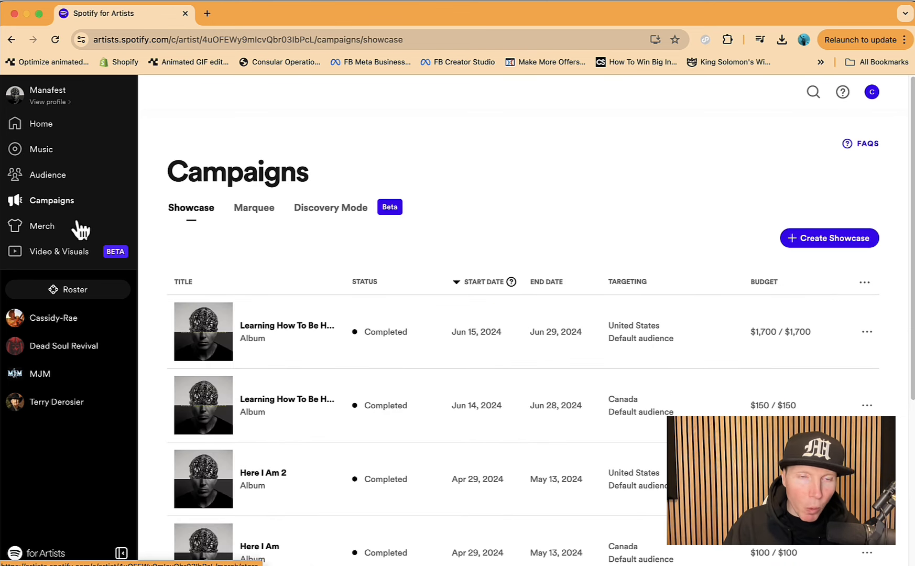
{"action": "left_click", "coordinate": [254, 208]}
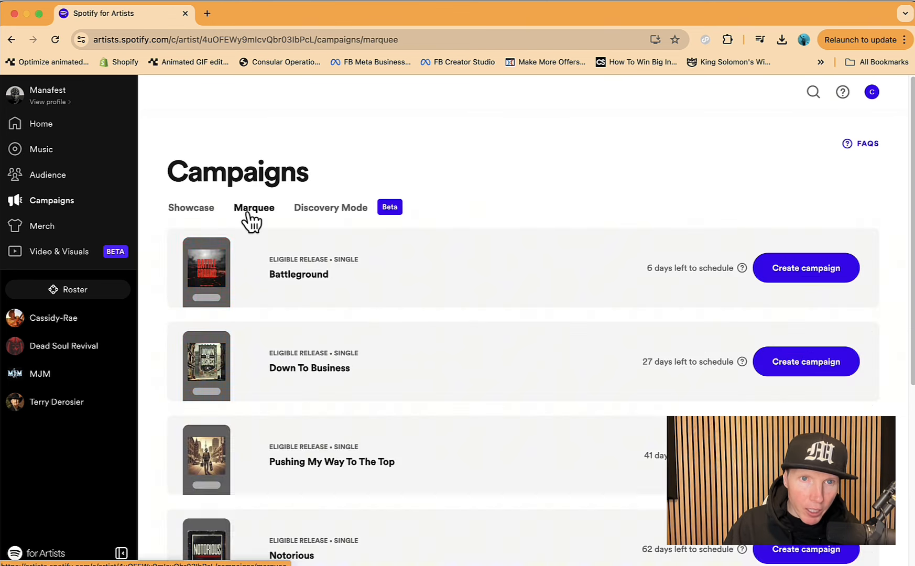
{"action": "left_click", "coordinate": [254, 208]}
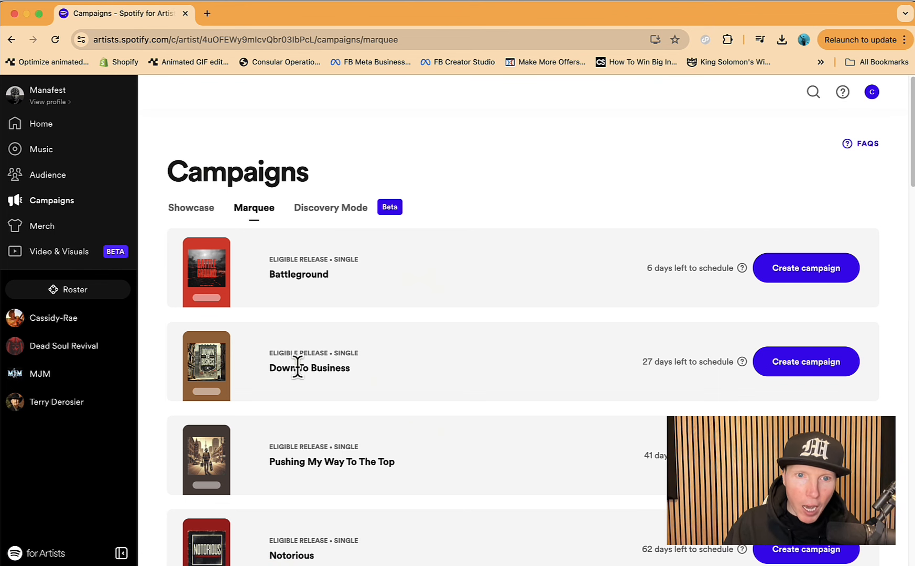
{"action": "mouse_move", "coordinate": [424, 360]}
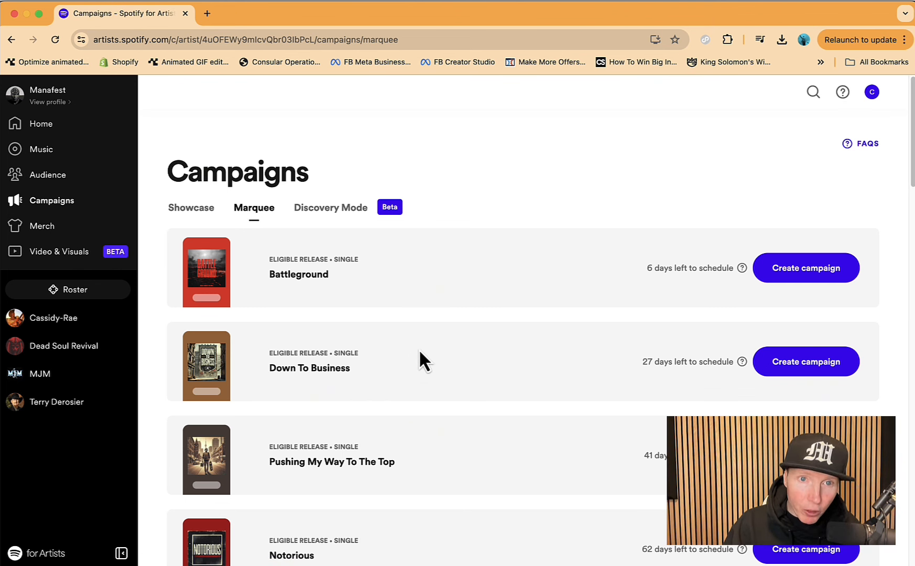
{"action": "mouse_move", "coordinate": [265, 306]}
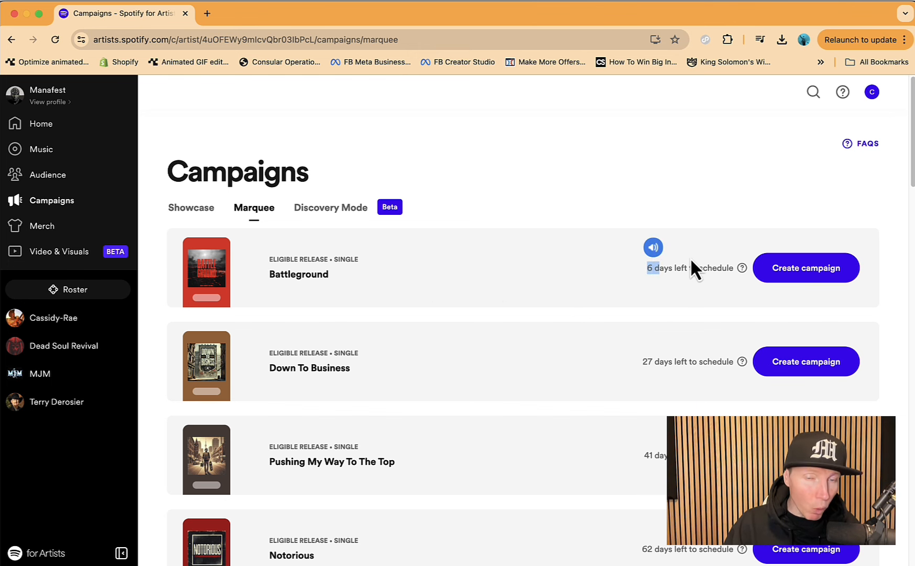
{"action": "mouse_move", "coordinate": [689, 272]}
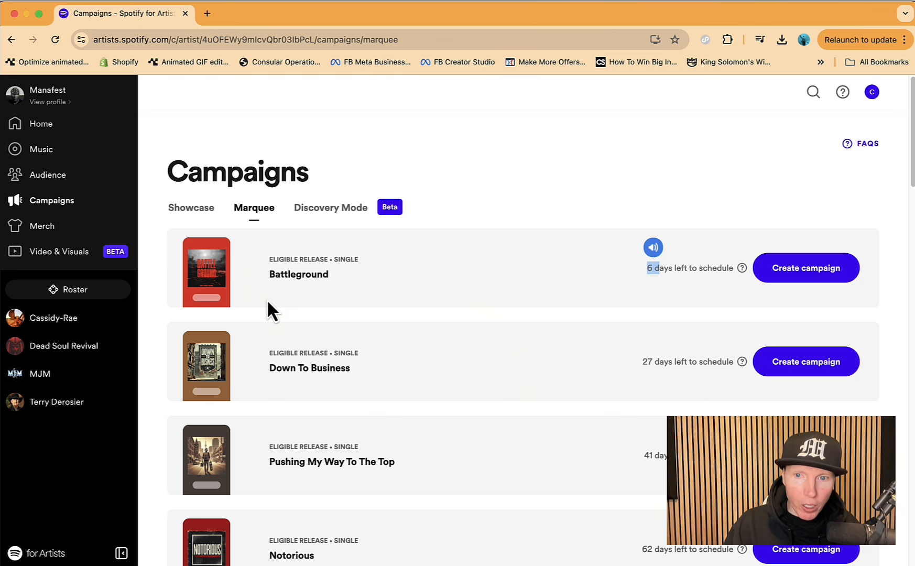
{"action": "mouse_move", "coordinate": [694, 261]}
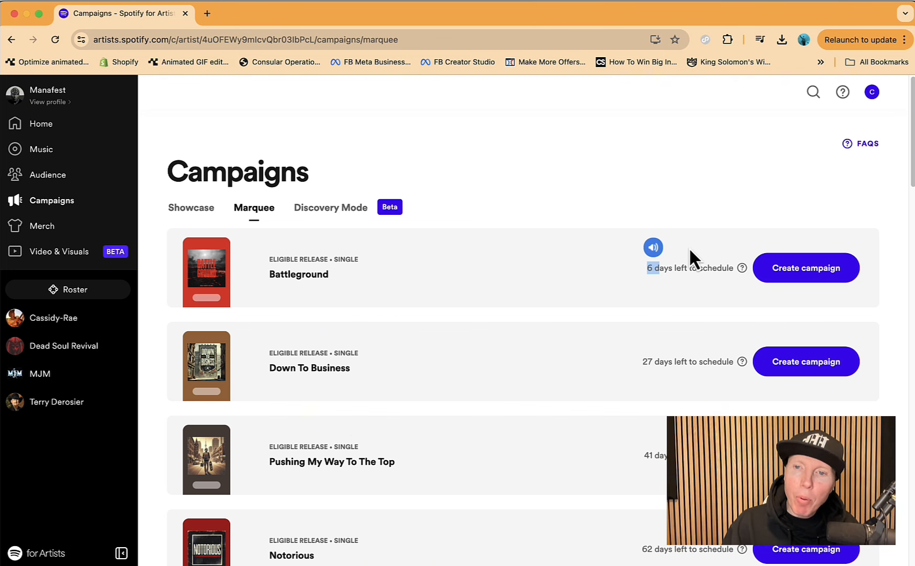
{"action": "mouse_move", "coordinate": [369, 376]}
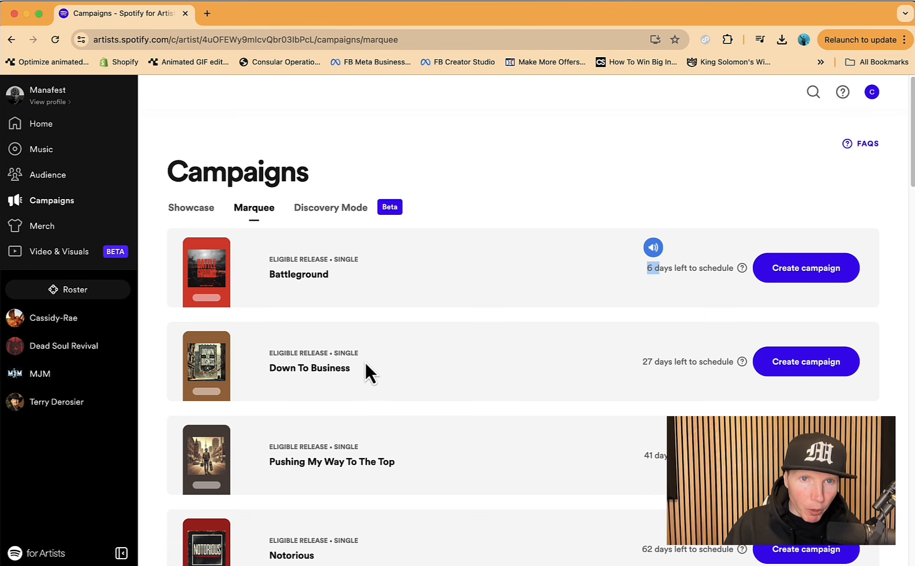
Step: Show the July 2024 Discovery Mode campaign with 20,700 listeners and 4,054 new listeners
{"action": "left_click", "coordinate": [330, 207]}
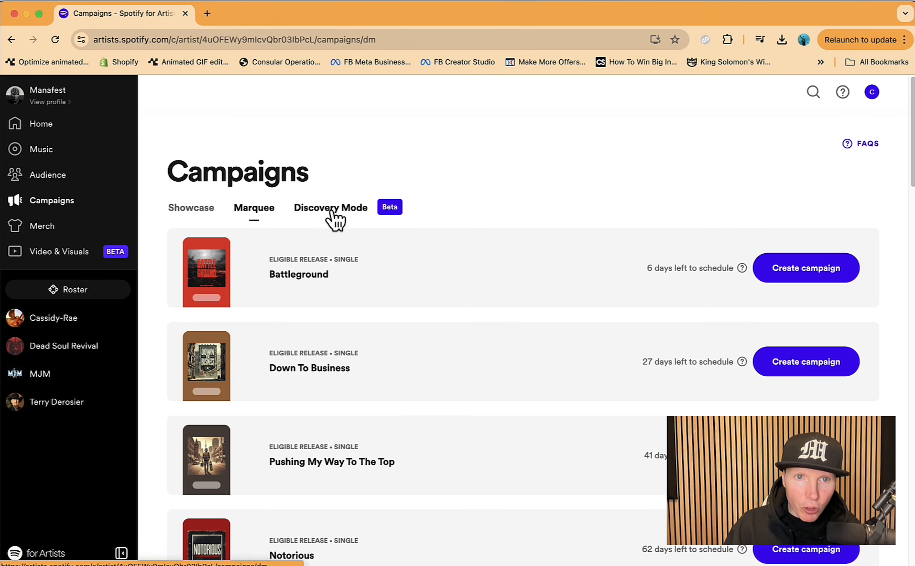
{"action": "left_click", "coordinate": [330, 208]}
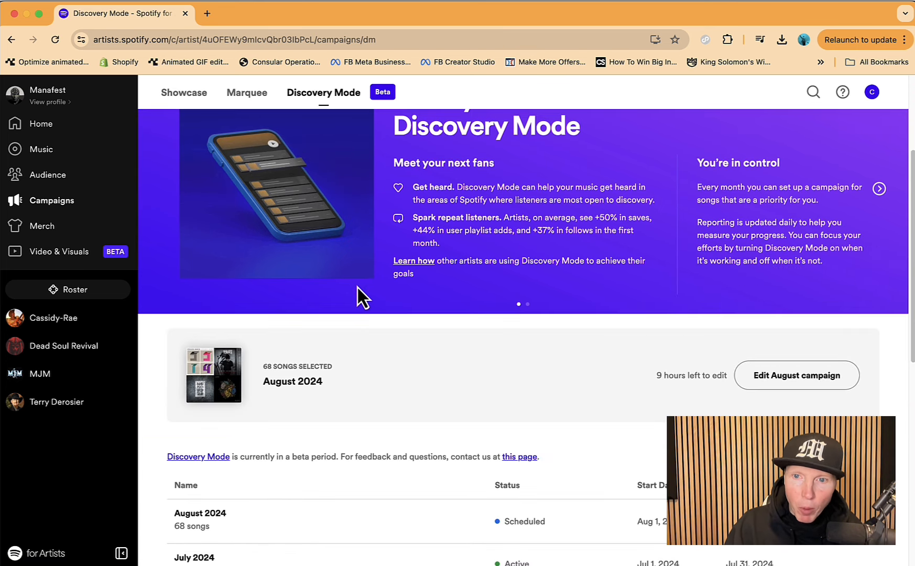
{"action": "scroll", "scroll_direction": "down", "scroll_amount": 3}
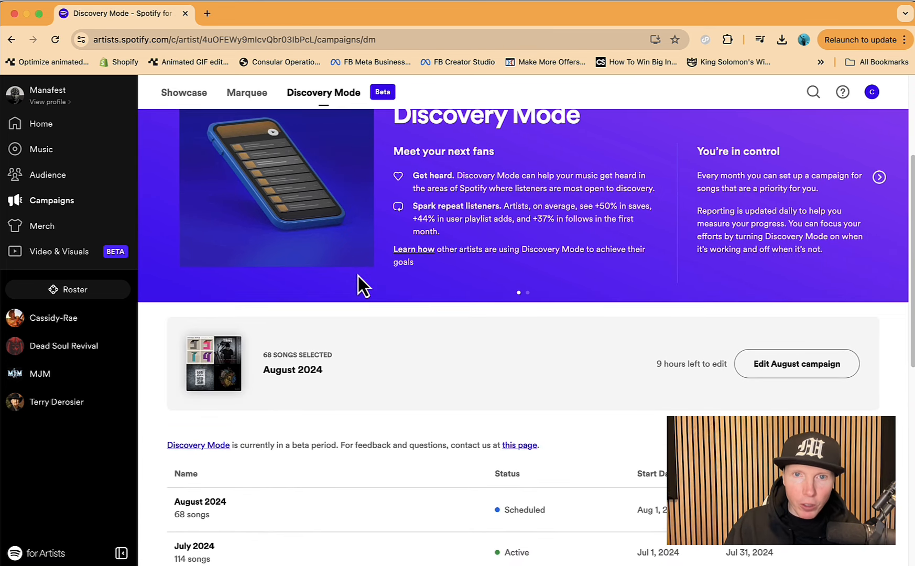
{"action": "scroll", "scroll_direction": "down", "scroll_amount": 3}
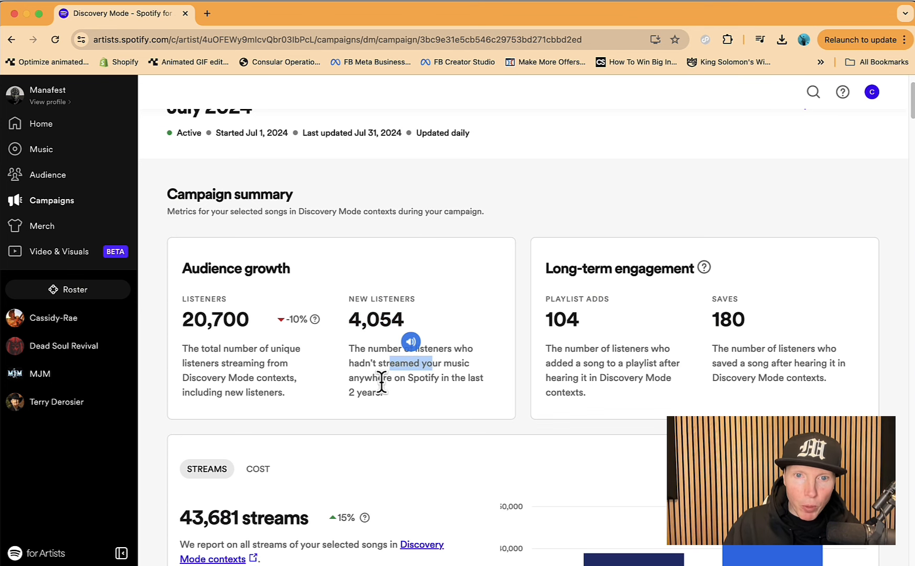
{"action": "mouse_move", "coordinate": [409, 415]}
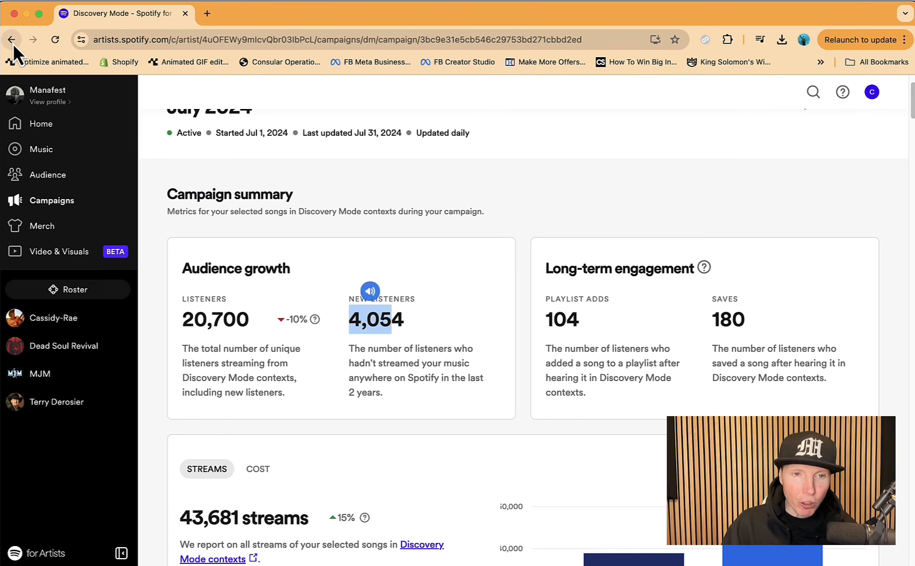
{"action": "mouse_move", "coordinate": [289, 252]}
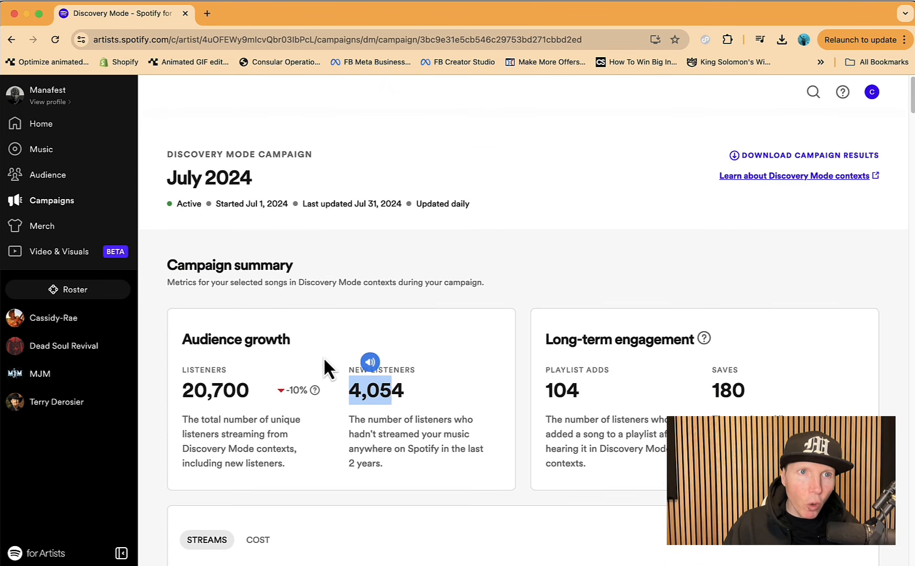
{"action": "mouse_move", "coordinate": [50, 108]}
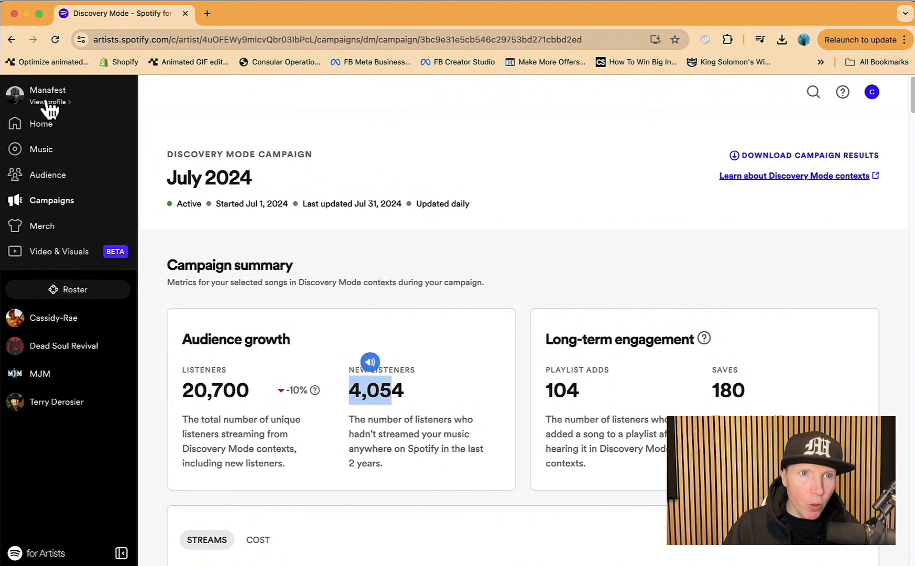
Step: Set Battleground as the artist pick with the message 'New song out now!' and save
{"action": "left_click", "coordinate": [47, 102]}
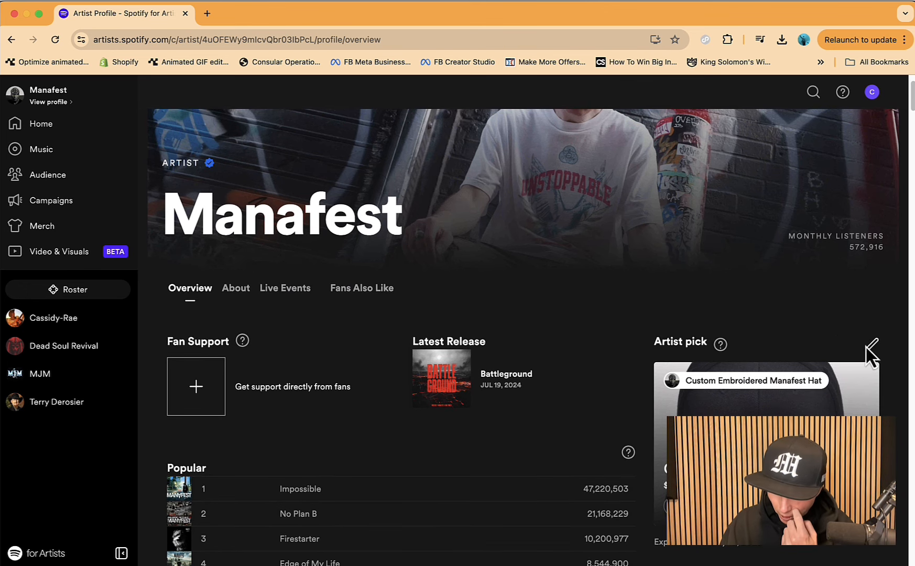
{"action": "scroll", "scroll_direction": "down", "scroll_amount": 3}
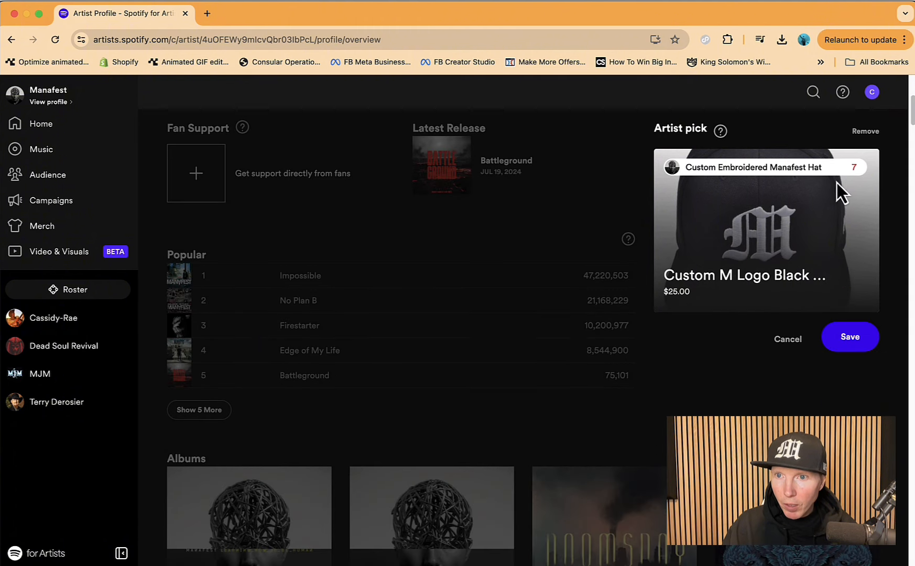
{"action": "left_click", "coordinate": [765, 166]}
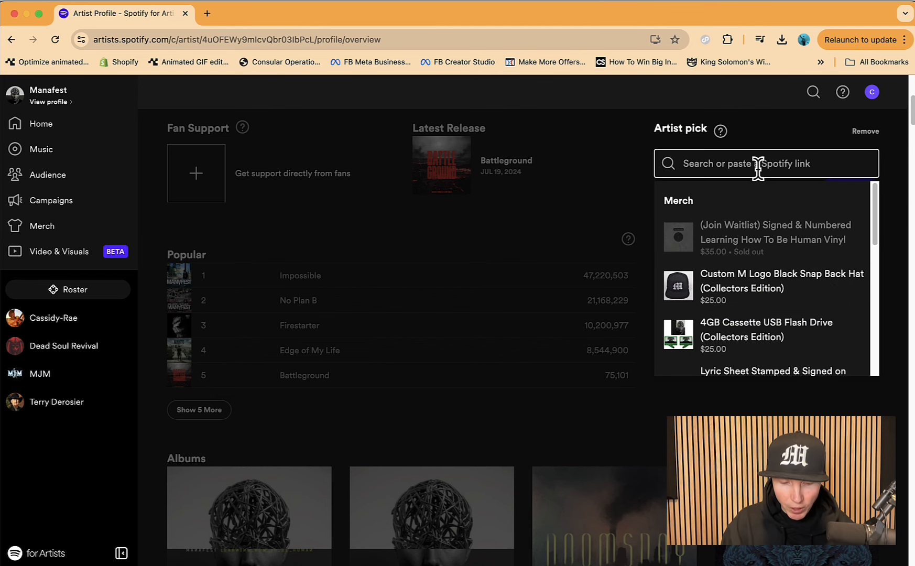
{"action": "type", "text": "batte"}
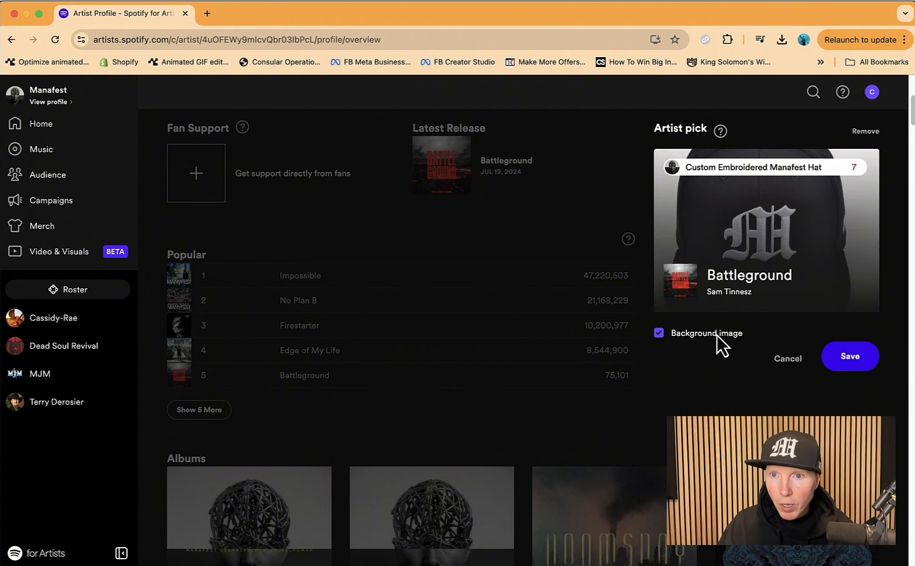
{"action": "triple_click", "coordinate": [753, 168]}
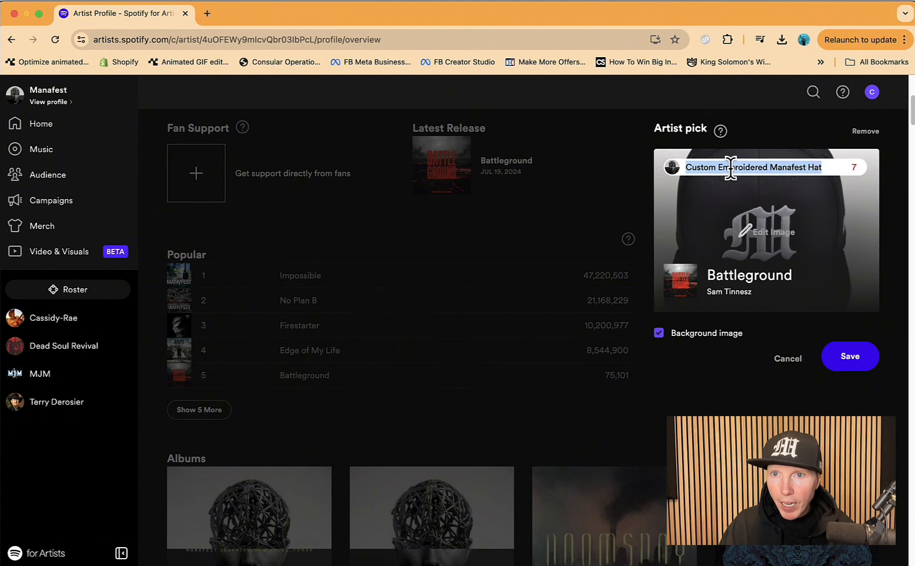
{"action": "type", "text": "New song out now!"}
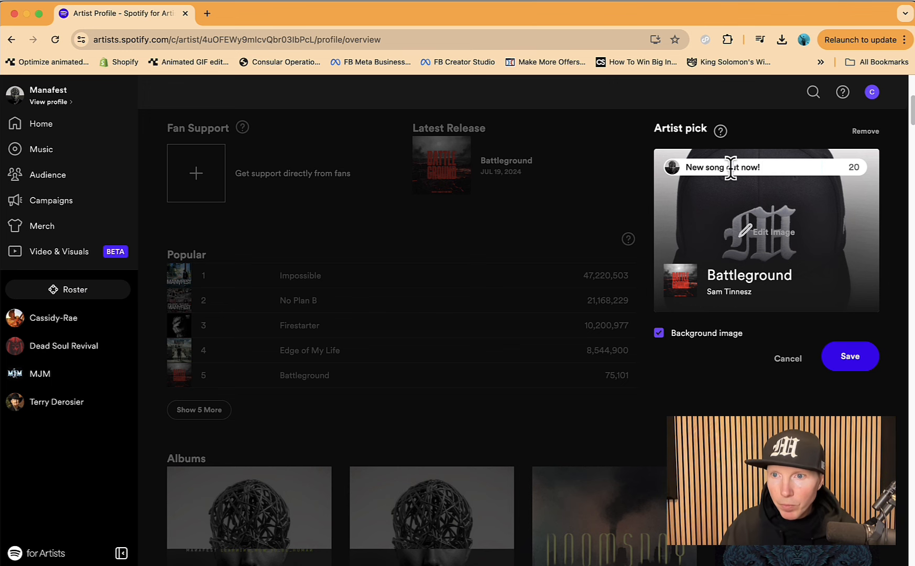
{"action": "left_click", "coordinate": [850, 357]}
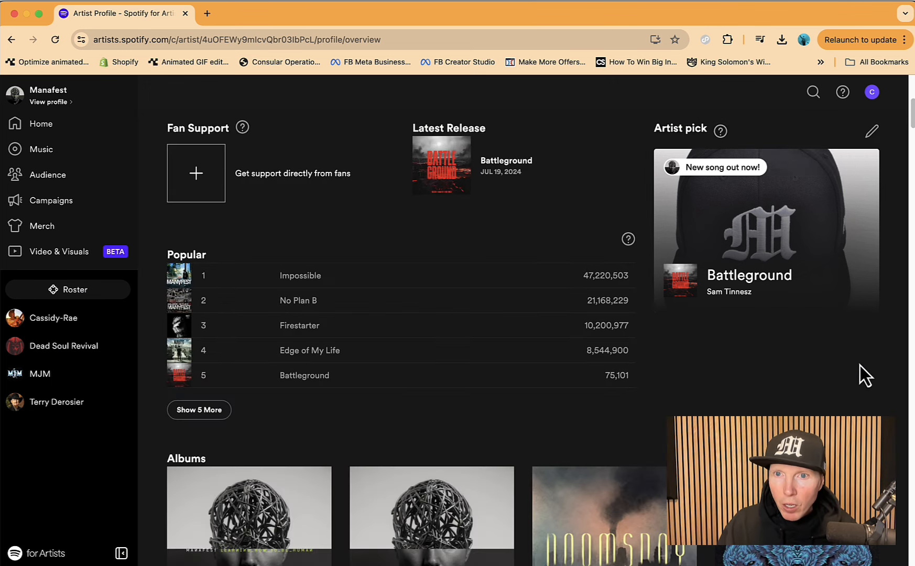
{"action": "mouse_move", "coordinate": [748, 286]}
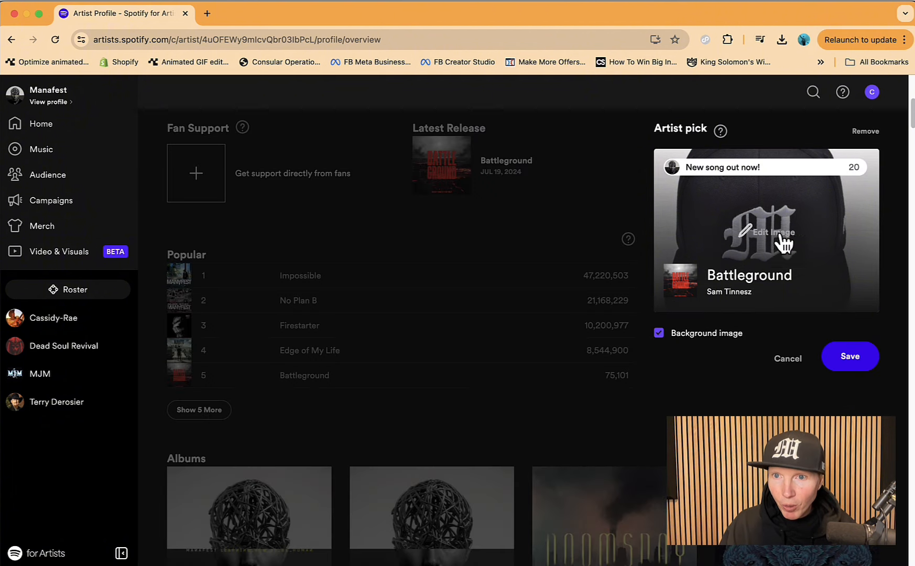
Step: Change the artist pick background image to the matching Battleground artwork
{"action": "left_click", "coordinate": [774, 233]}
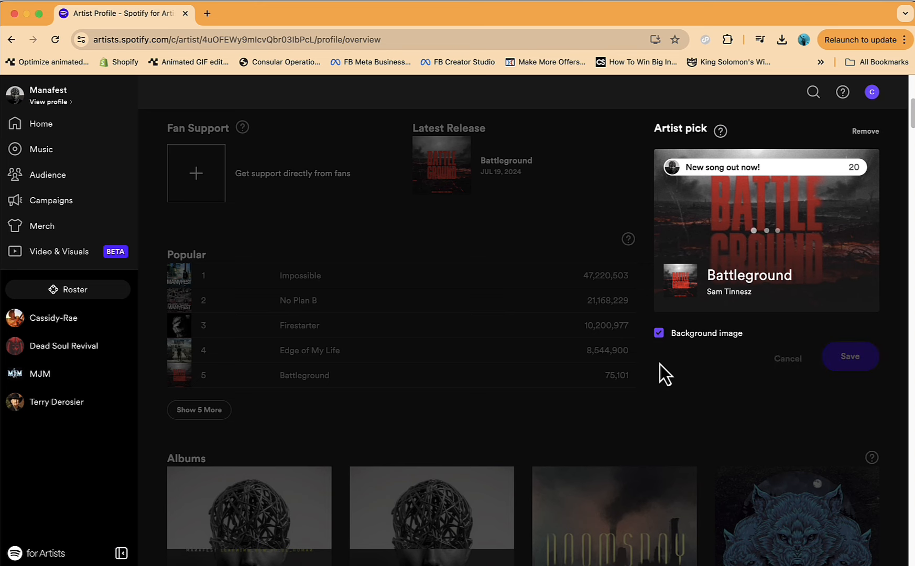
{"action": "mouse_move", "coordinate": [612, 193]}
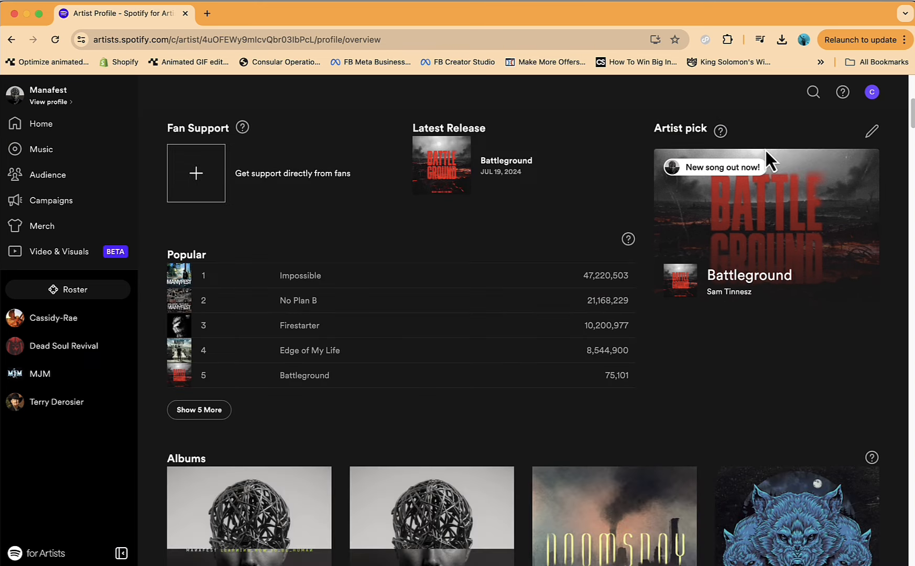
{"action": "mouse_move", "coordinate": [785, 261]}
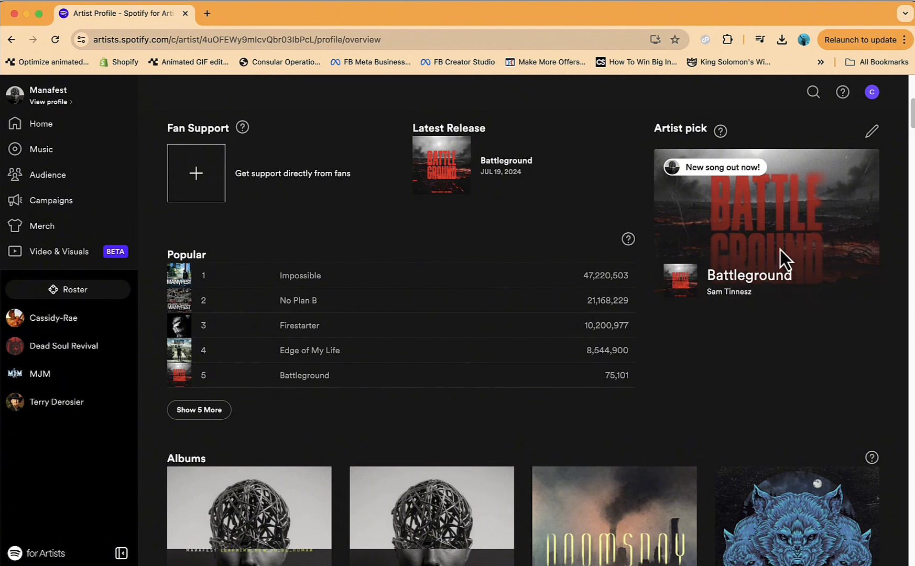
{"action": "scroll", "scroll_direction": "down", "scroll_amount": 3}
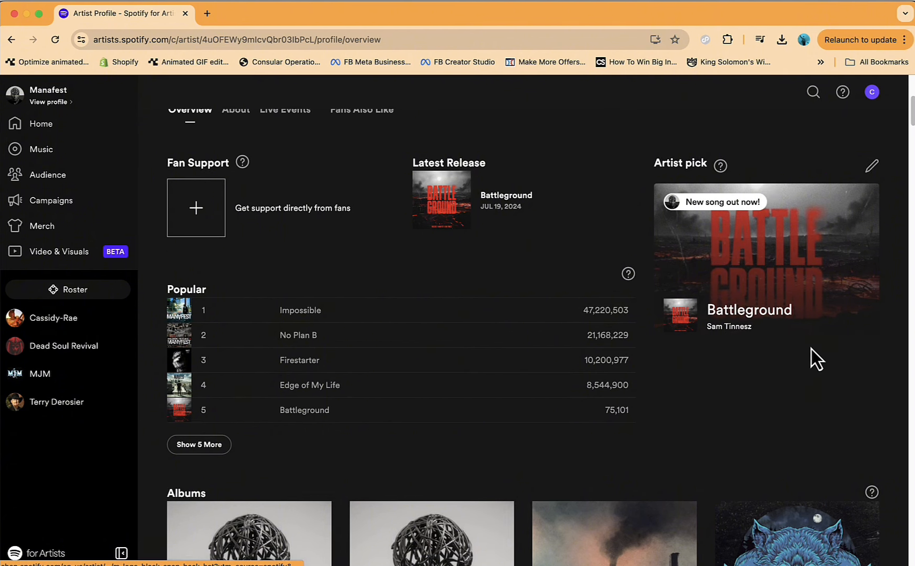
{"action": "mouse_move", "coordinate": [870, 193]}
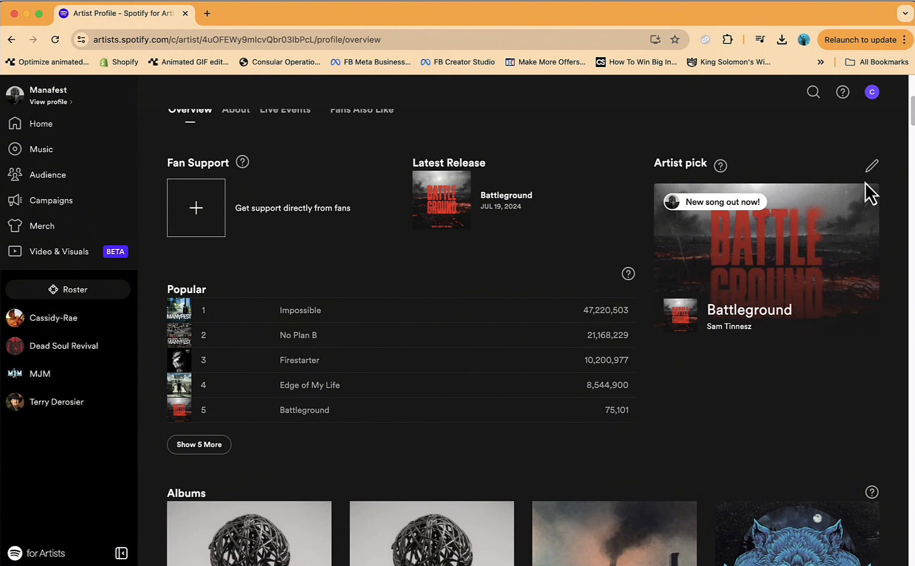
{"action": "mouse_move", "coordinate": [766, 201]}
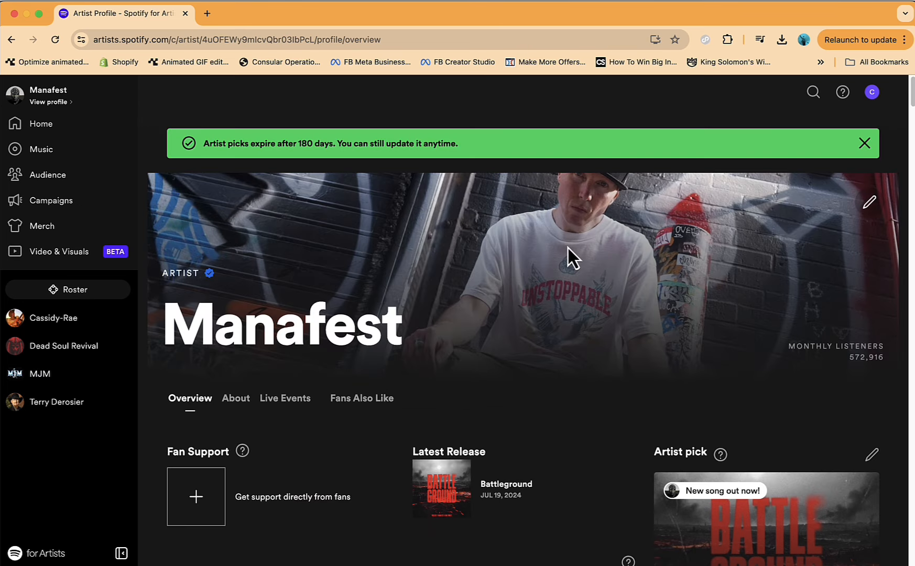
{"action": "mouse_move", "coordinate": [230, 374]}
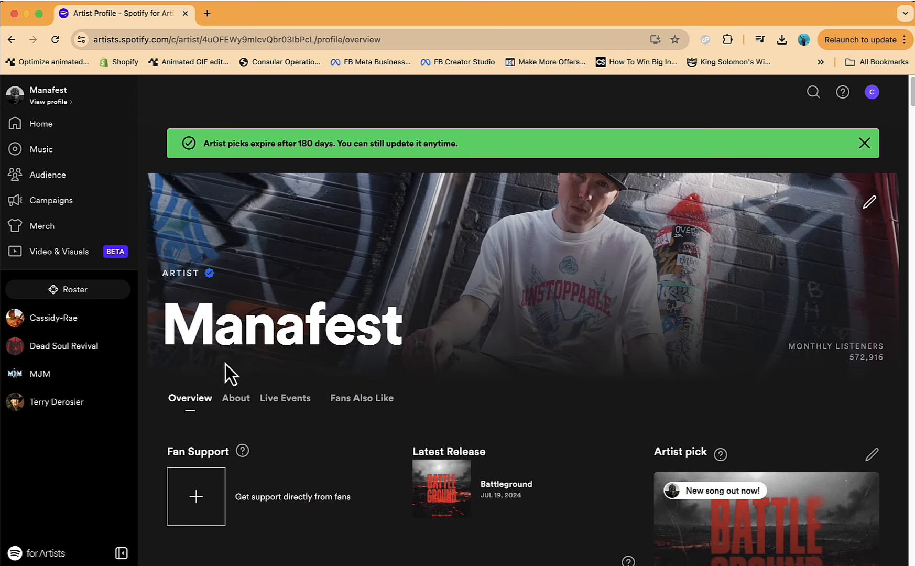
{"action": "mouse_move", "coordinate": [795, 225]}
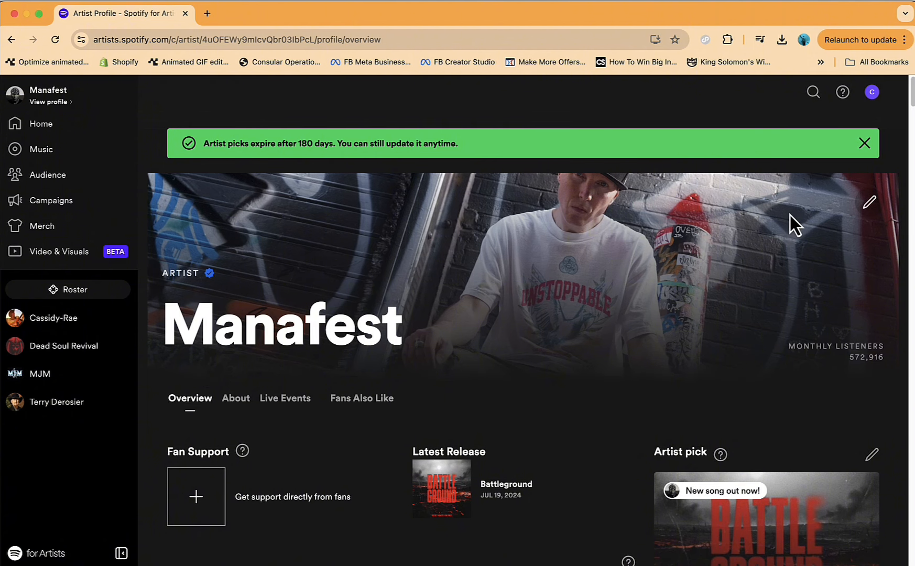
Step: Begin editing the profile header image and select the 2660x1140px size guideline
{"action": "left_click", "coordinate": [865, 142]}
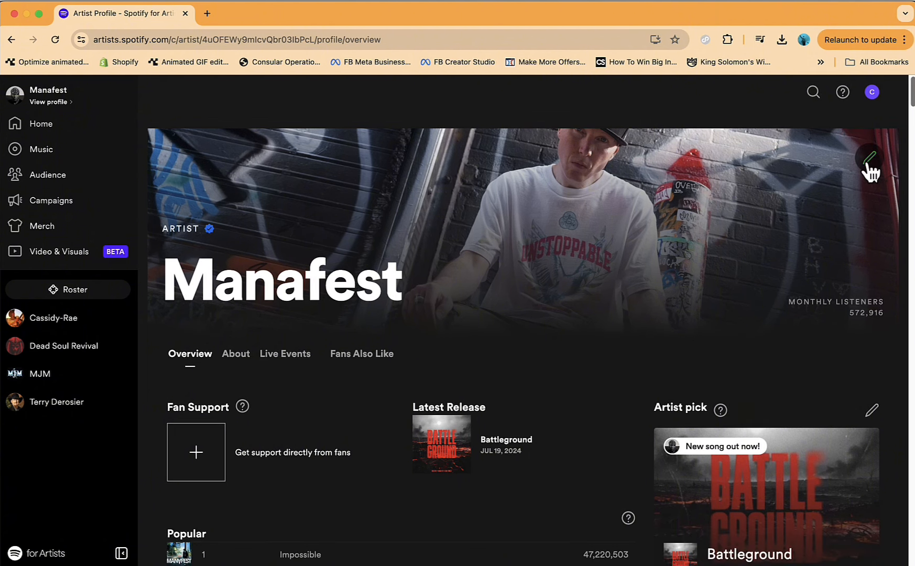
{"action": "left_click", "coordinate": [870, 160]}
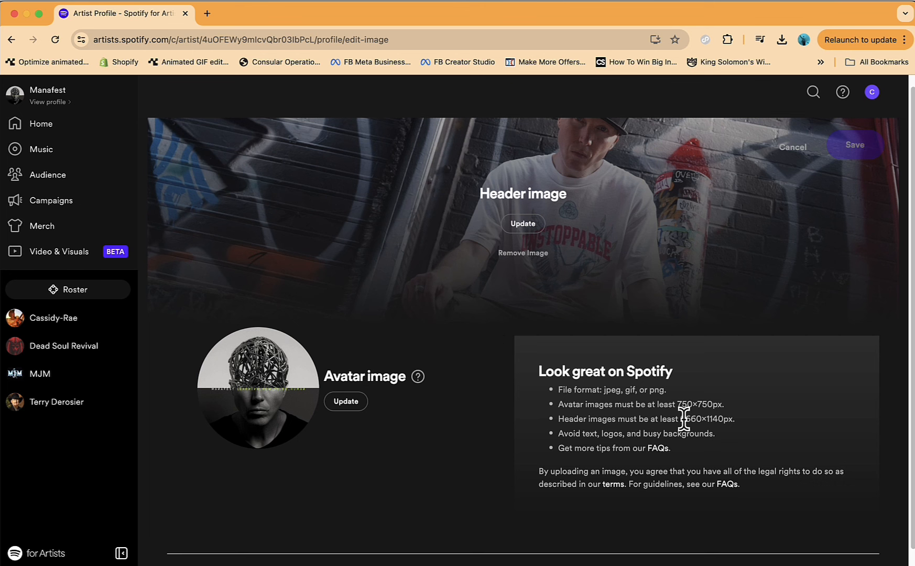
{"action": "double_click", "coordinate": [704, 418]}
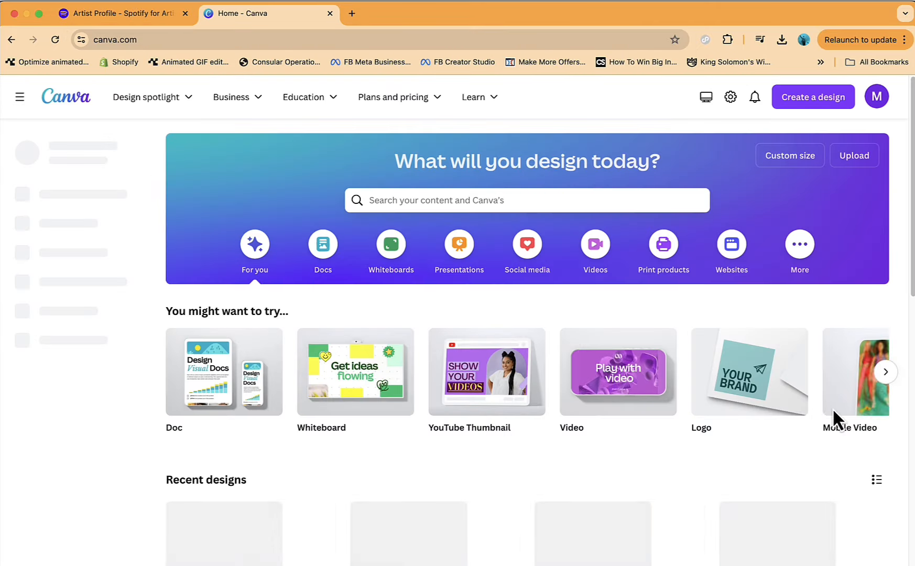
Step: Create a blank 2660 × 1140 px custom design in Canva and return to Spotify for Artists
{"action": "left_click", "coordinate": [789, 155]}
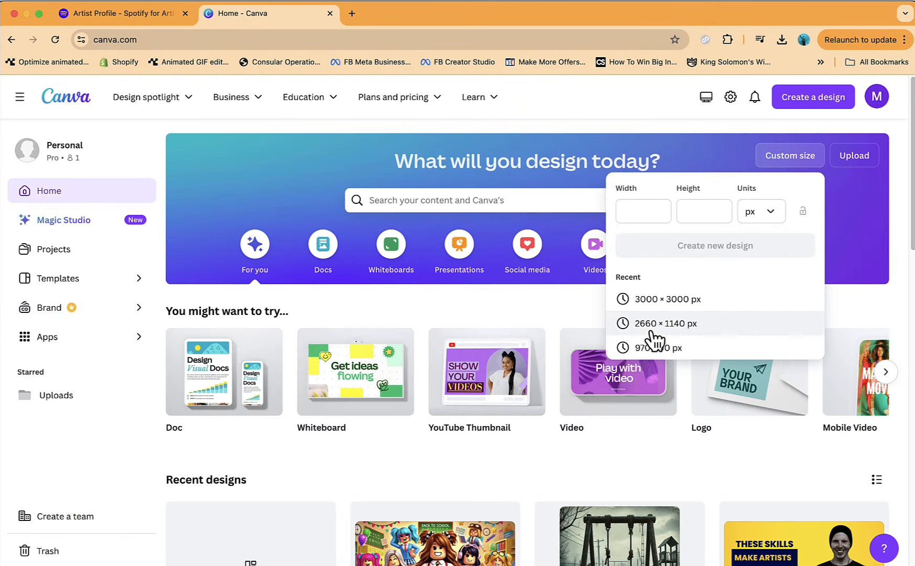
{"action": "left_click", "coordinate": [666, 322]}
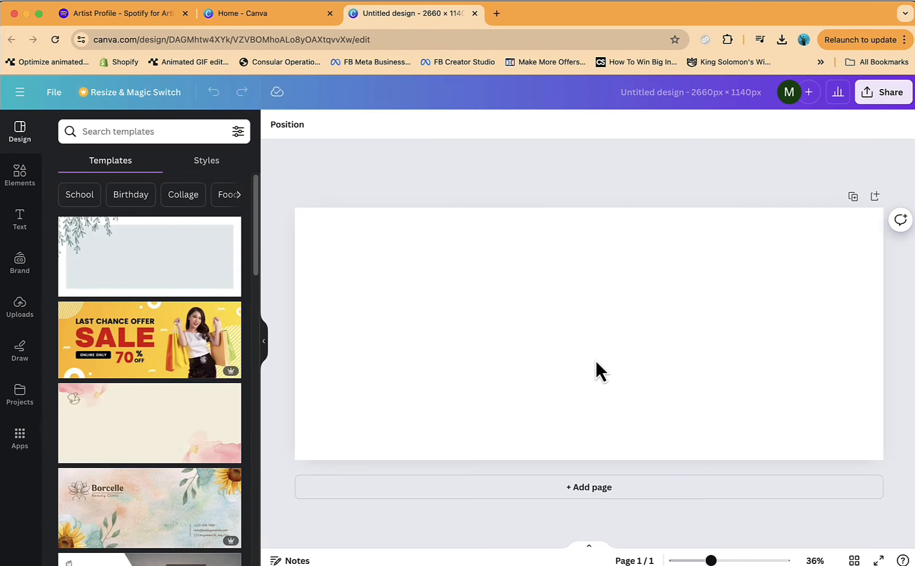
{"action": "left_click", "coordinate": [121, 13]}
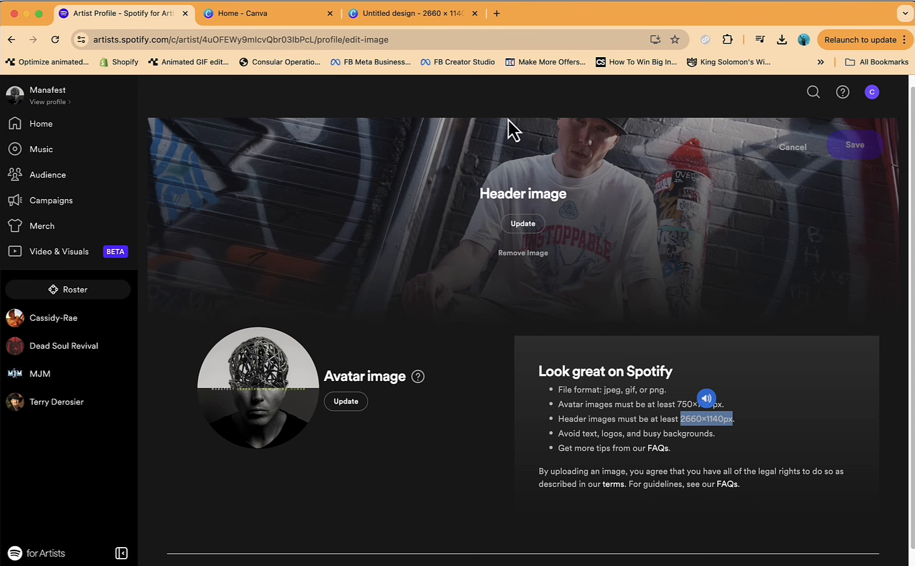
{"action": "scroll", "scroll_direction": "down", "scroll_amount": 3}
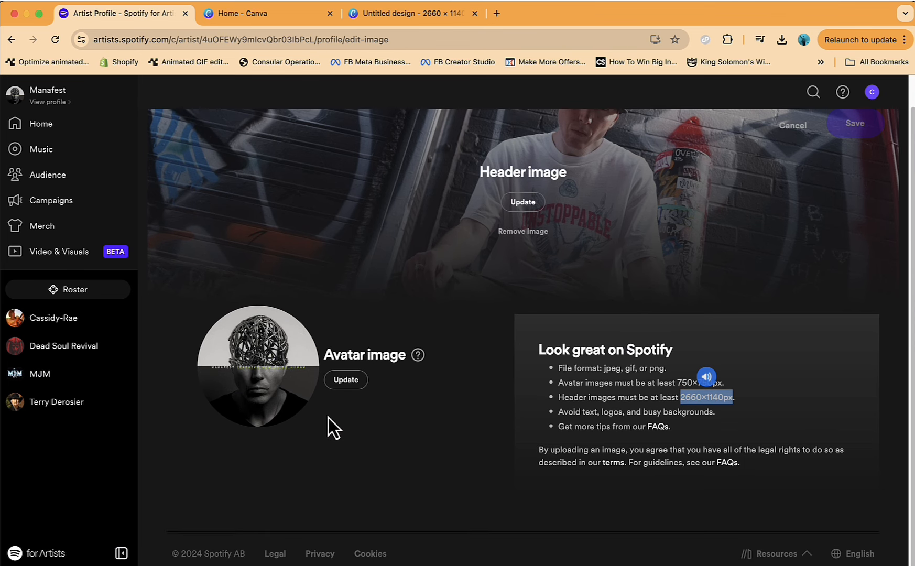
{"action": "mouse_move", "coordinate": [297, 384]}
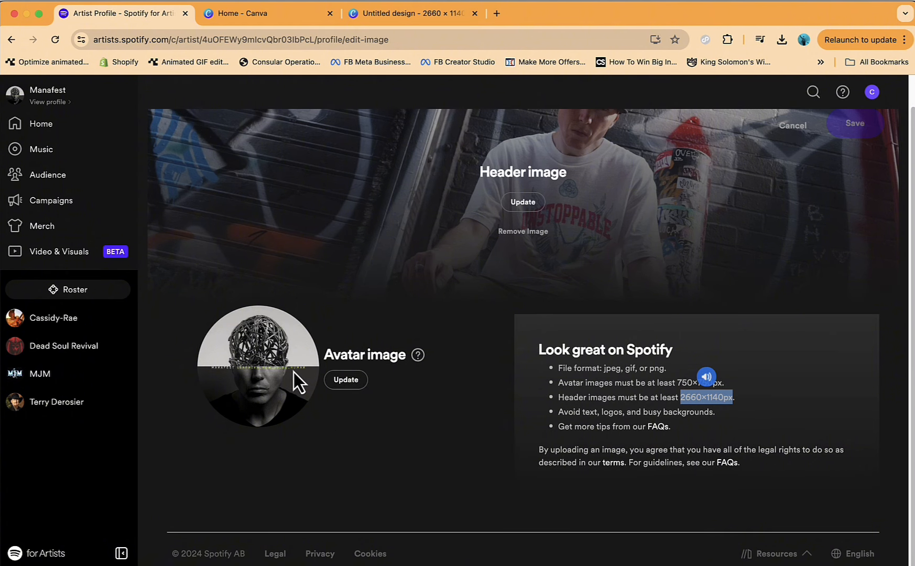
{"action": "mouse_move", "coordinate": [305, 389]}
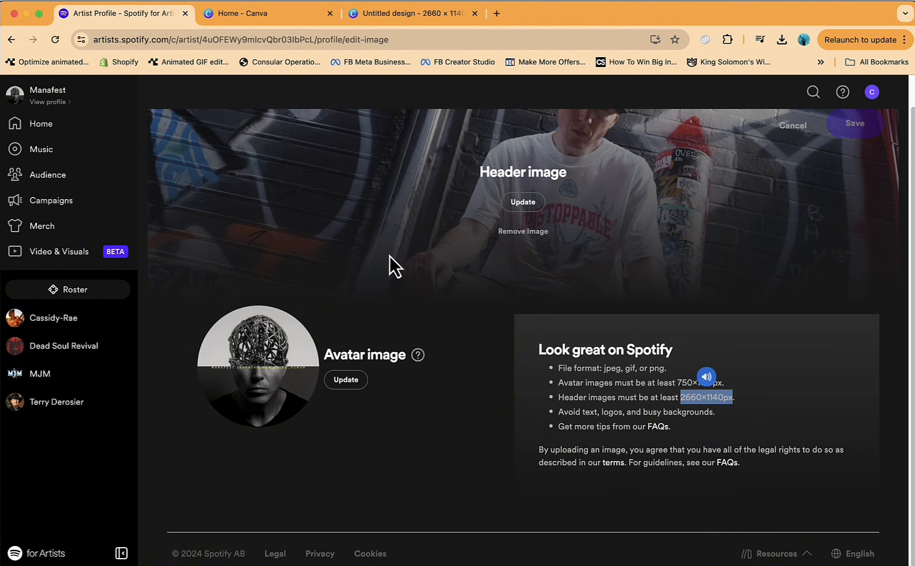
{"action": "mouse_move", "coordinate": [442, 148]}
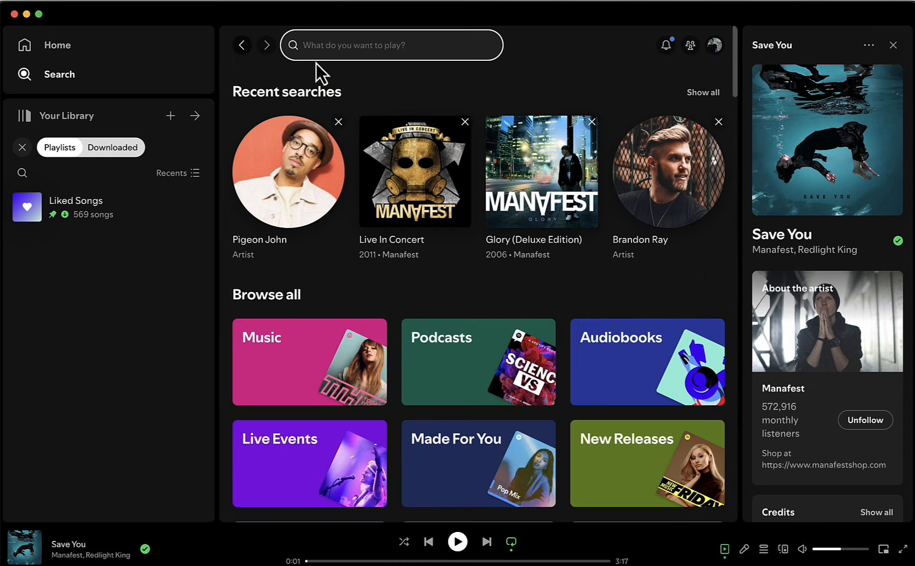
Step: Search 'mana' and add the Battleground track to the This is Manafest playlist
{"action": "type", "text": "mana"}
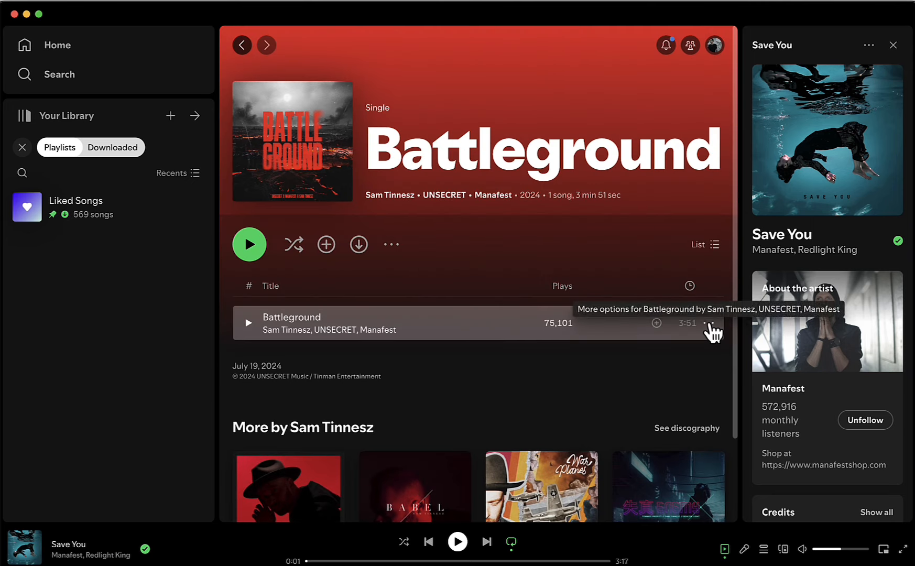
{"action": "left_click", "coordinate": [713, 323]}
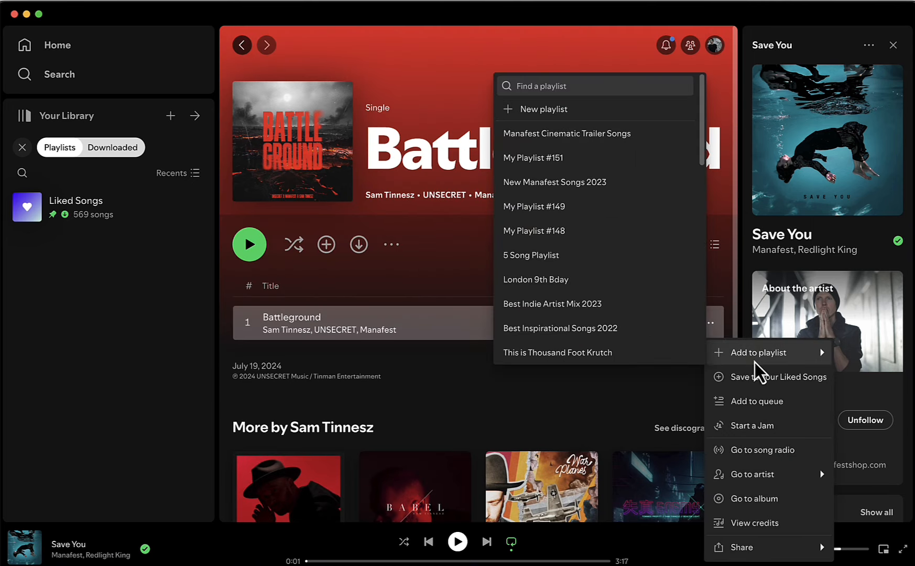
{"action": "mouse_move", "coordinate": [583, 336]}
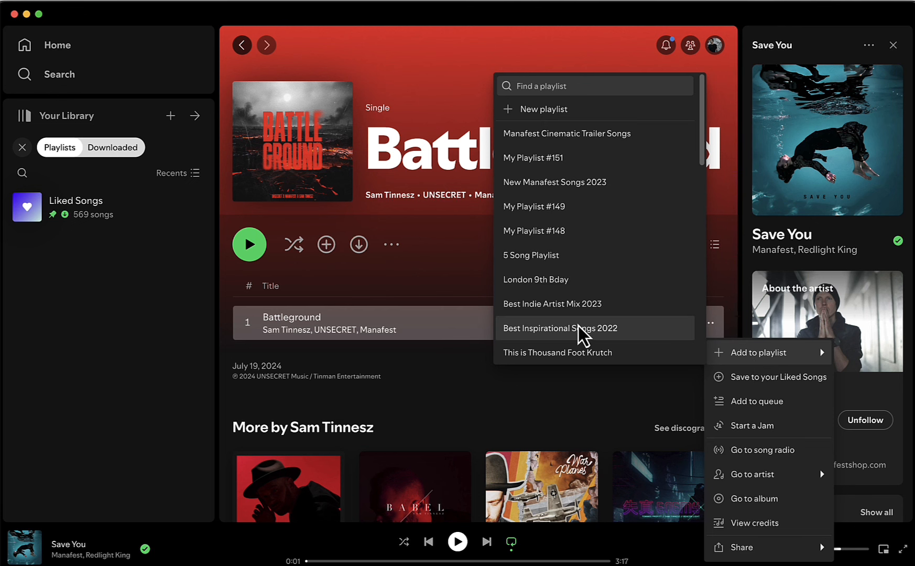
{"action": "scroll", "scroll_direction": "down", "scroll_amount": 3}
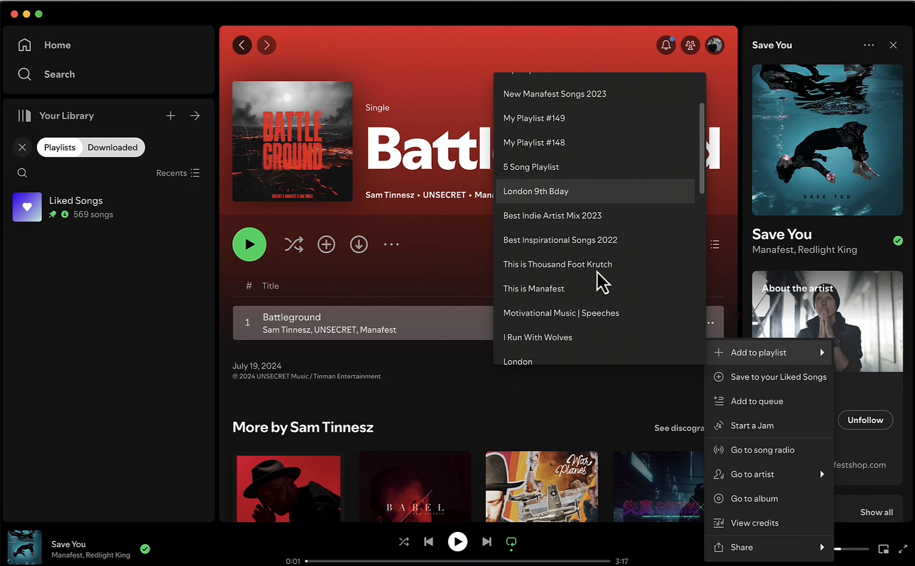
{"action": "left_click", "coordinate": [533, 289]}
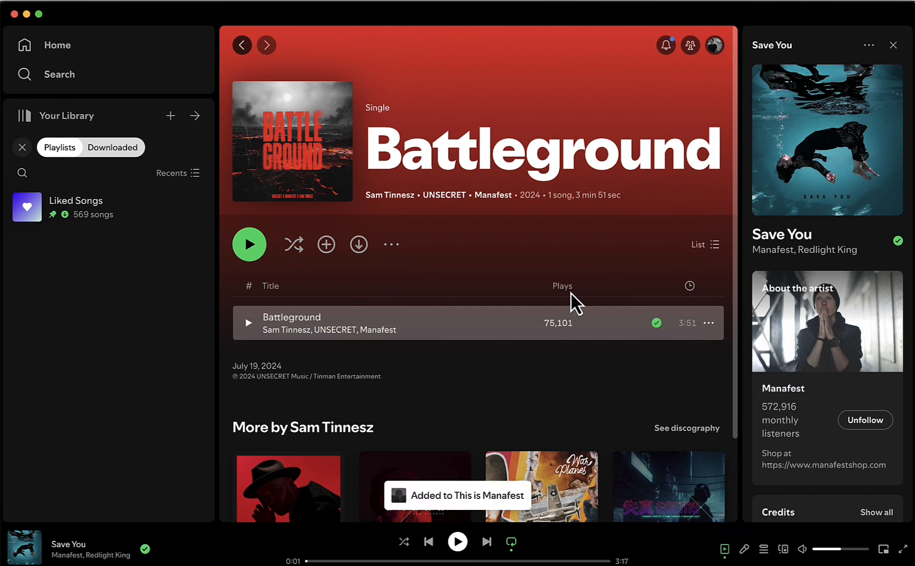
{"action": "mouse_move", "coordinate": [455, 519]}
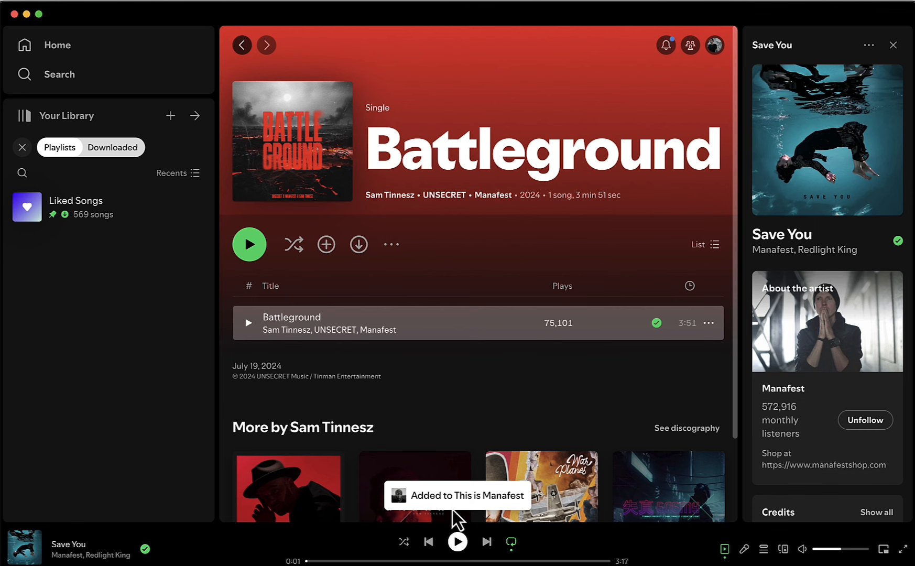
Step: Open the This is Manafest playlist from the library showing Battleground first
{"action": "left_click", "coordinate": [58, 75]}
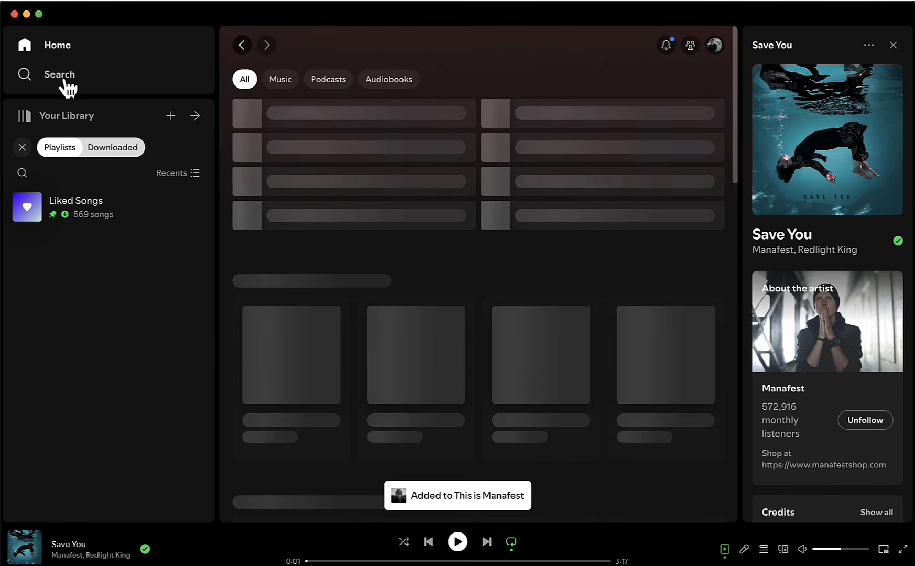
{"action": "left_click", "coordinate": [58, 75]}
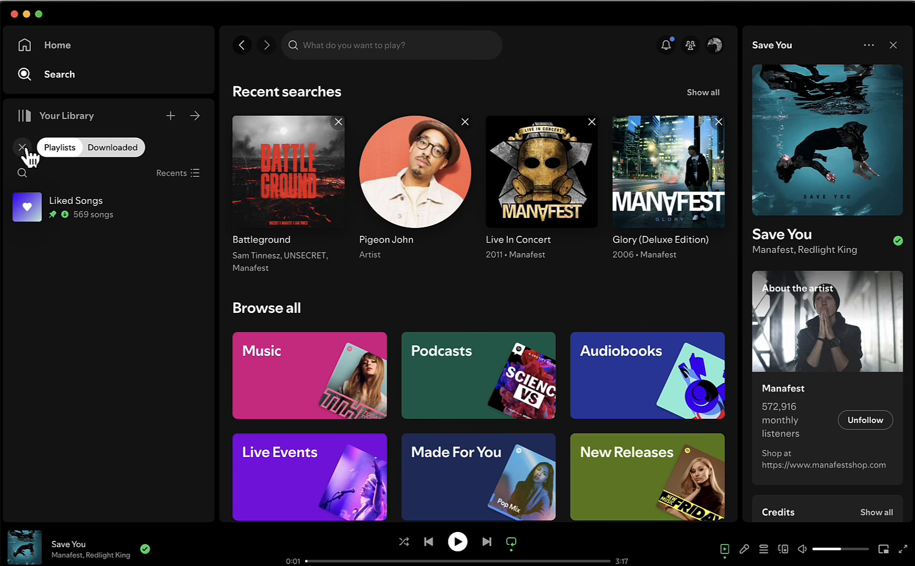
{"action": "left_click", "coordinate": [22, 147]}
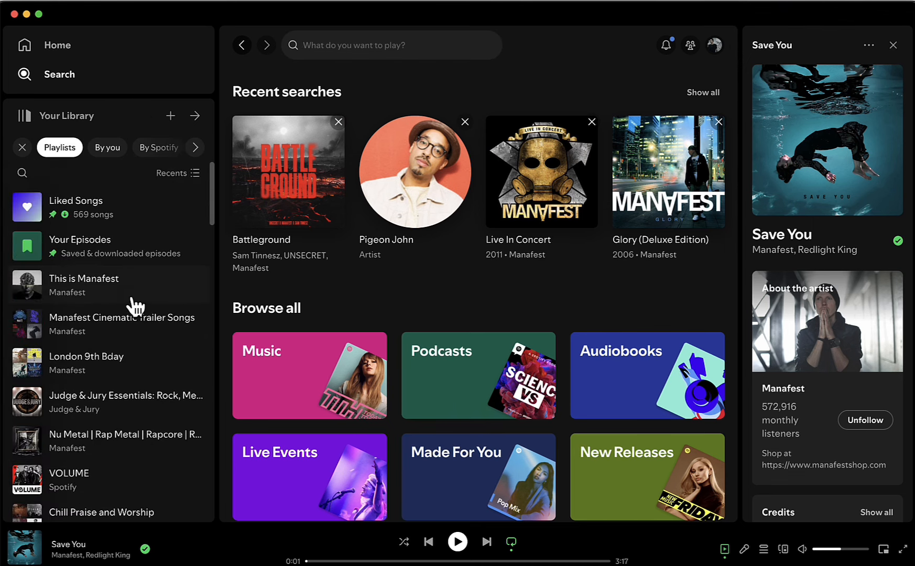
{"action": "left_click", "coordinate": [84, 285]}
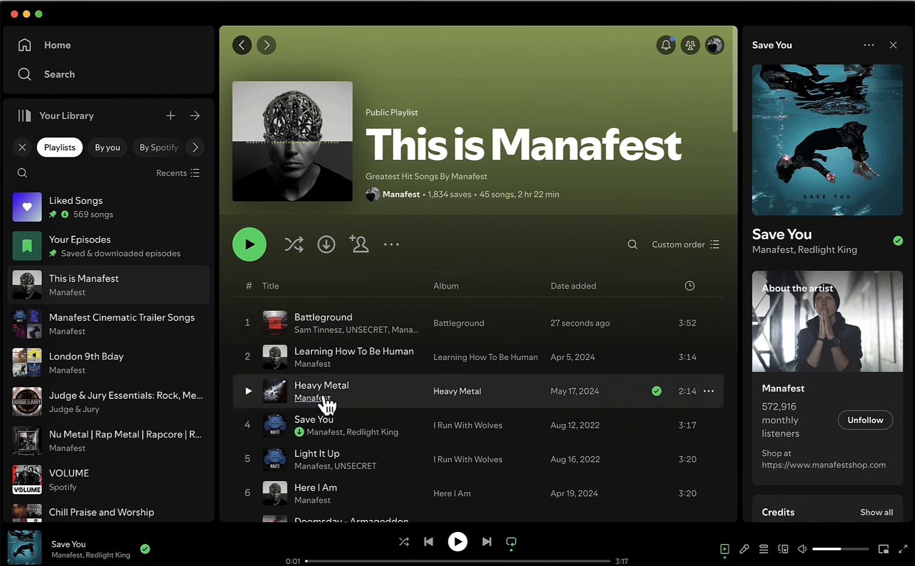
{"action": "mouse_move", "coordinate": [398, 380]}
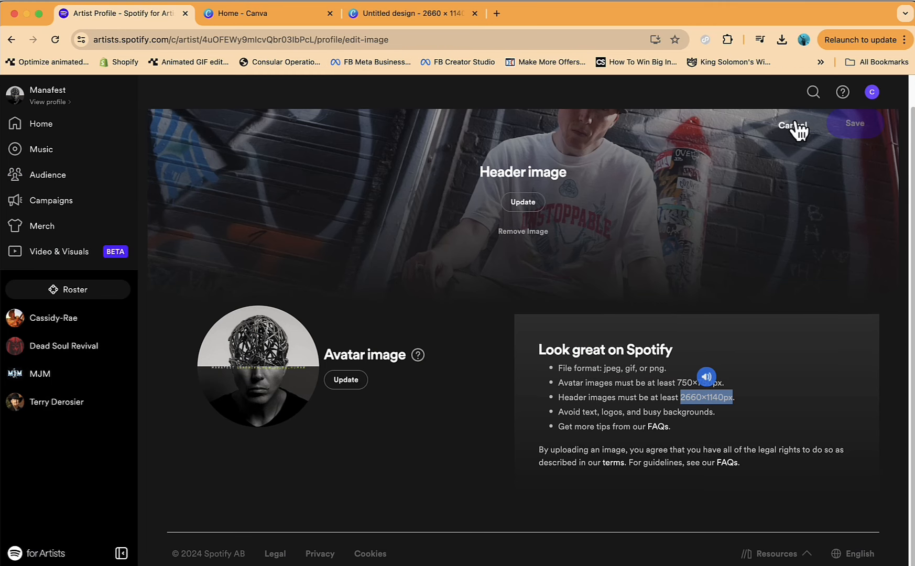
{"action": "left_click", "coordinate": [795, 125]}
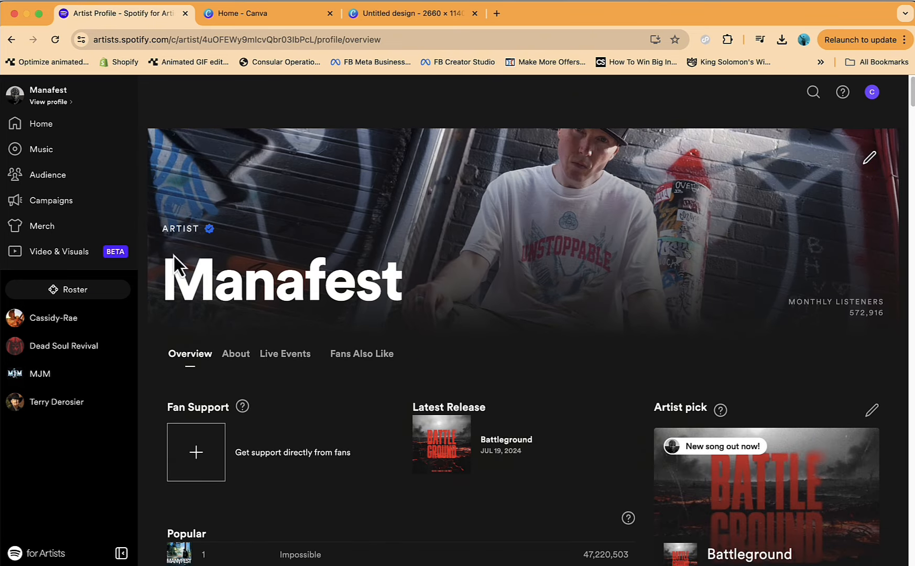
{"action": "left_click", "coordinate": [234, 353]}
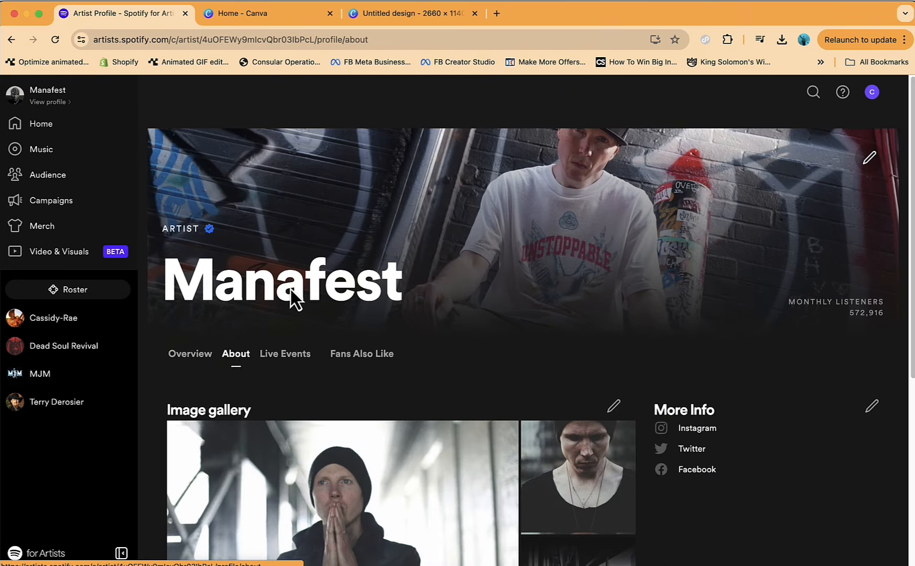
{"action": "scroll", "scroll_direction": "down", "scroll_amount": 3}
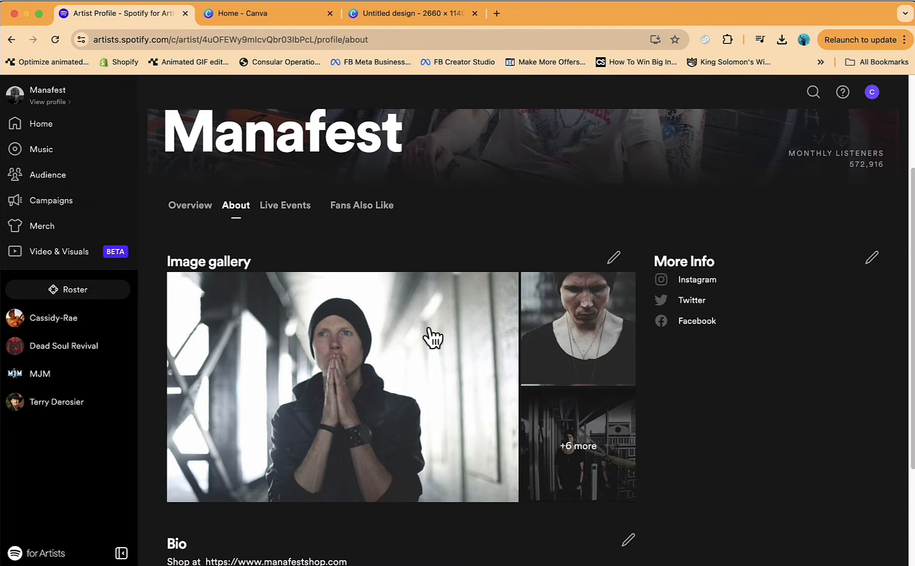
{"action": "mouse_move", "coordinate": [347, 317]}
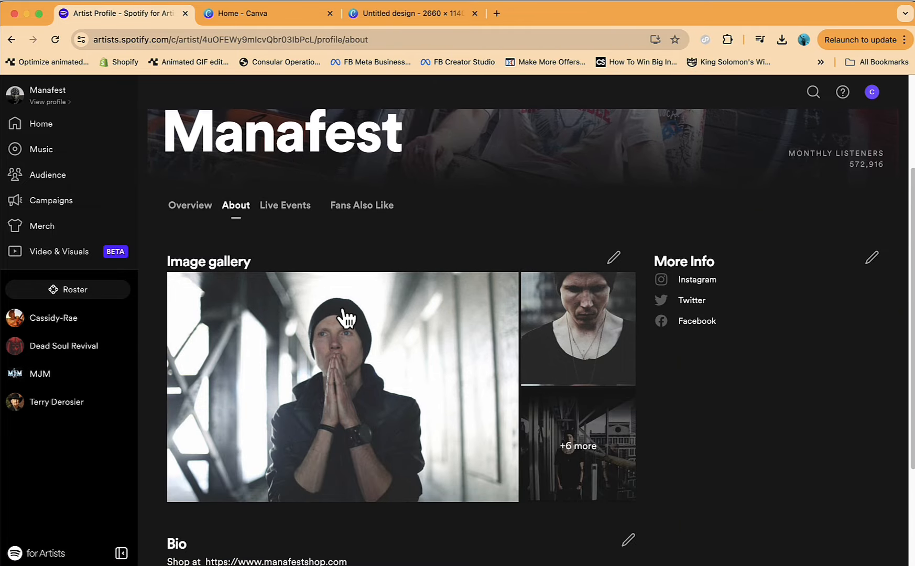
{"action": "mouse_move", "coordinate": [492, 358]}
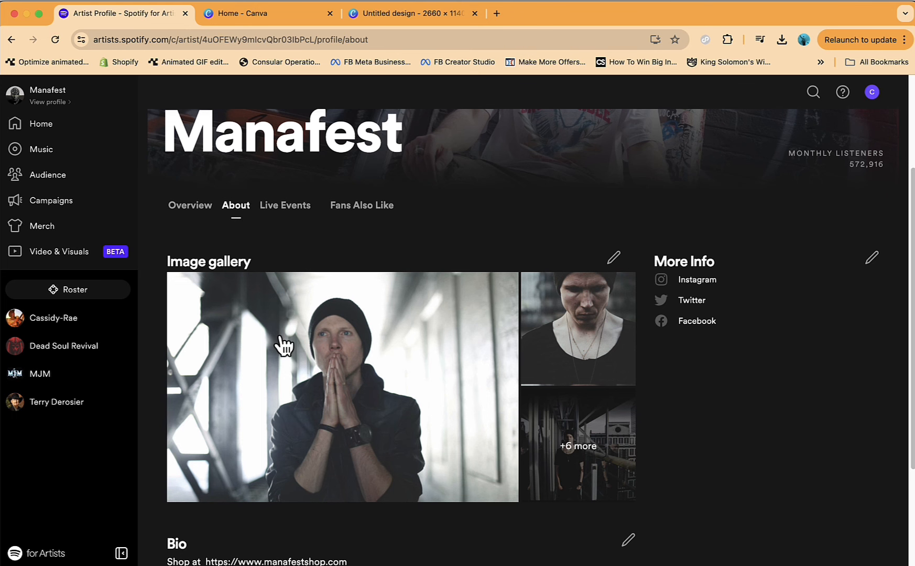
{"action": "mouse_move", "coordinate": [215, 263]}
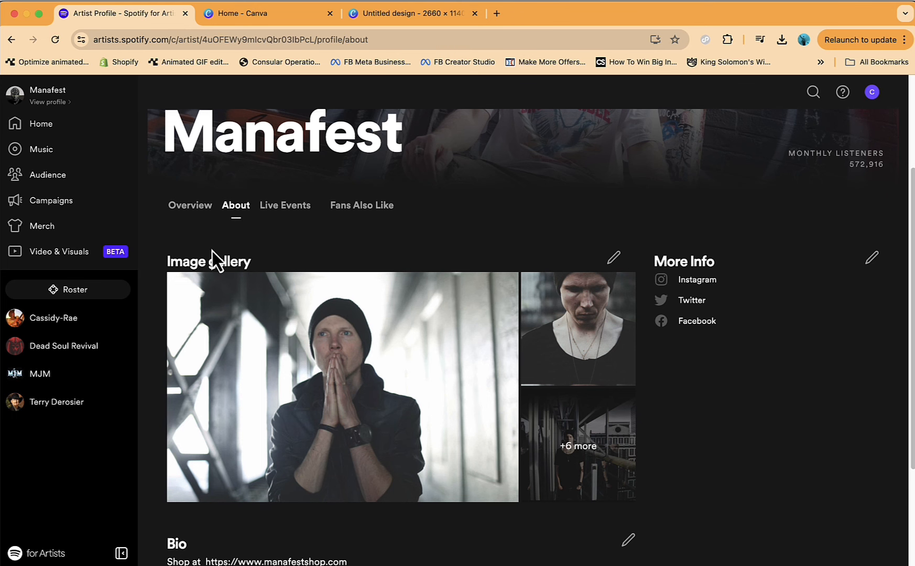
{"action": "mouse_move", "coordinate": [433, 402]}
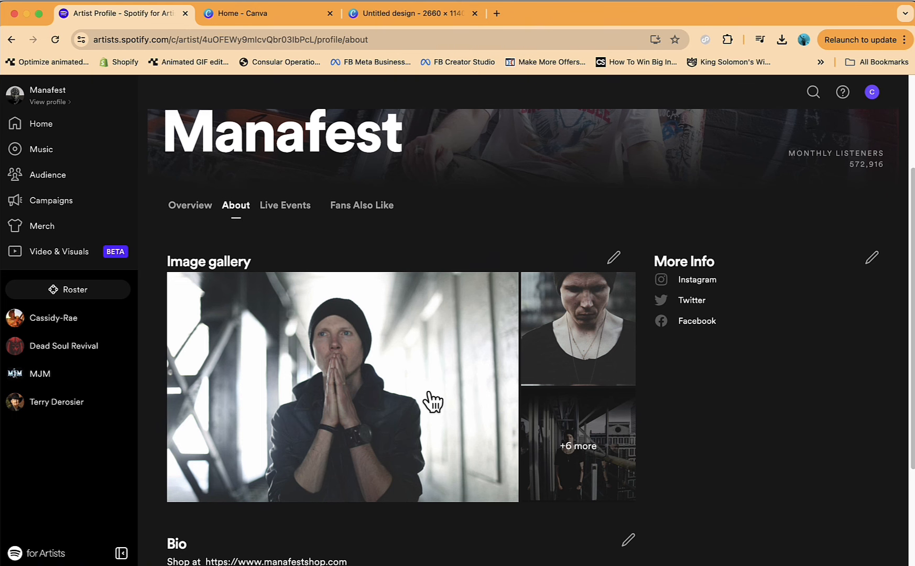
{"action": "scroll", "scroll_direction": "down", "scroll_amount": 3}
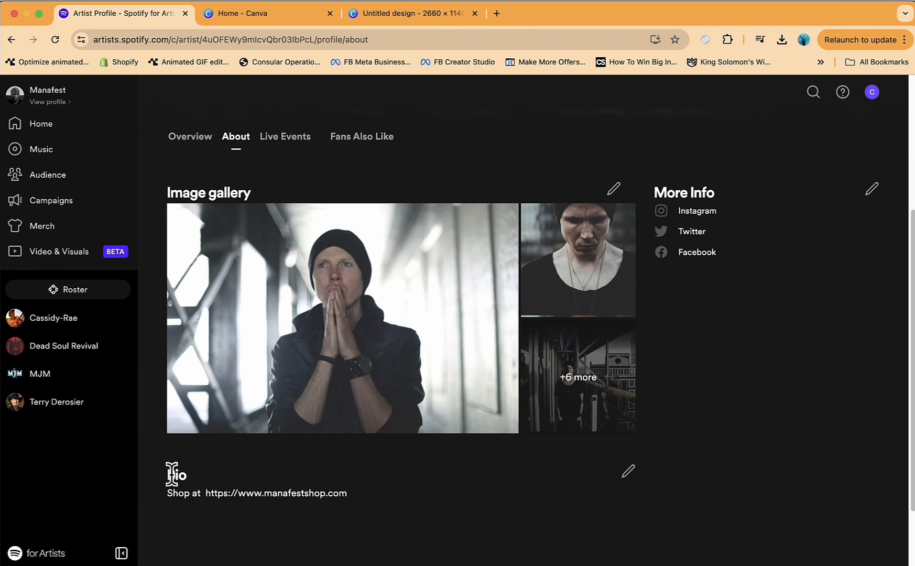
{"action": "left_click_drag", "start_coordinate": [249, 492], "coordinate": [346, 493]}
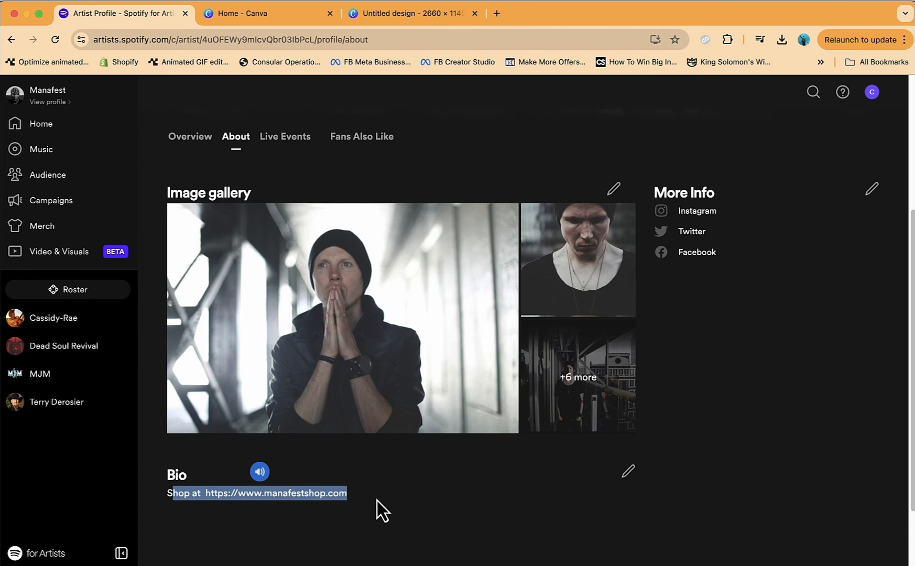
{"action": "mouse_move", "coordinate": [734, 324]}
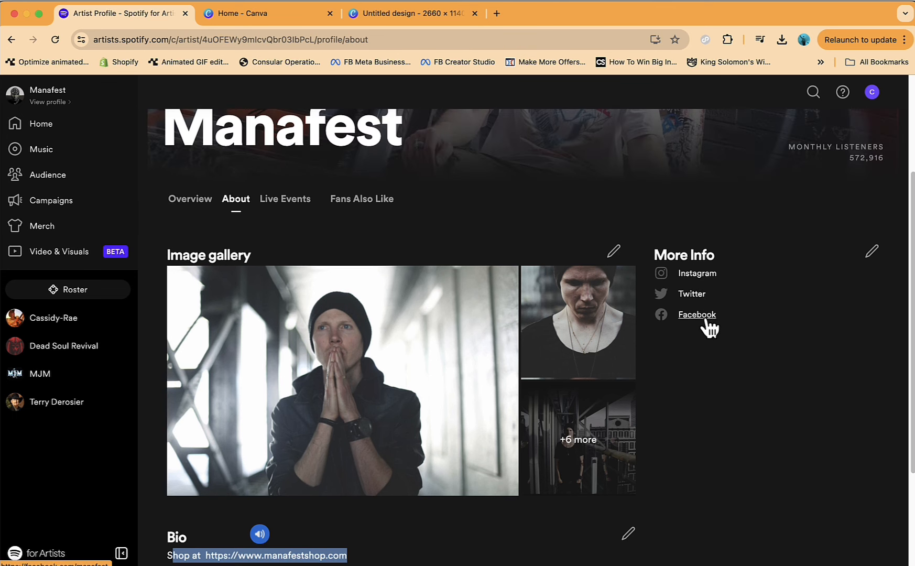
{"action": "left_click", "coordinate": [873, 251]}
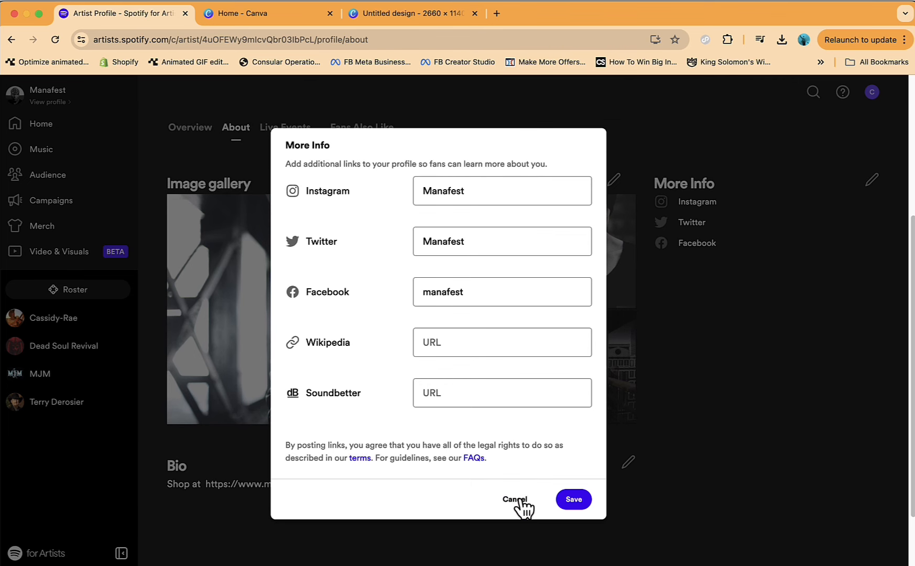
{"action": "left_click", "coordinate": [515, 499]}
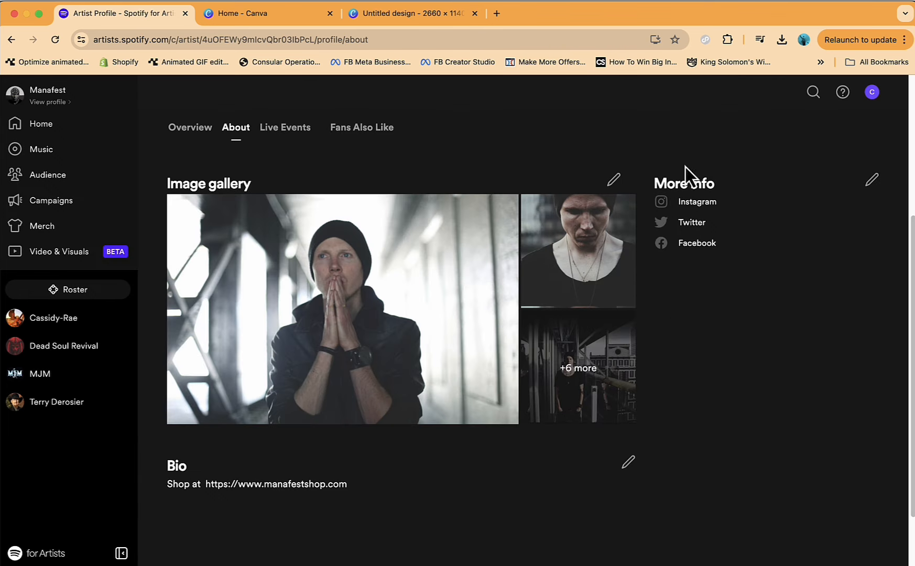
{"action": "mouse_move", "coordinate": [310, 236]}
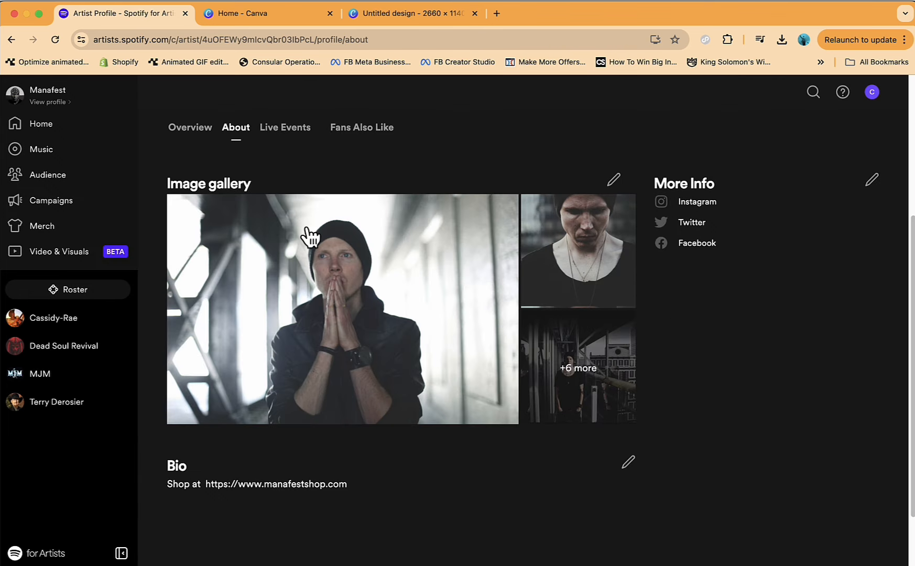
Step: View the Live Events section describing Ticketmaster, Eventbrite and AXS concert sharing
{"action": "left_click", "coordinate": [286, 127]}
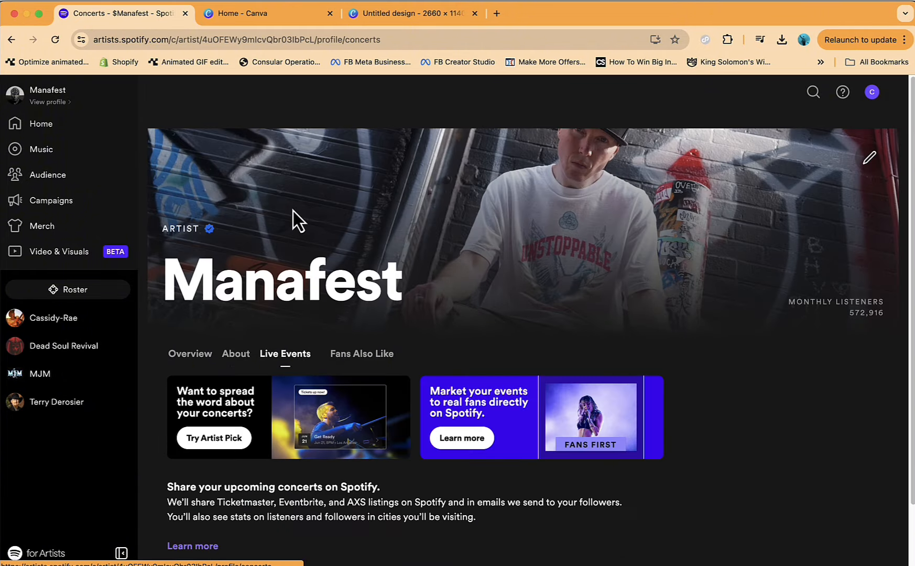
{"action": "scroll", "scroll_direction": "down", "scroll_amount": 3}
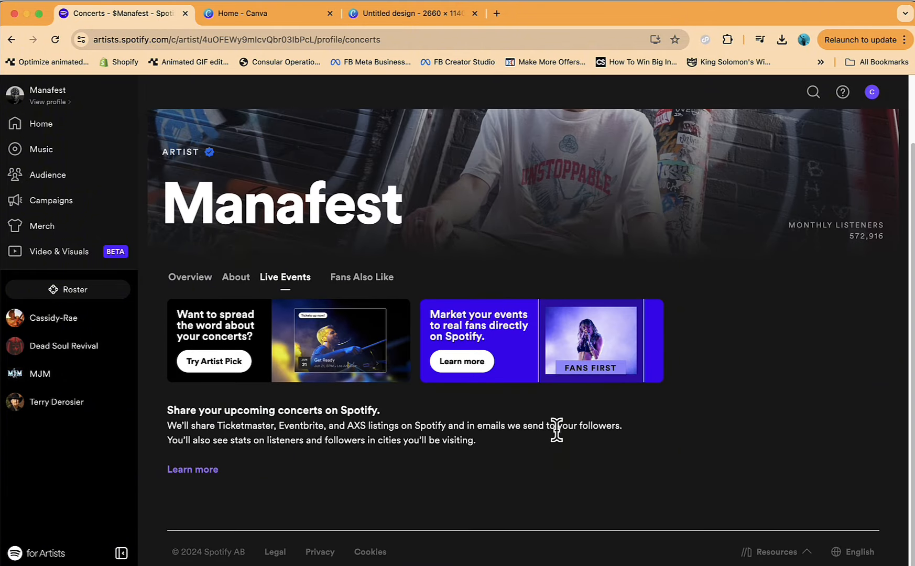
{"action": "mouse_move", "coordinate": [380, 344]}
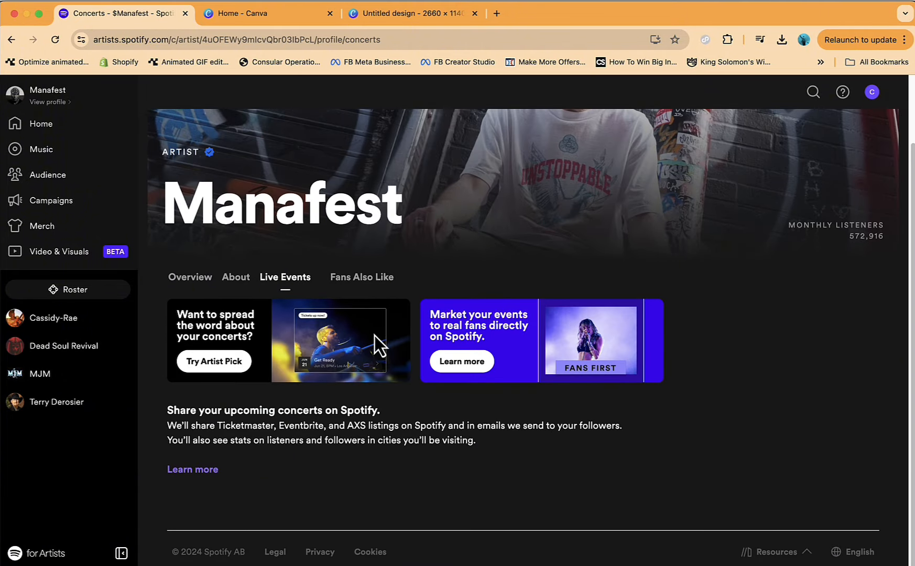
{"action": "mouse_move", "coordinate": [425, 327]}
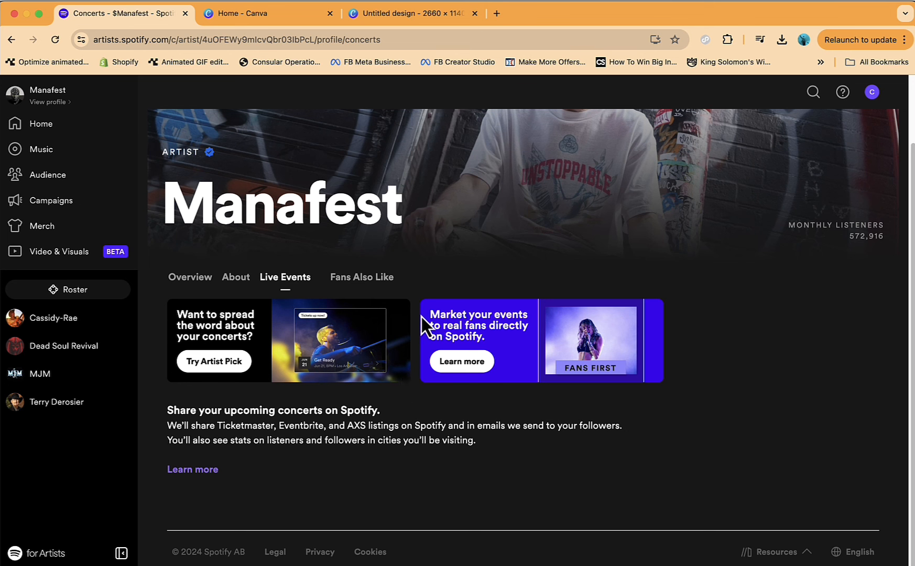
{"action": "mouse_move", "coordinate": [321, 313]}
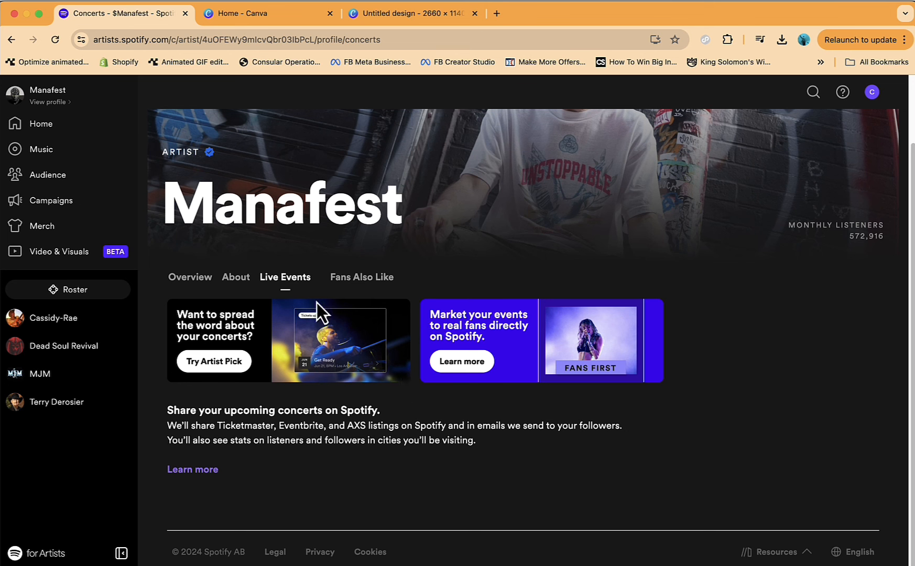
{"action": "mouse_move", "coordinate": [59, 252]}
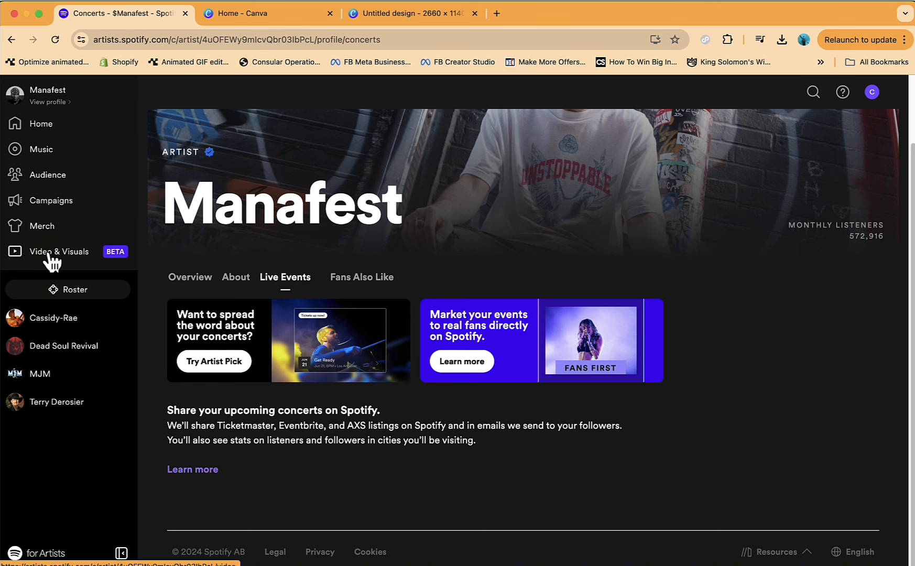
Step: Start a new clip in Video & Visuals captioned 'Reacting to my song going no.1'
{"action": "left_click", "coordinate": [58, 251]}
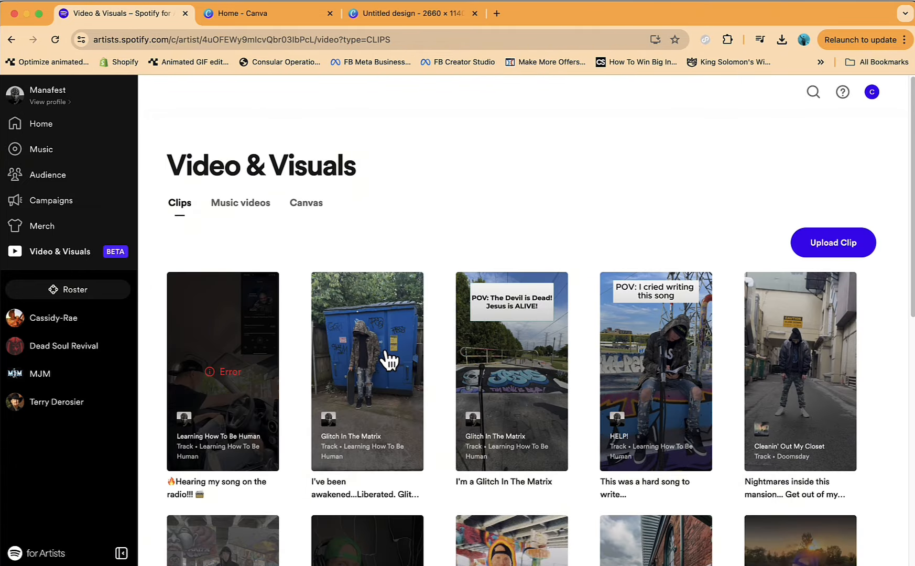
{"action": "mouse_move", "coordinate": [829, 284]}
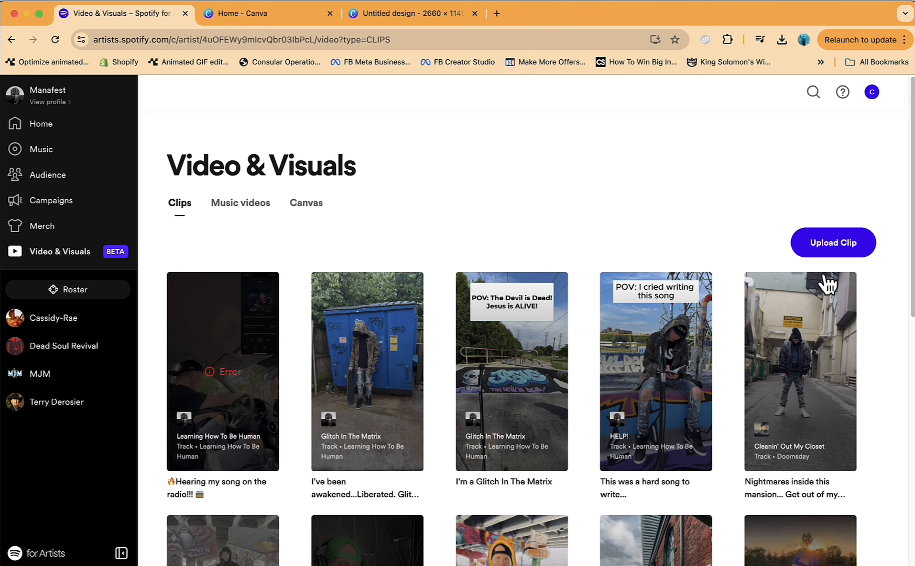
{"action": "left_click", "coordinate": [833, 242]}
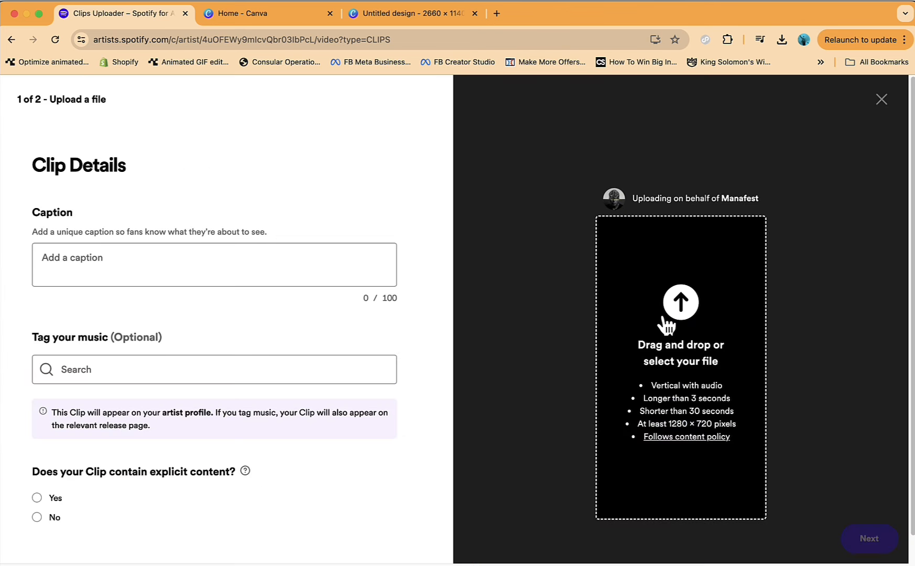
{"action": "mouse_move", "coordinate": [713, 426]}
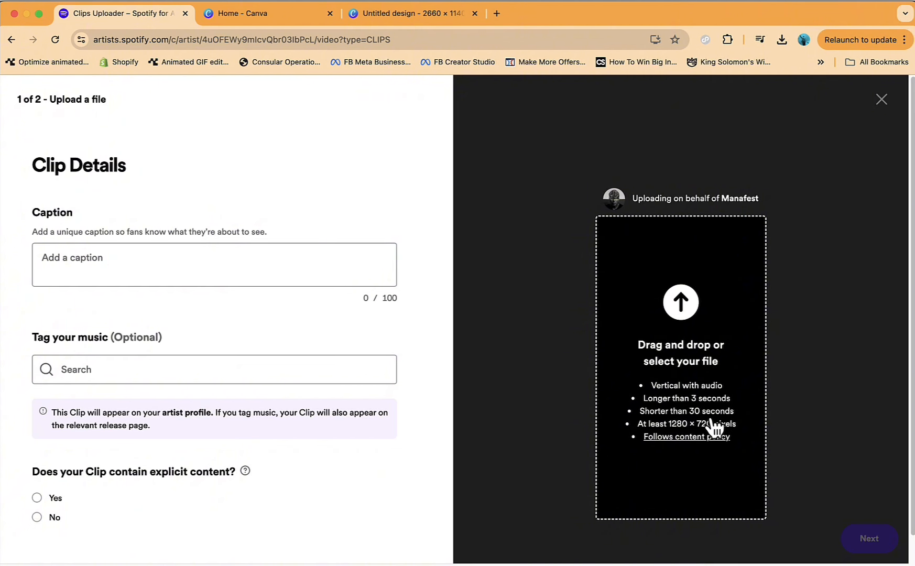
{"action": "mouse_move", "coordinate": [695, 414]}
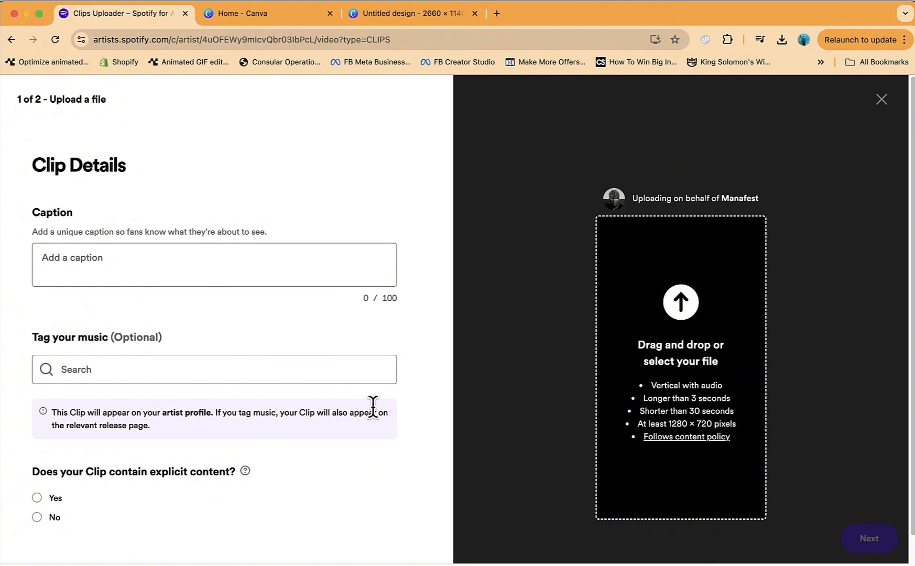
{"action": "mouse_move", "coordinate": [436, 278]}
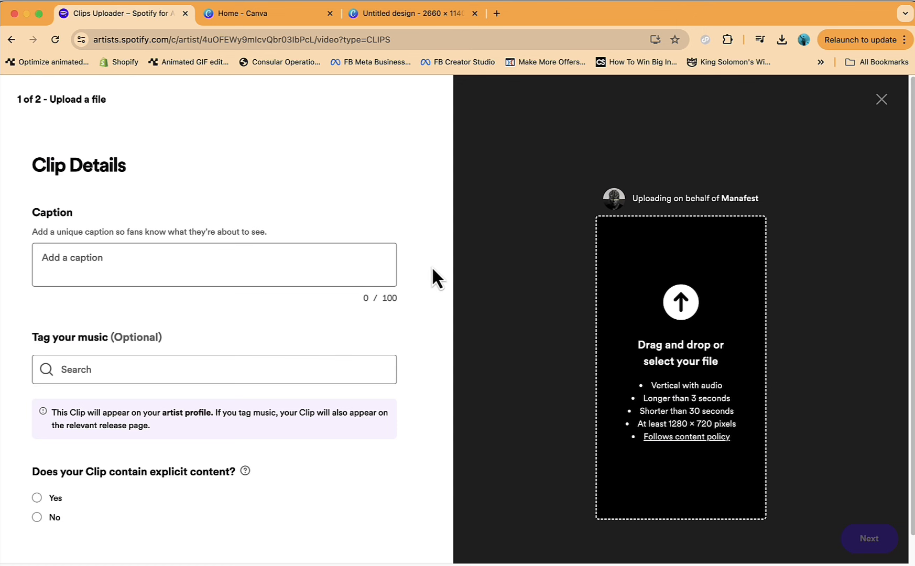
{"action": "mouse_move", "coordinate": [552, 166]}
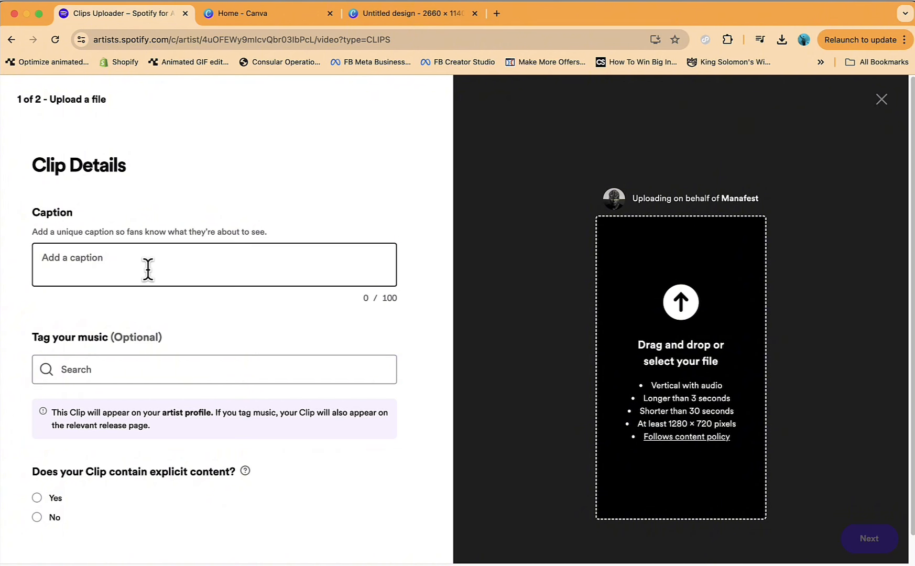
{"action": "type", "text": "Reacting"}
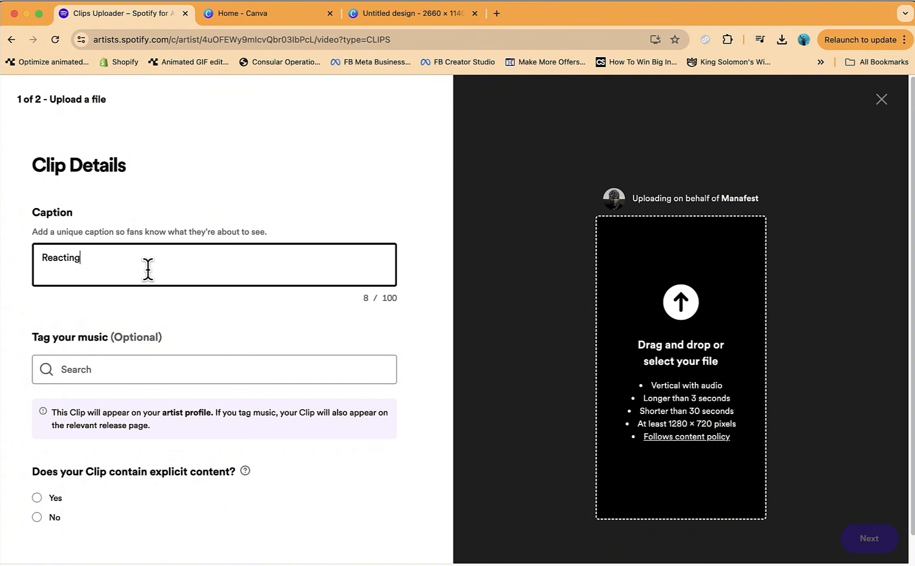
{"action": "type", "text": "to my song going no.1"}
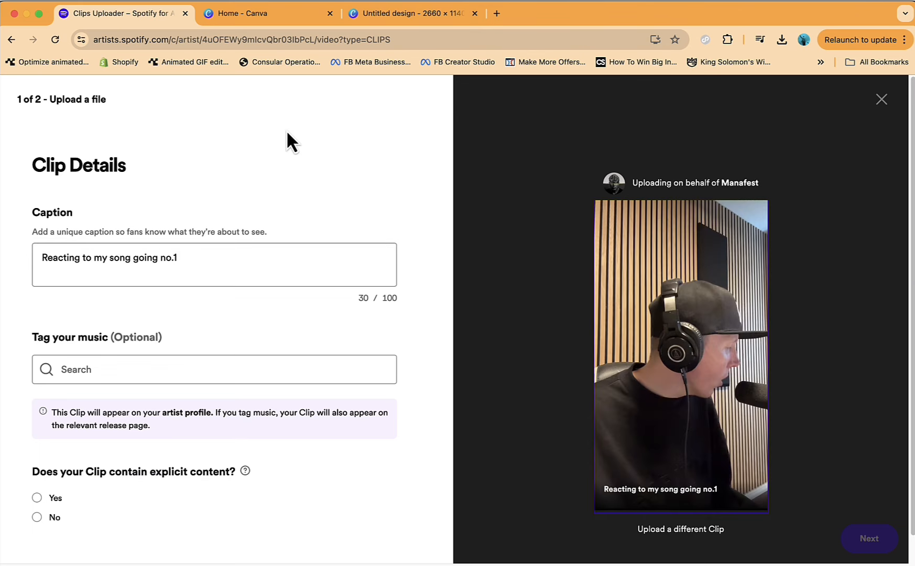
{"action": "mouse_move", "coordinate": [61, 364]}
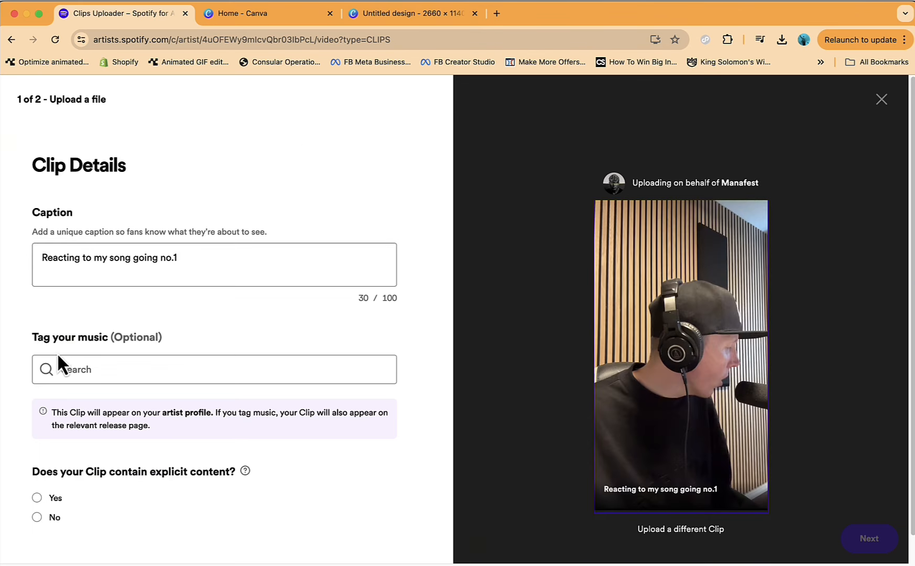
Step: Tag the clip with Learning How To Be Human, mark it non-explicit, and accept the clips terms
{"action": "left_click", "coordinate": [213, 369]}
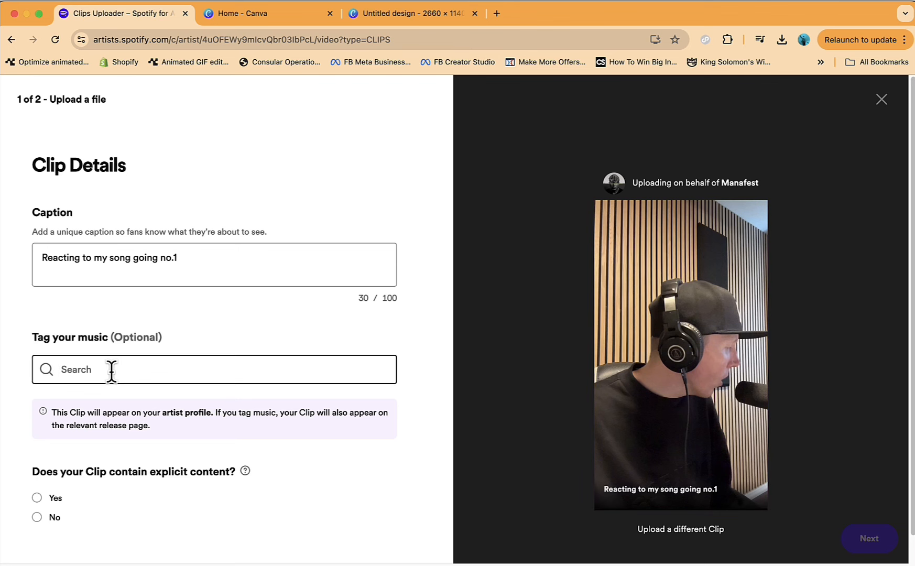
{"action": "type", "text": "learning"}
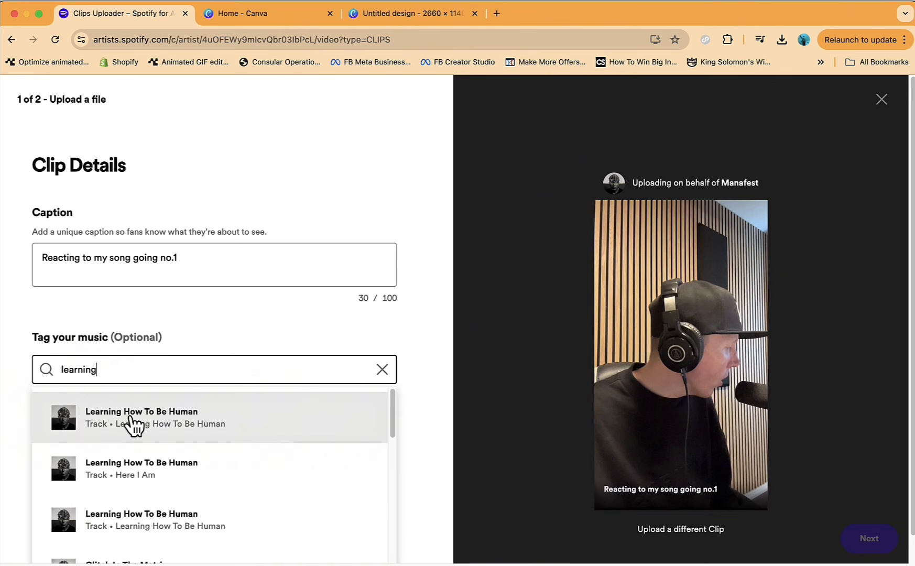
{"action": "left_click", "coordinate": [140, 416]}
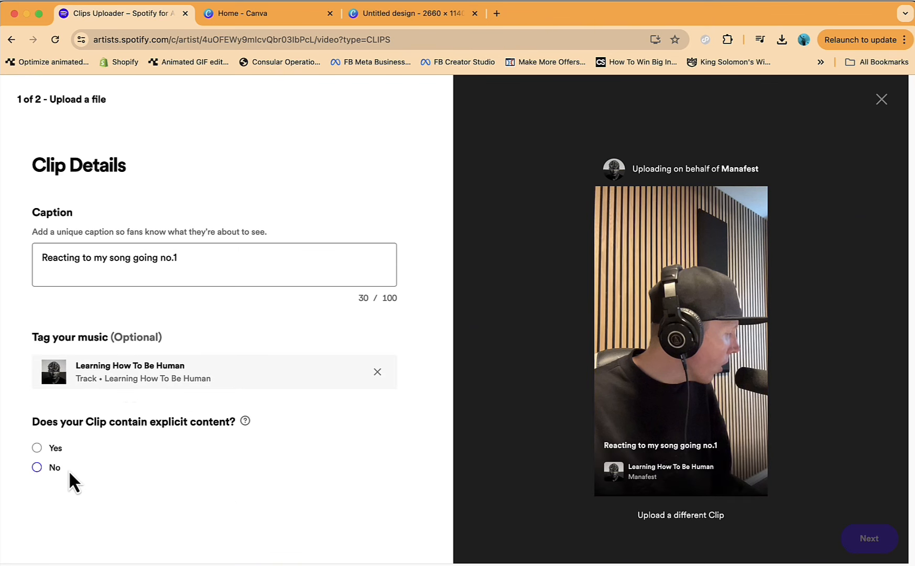
{"action": "left_click", "coordinate": [36, 468]}
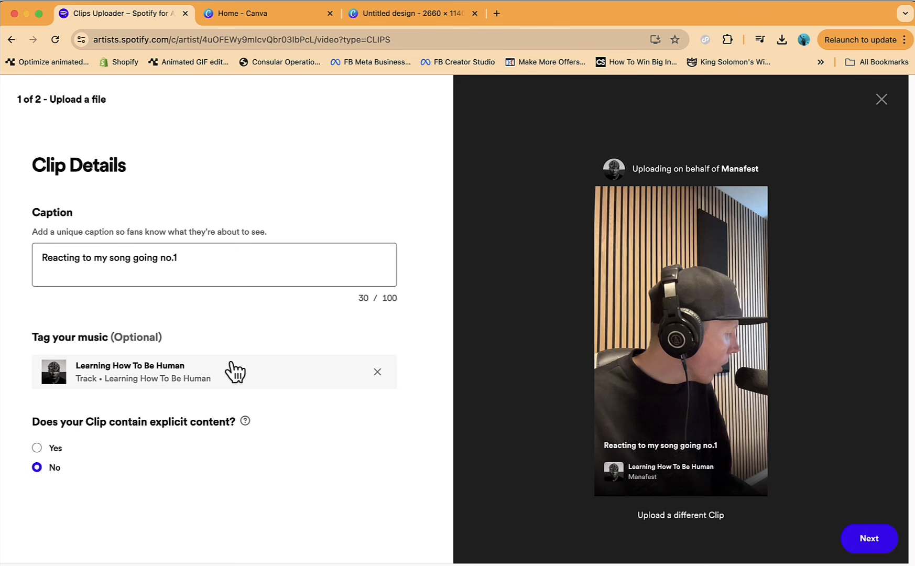
{"action": "left_click", "coordinate": [868, 538]}
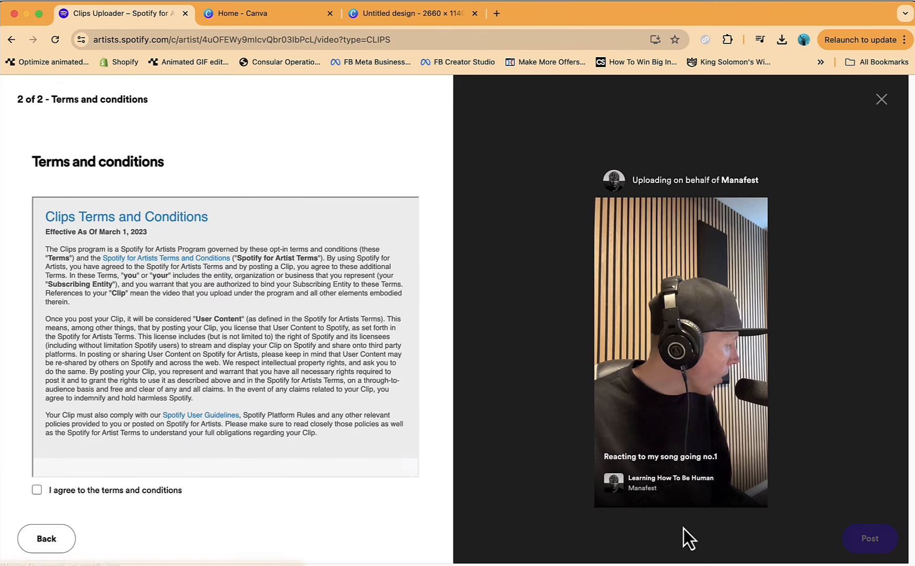
{"action": "left_click", "coordinate": [37, 490]}
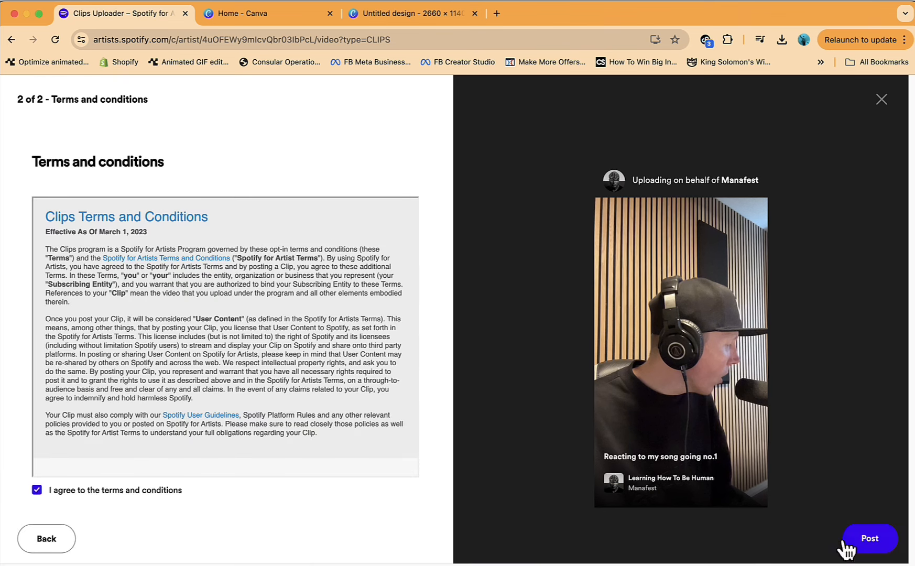
Step: Publish the clip, then view the uploaded music videos list instead of clips
{"action": "left_click", "coordinate": [870, 537]}
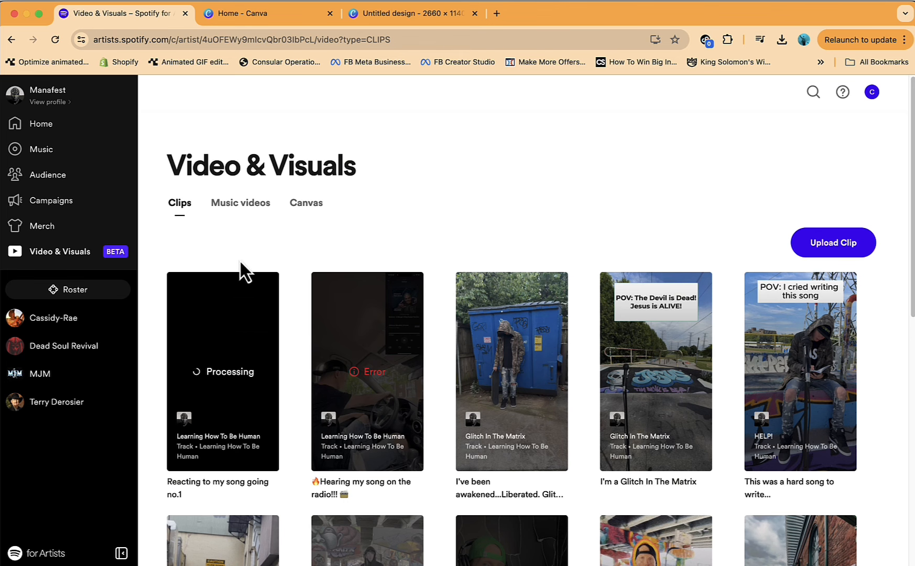
{"action": "mouse_move", "coordinate": [369, 290]}
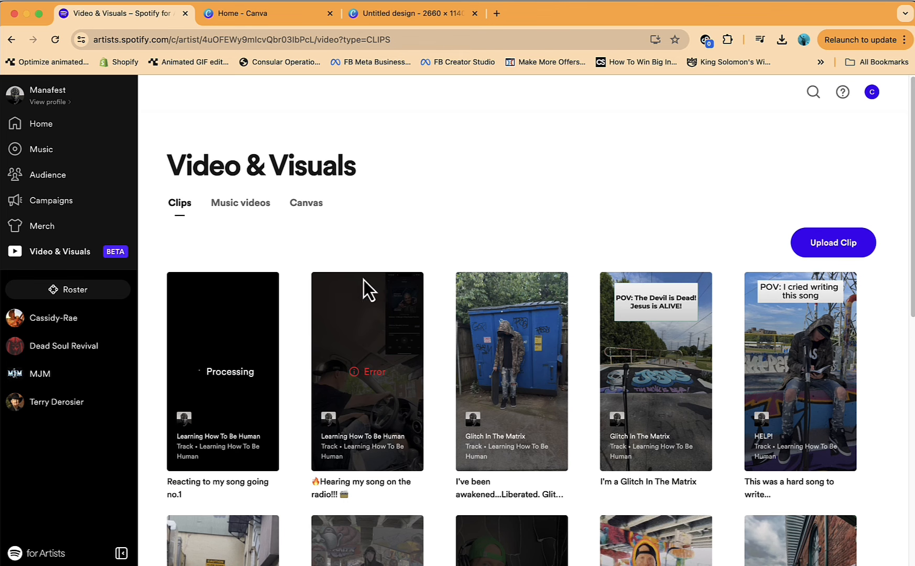
{"action": "mouse_move", "coordinate": [282, 295]}
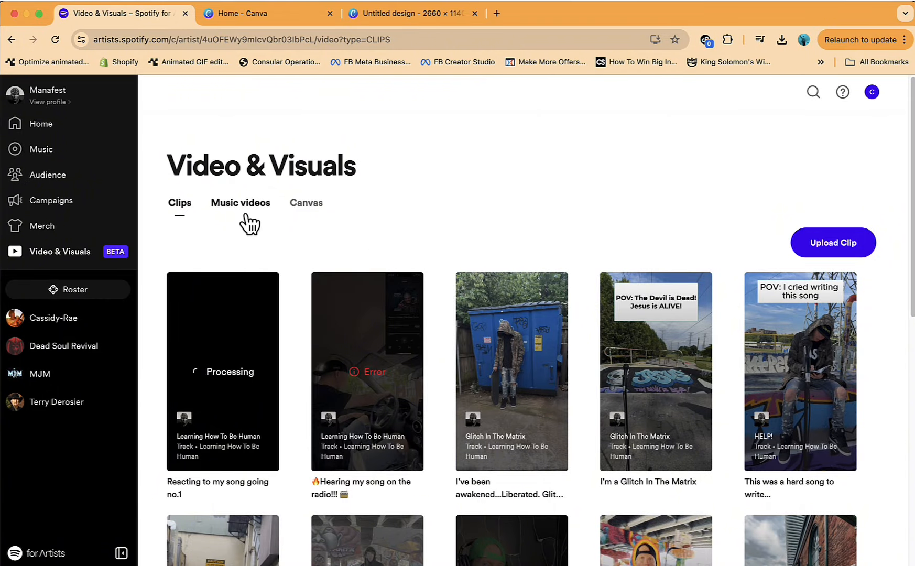
{"action": "left_click", "coordinate": [240, 202]}
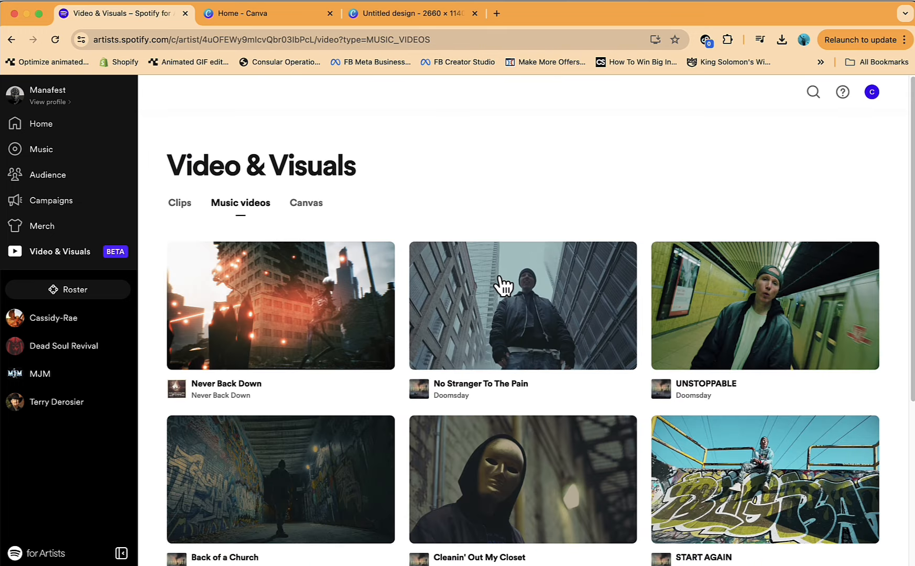
{"action": "scroll", "scroll_direction": "down", "scroll_amount": 3}
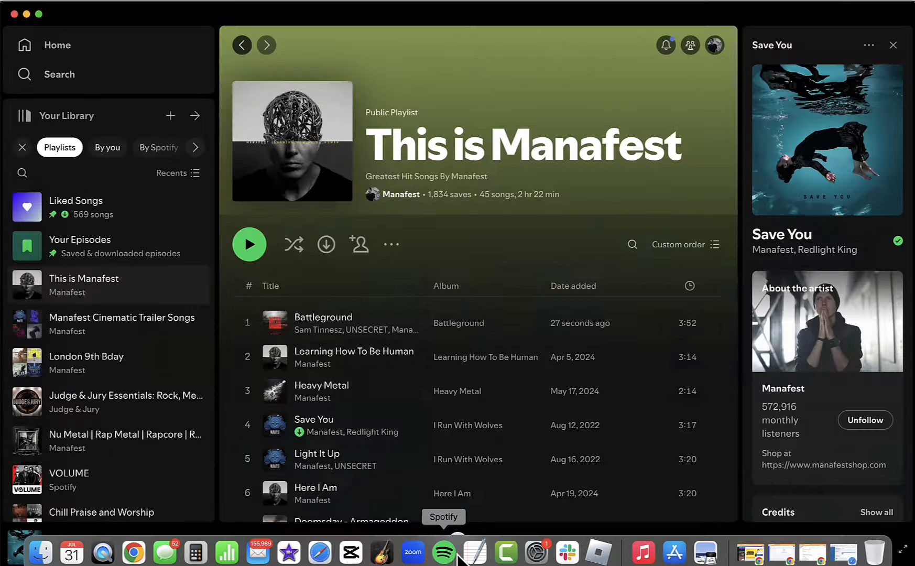
Step: Browse the Manafest artist page in Spotify with its popular tracks
{"action": "double_click", "coordinate": [323, 323]}
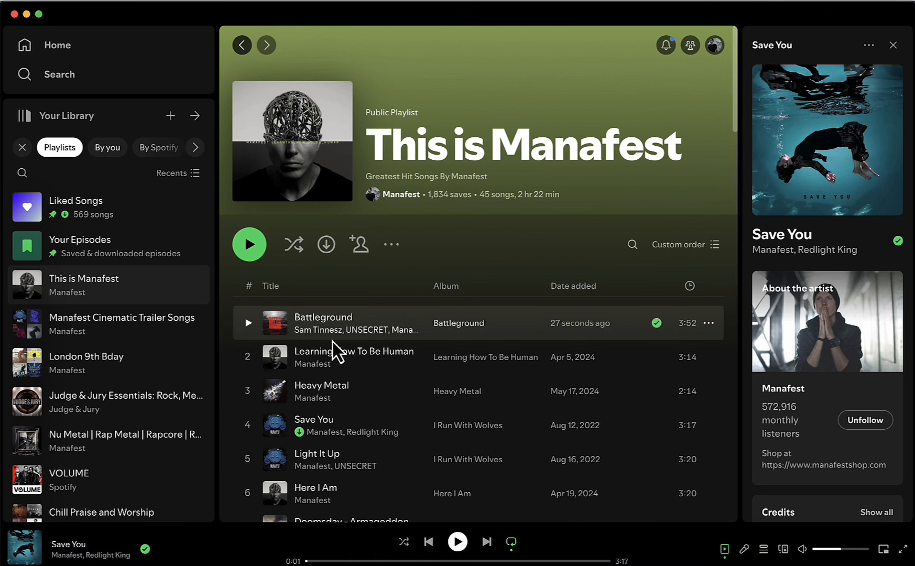
{"action": "left_click", "coordinate": [401, 193]}
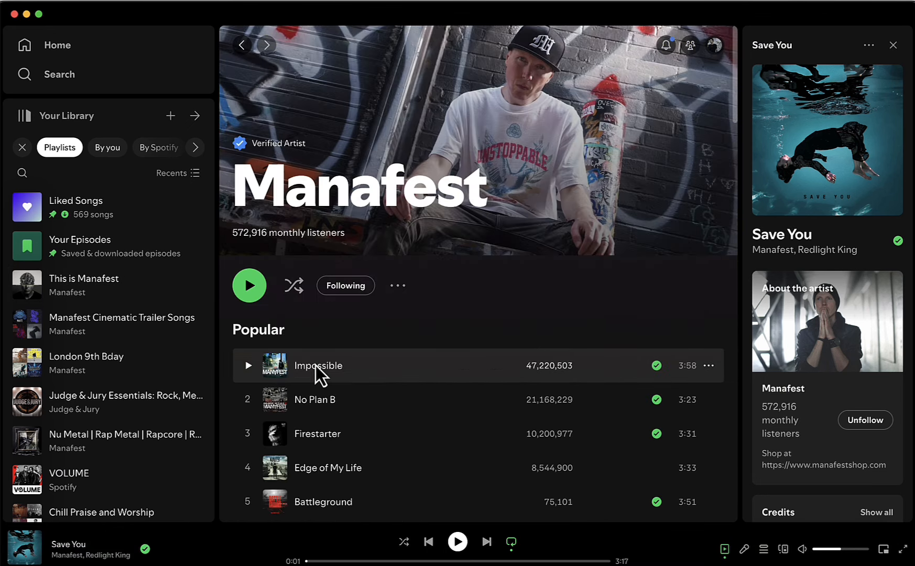
{"action": "scroll", "scroll_direction": "down", "scroll_amount": 3}
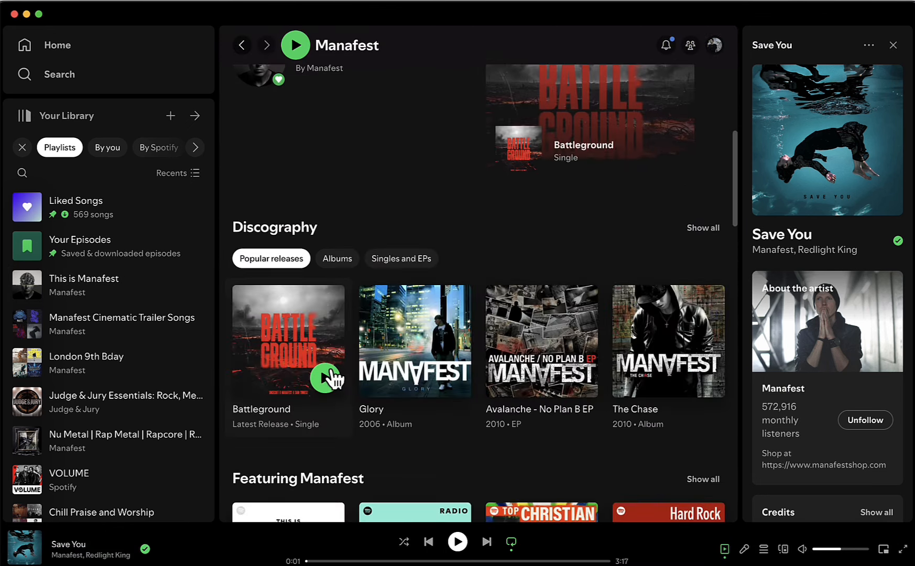
{"action": "scroll", "scroll_direction": "down", "scroll_amount": 3}
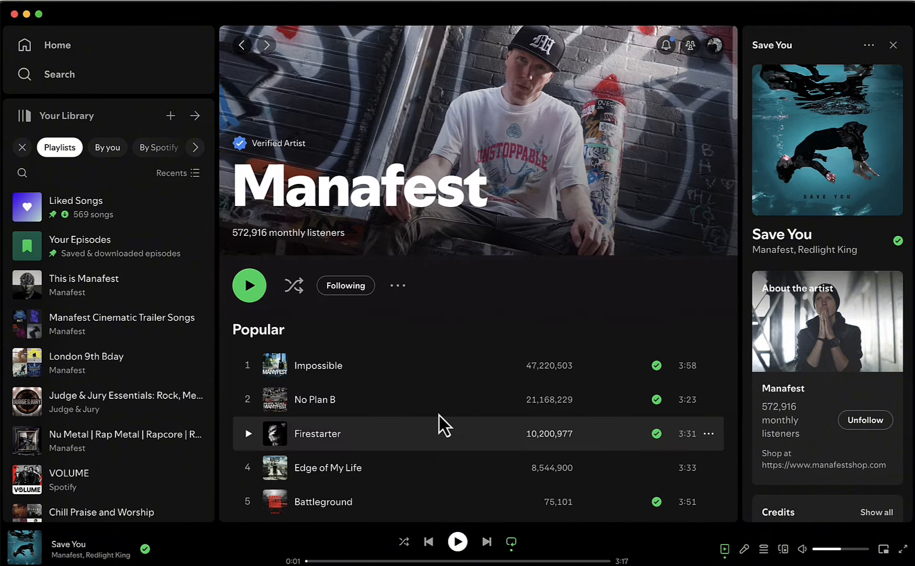
{"action": "scroll", "scroll_direction": "down", "scroll_amount": 3}
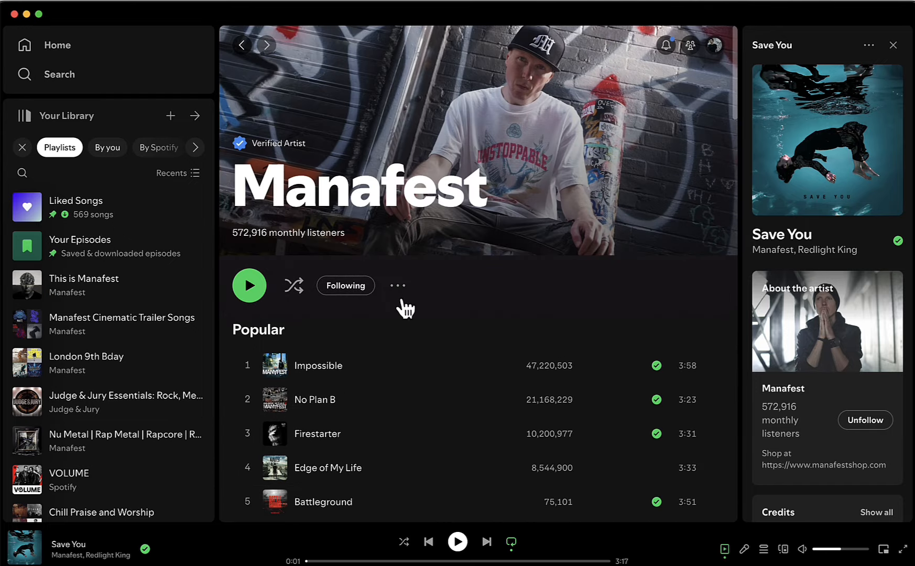
{"action": "mouse_move", "coordinate": [456, 350]}
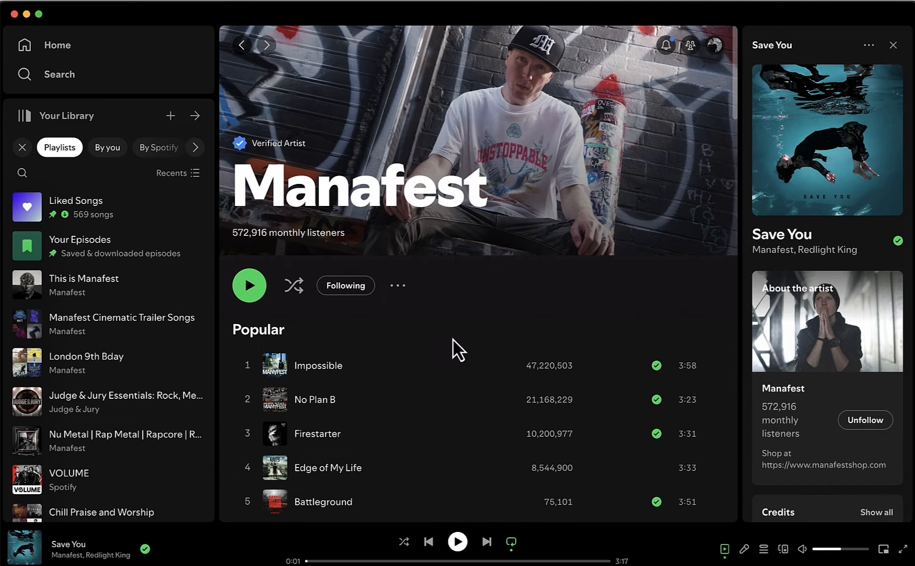
{"action": "scroll", "scroll_direction": "down", "scroll_amount": 3}
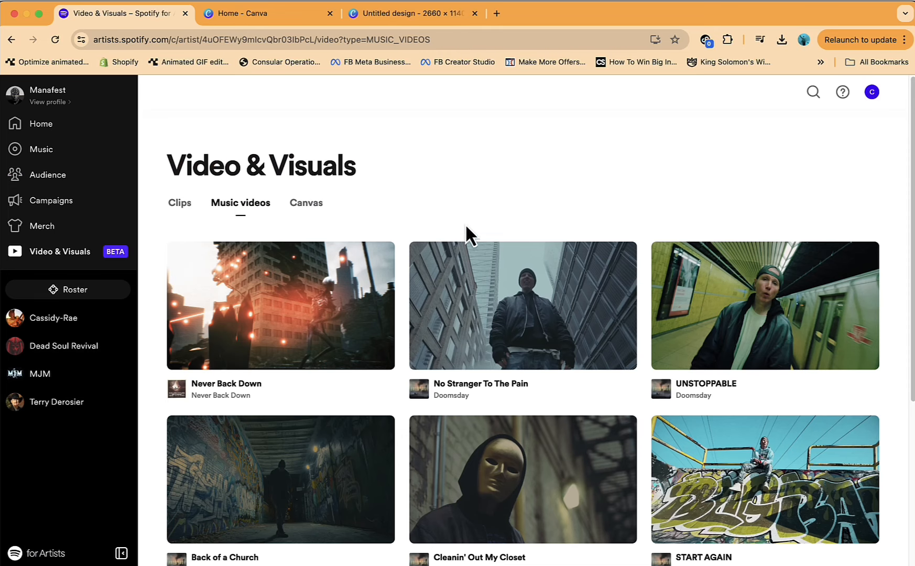
{"action": "mouse_move", "coordinate": [391, 219]}
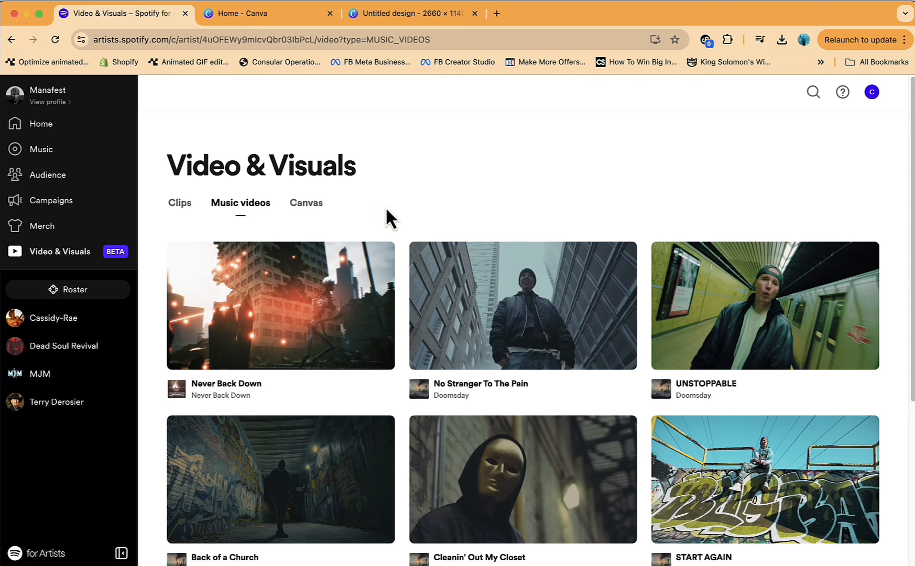
{"action": "mouse_move", "coordinate": [712, 409]}
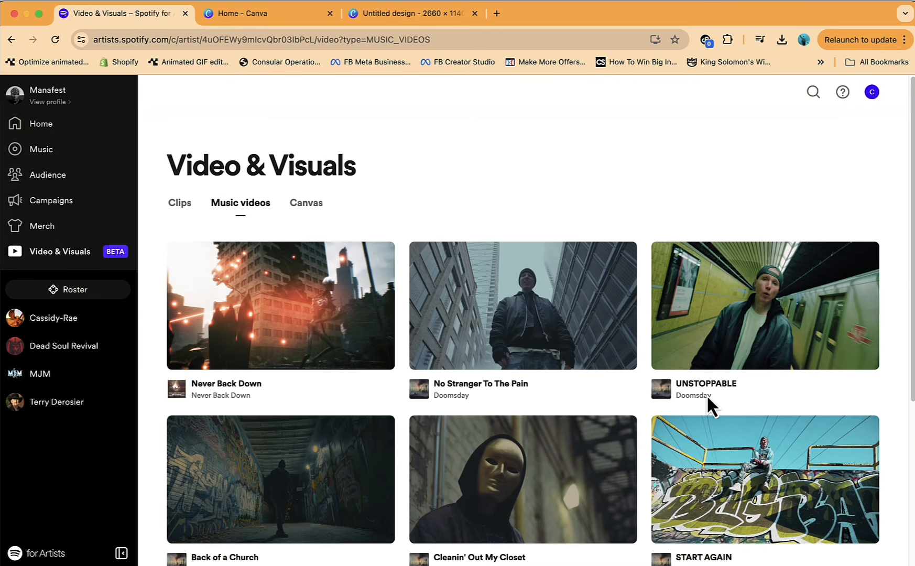
{"action": "mouse_move", "coordinate": [398, 183]}
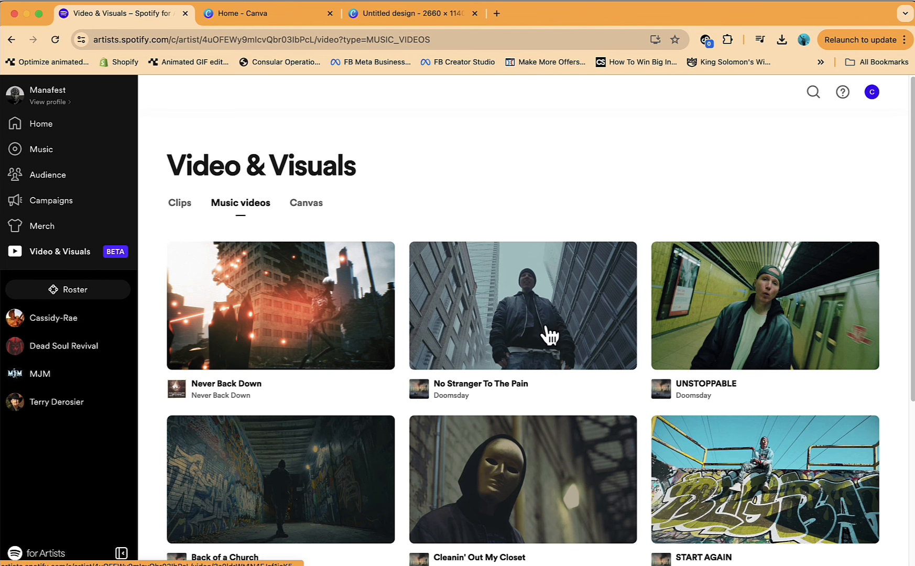
{"action": "mouse_move", "coordinate": [491, 251]}
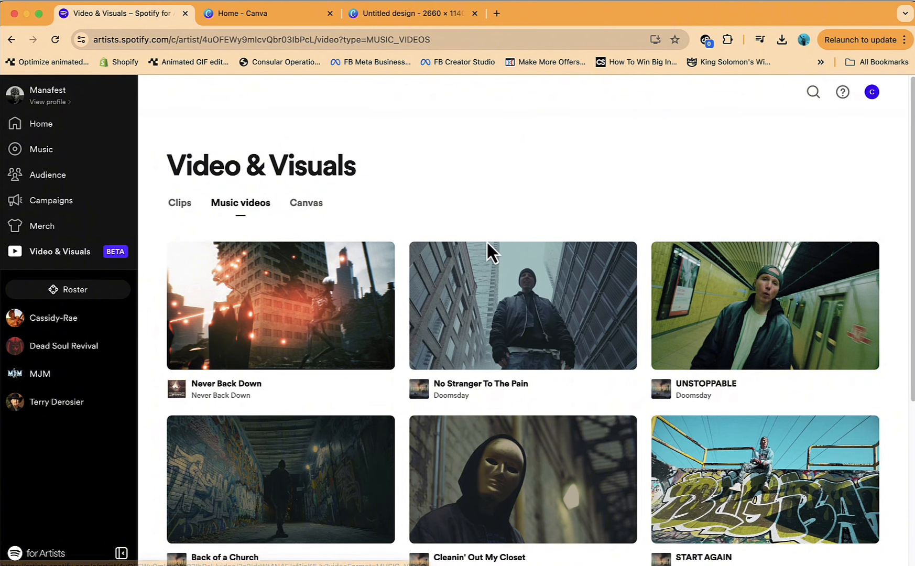
{"action": "mouse_move", "coordinate": [663, 153]}
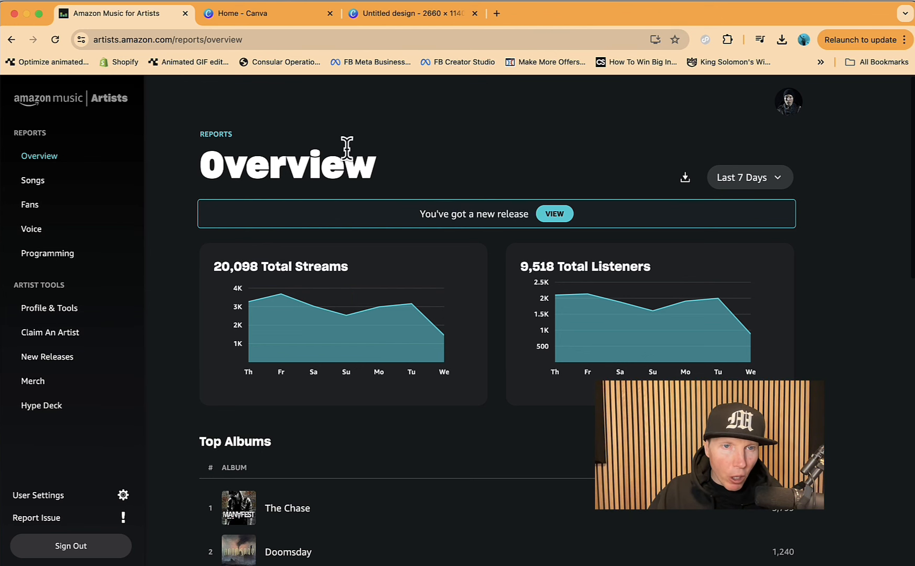
{"action": "mouse_move", "coordinate": [86, 354]}
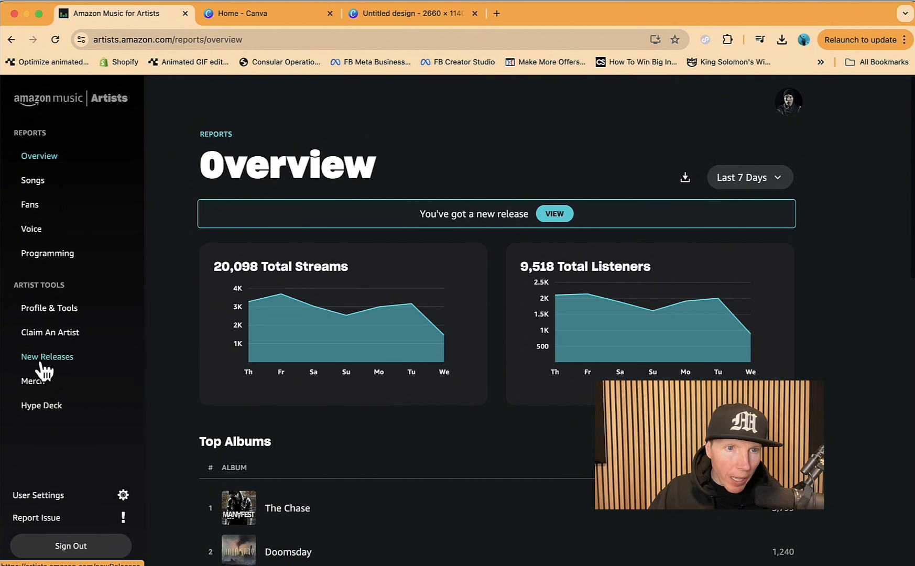
Step: From New Releases, begin a pitch for the Battleground release
{"action": "left_click", "coordinate": [47, 357]}
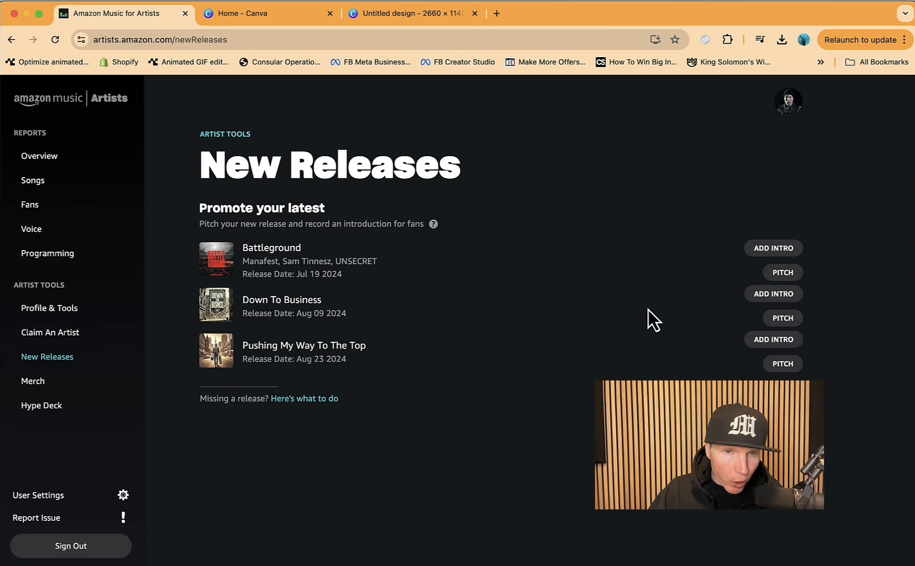
{"action": "mouse_move", "coordinate": [782, 272]}
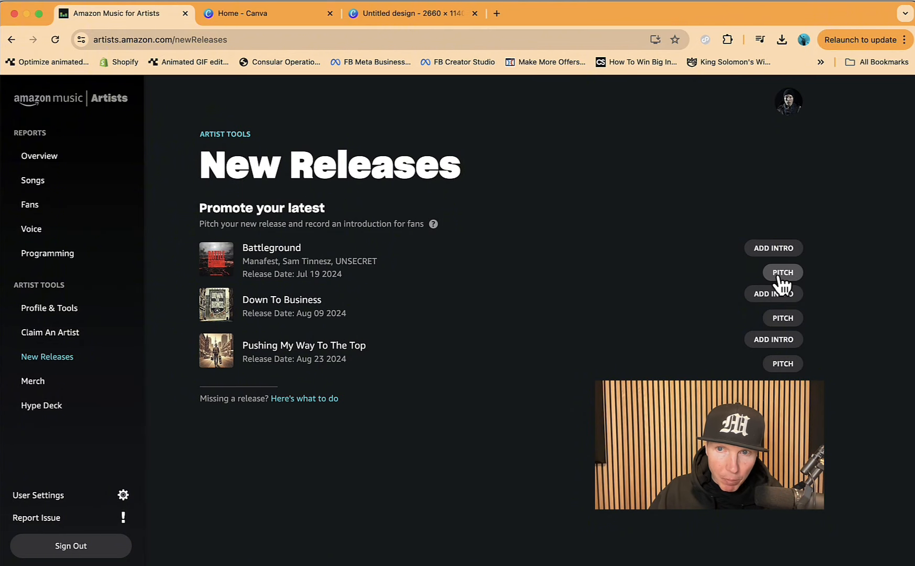
{"action": "left_click", "coordinate": [782, 272]}
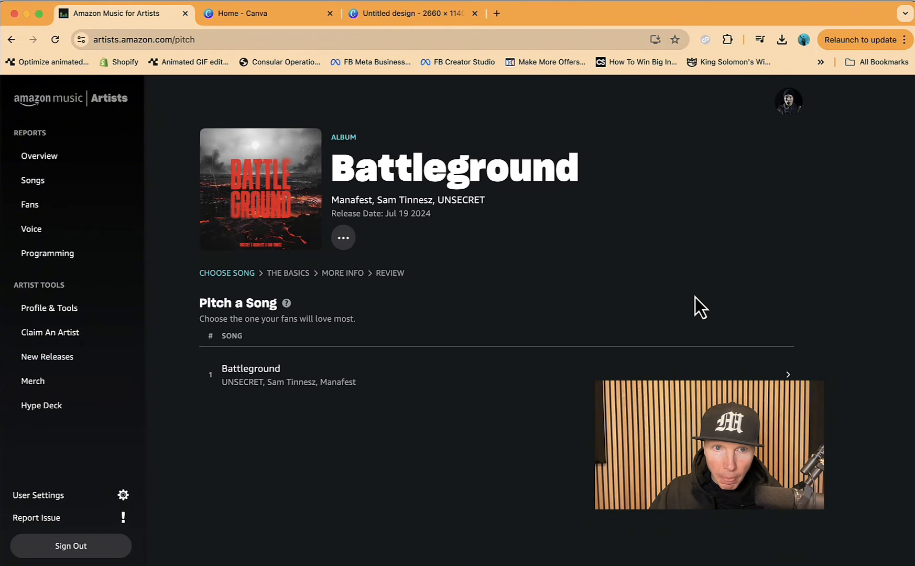
Step: Pick Battleground and write the pitch reason about the UNSECRET/Manafest collaboration gaining traction
{"action": "left_click", "coordinate": [250, 374]}
{"action": "type", "text": "This song is"}
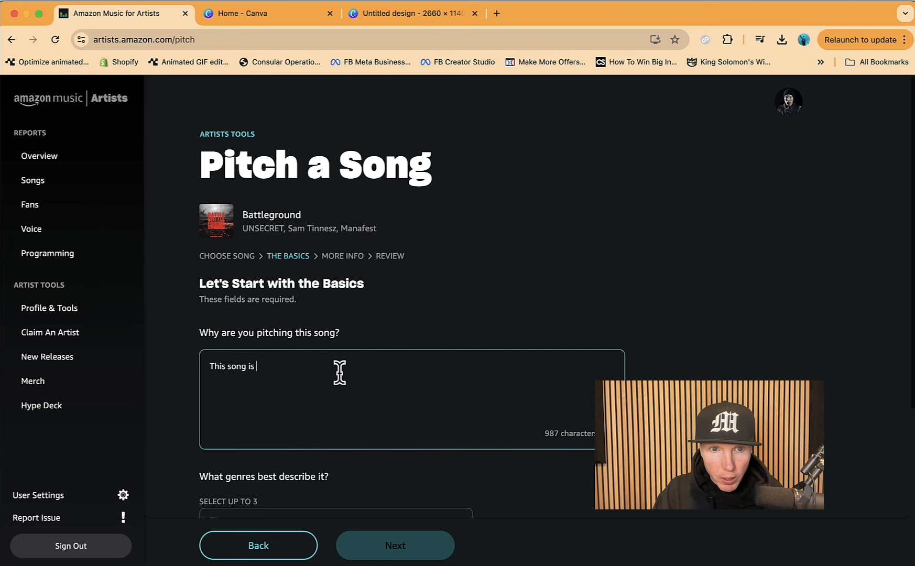
{"action": "type", "text": "gaining a lot"}
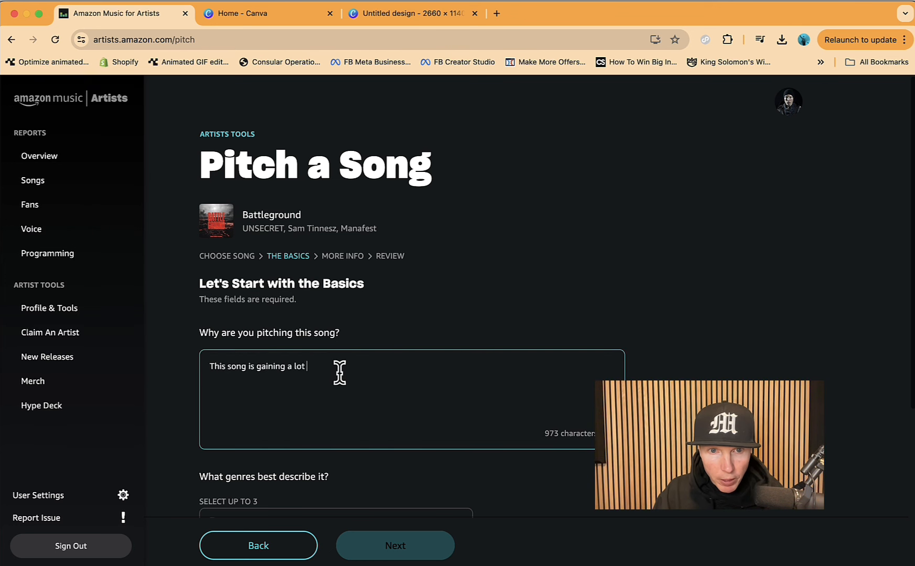
{"action": "type", "text": "of traction as it's a mass"}
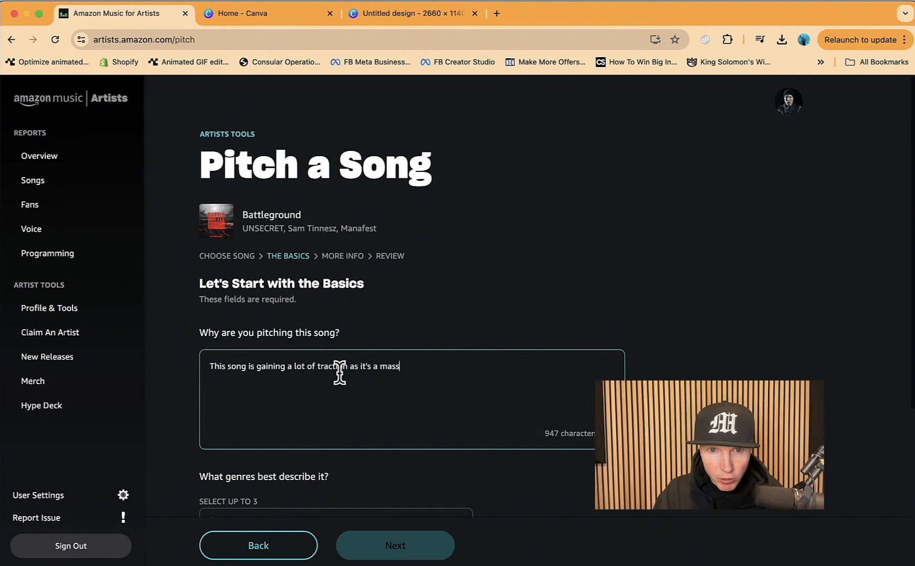
{"action": "type", "text": "ive collaboration with"}
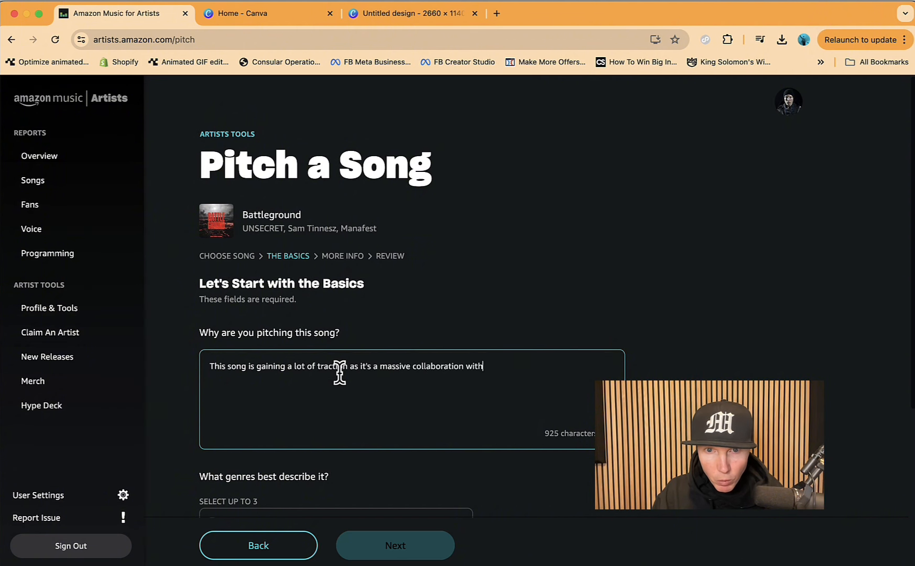
{"action": "type", "text": "UNSECRET x Sam Tinnesz and"}
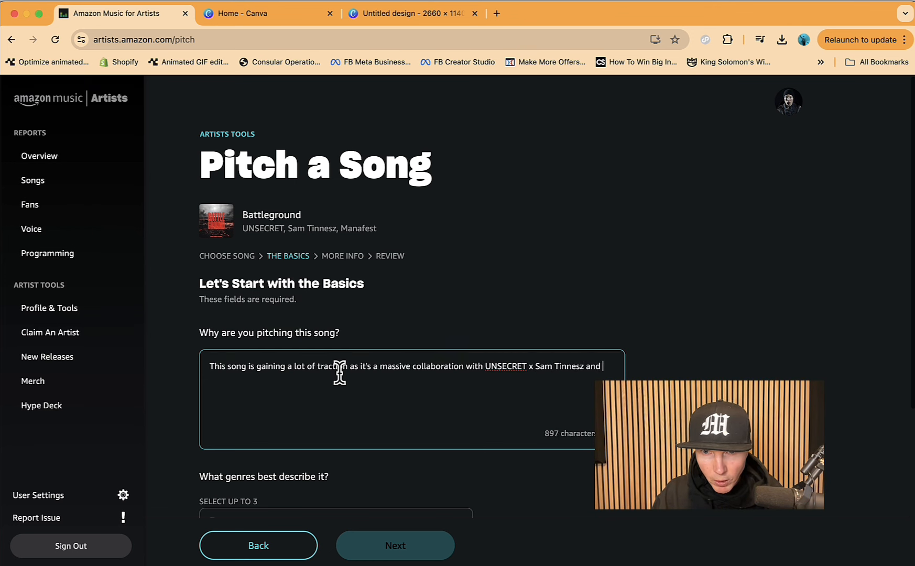
{"action": "type", "text": "Manafest."}
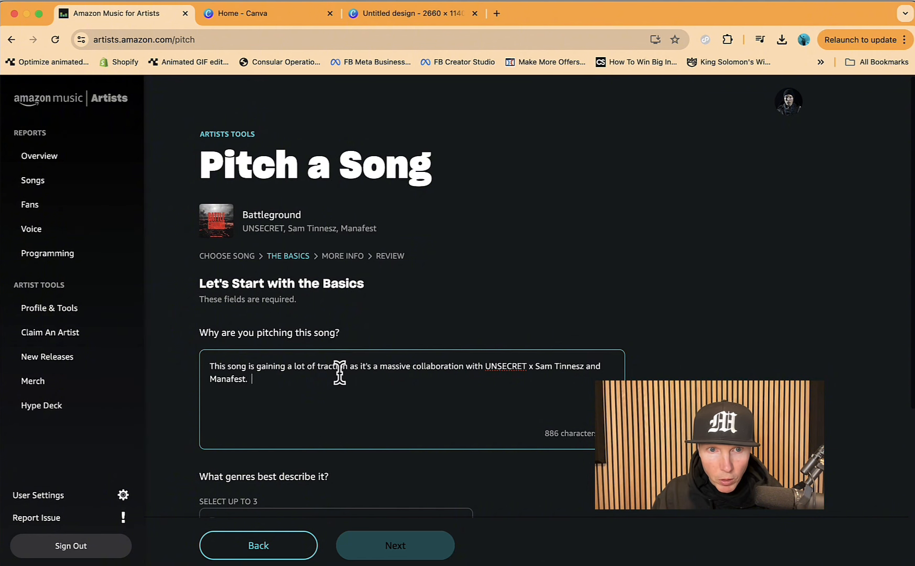
{"action": "type", "text": "We are all promoting this song huge and"}
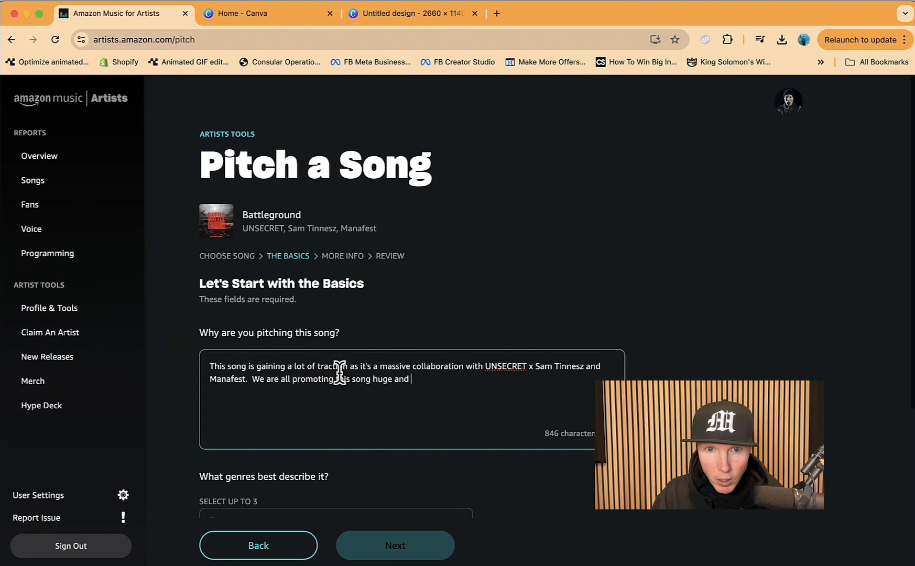
{"action": "type", "text": "it's crushing."}
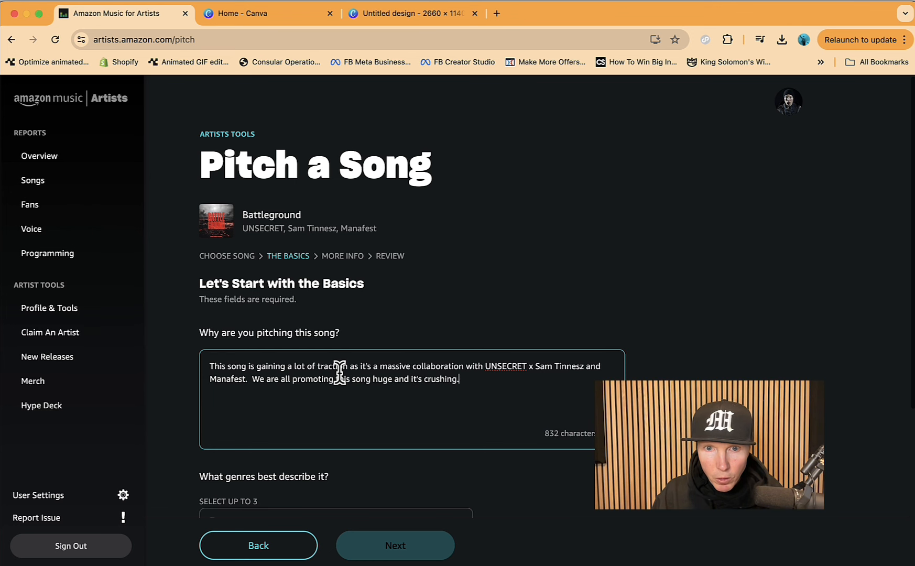
{"action": "type", "text": "Would love your"}
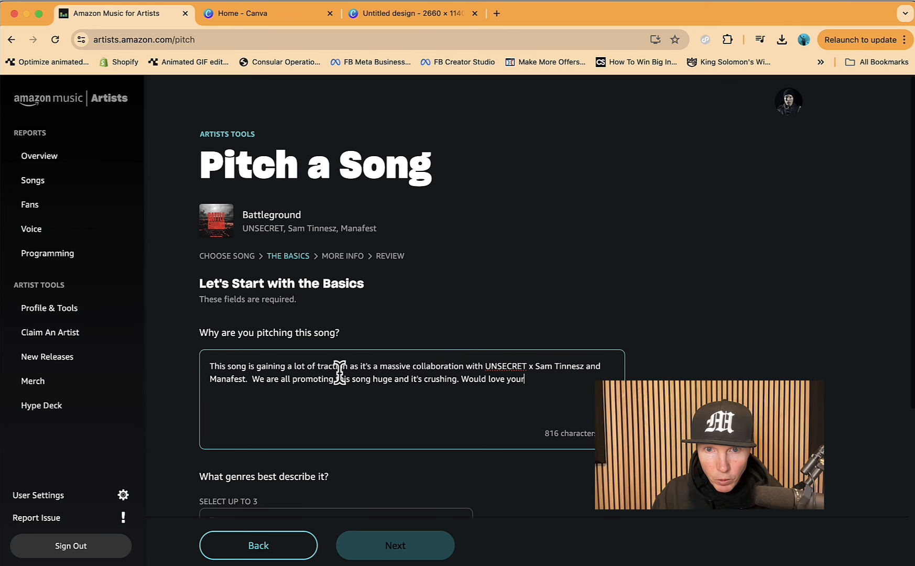
{"action": "type", "text": "Aa"}
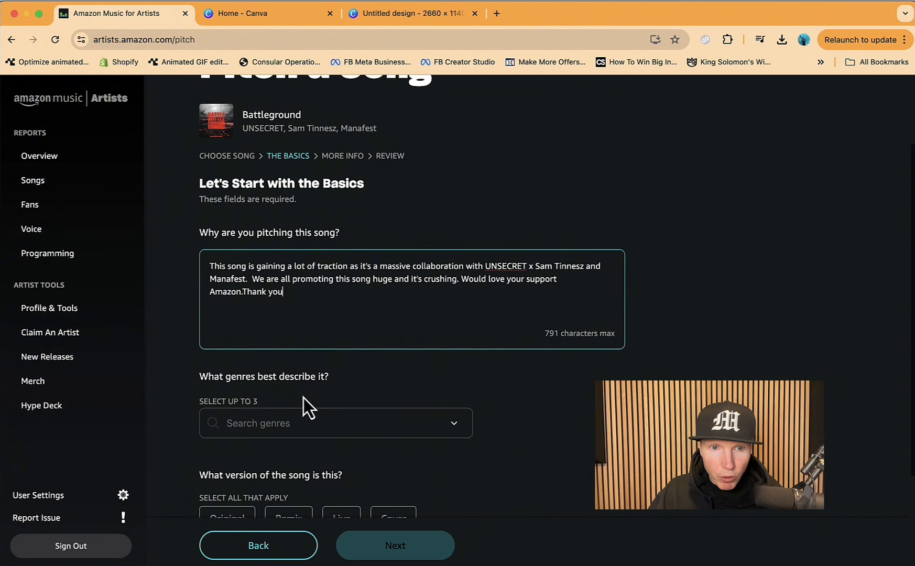
Step: Set genres Alternative Rock and Alternative Hip-Hop, Original version, with English lyrics
{"action": "type", "text": "alt"}
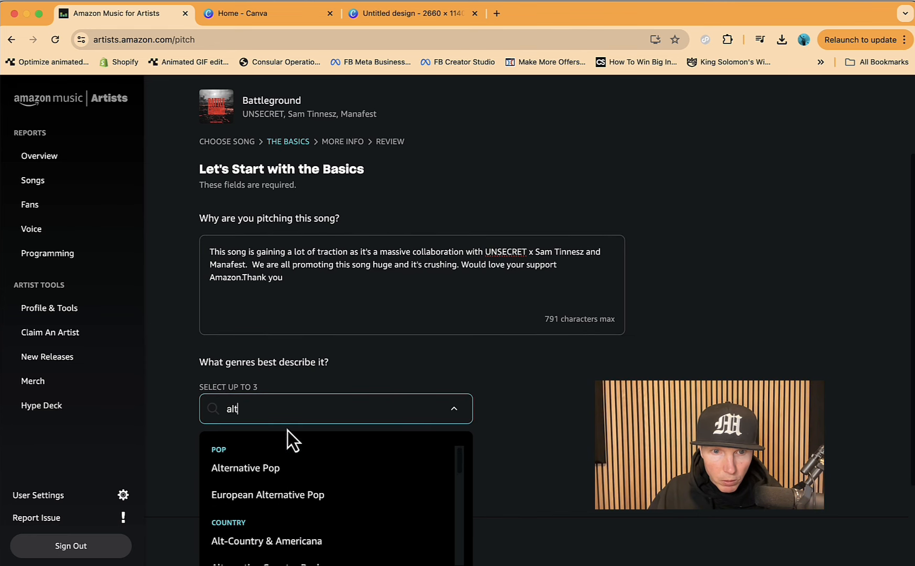
{"action": "scroll", "scroll_direction": "down", "scroll_amount": 3}
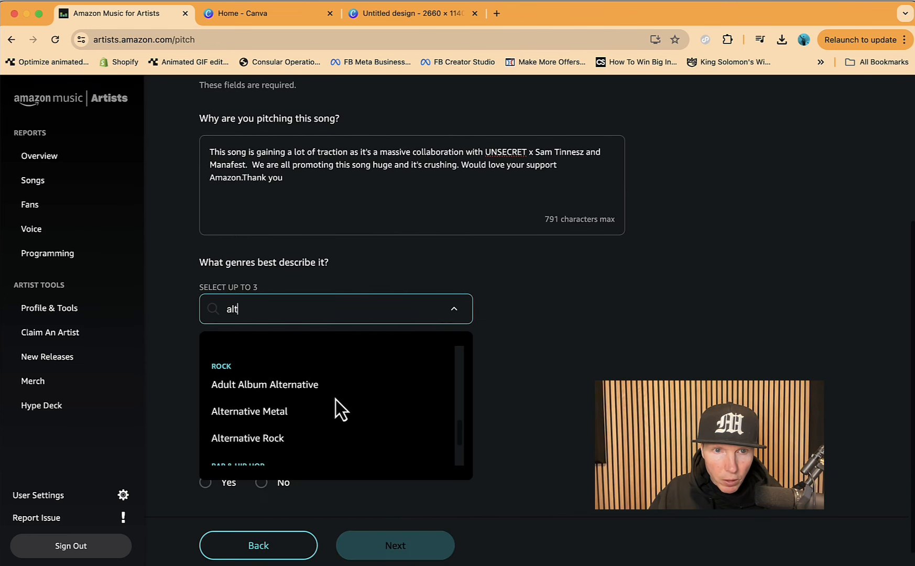
{"action": "left_click", "coordinate": [247, 438]}
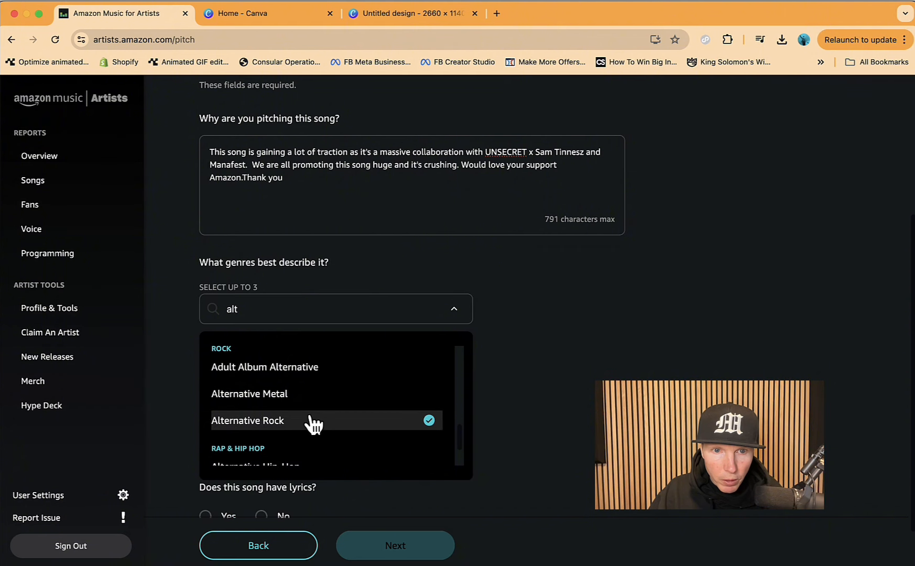
{"action": "left_click", "coordinate": [255, 429]}
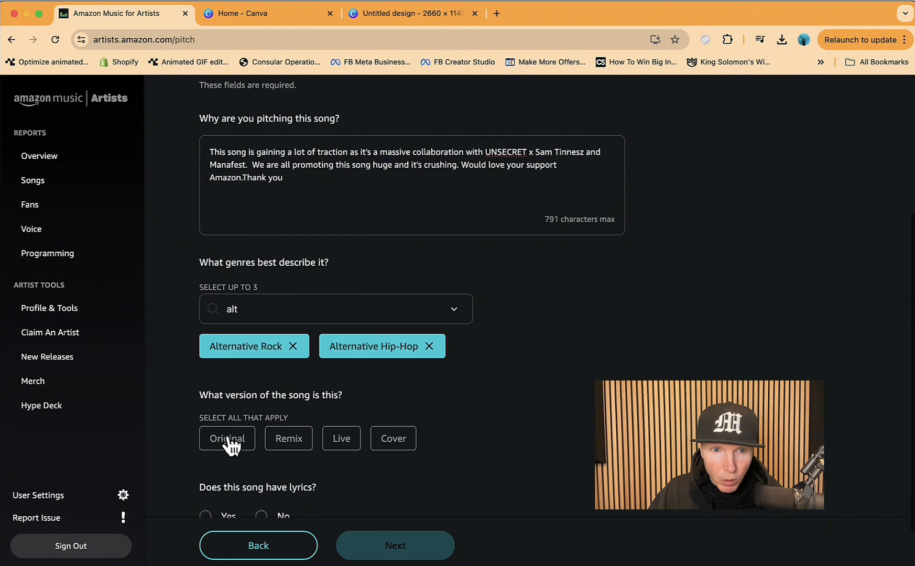
{"action": "left_click", "coordinate": [226, 438]}
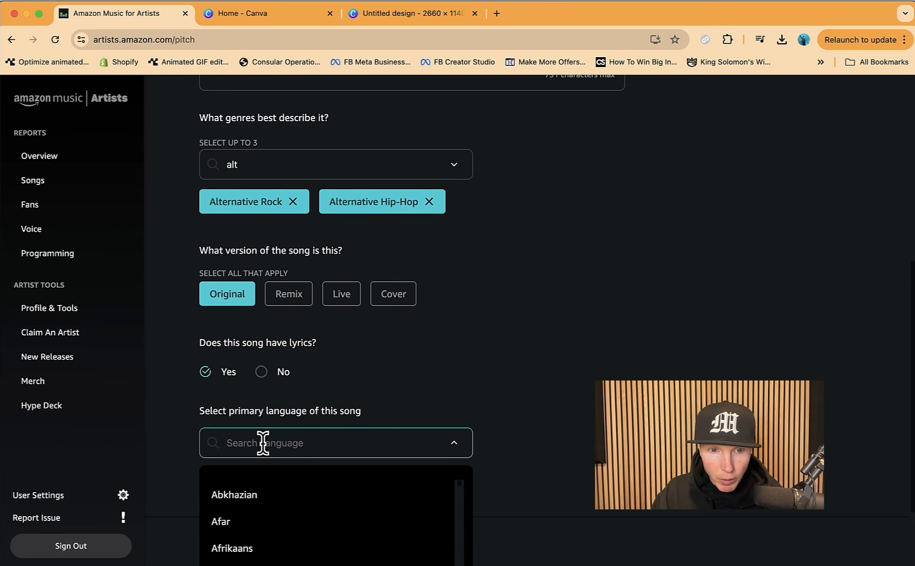
{"action": "type", "text": "eng"}
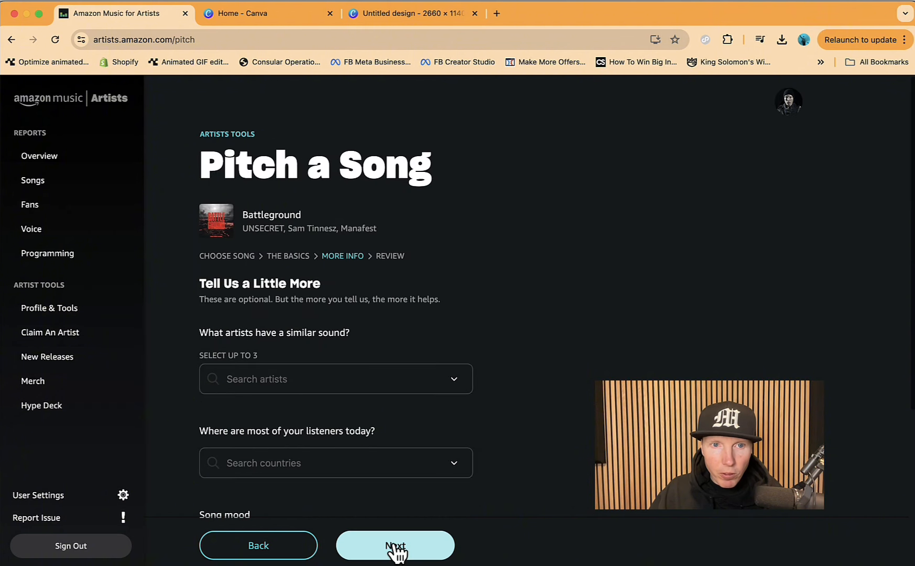
Step: In Spotify, search the collaborator and browse down to the Fans also like artists
{"action": "left_click", "coordinate": [335, 378]}
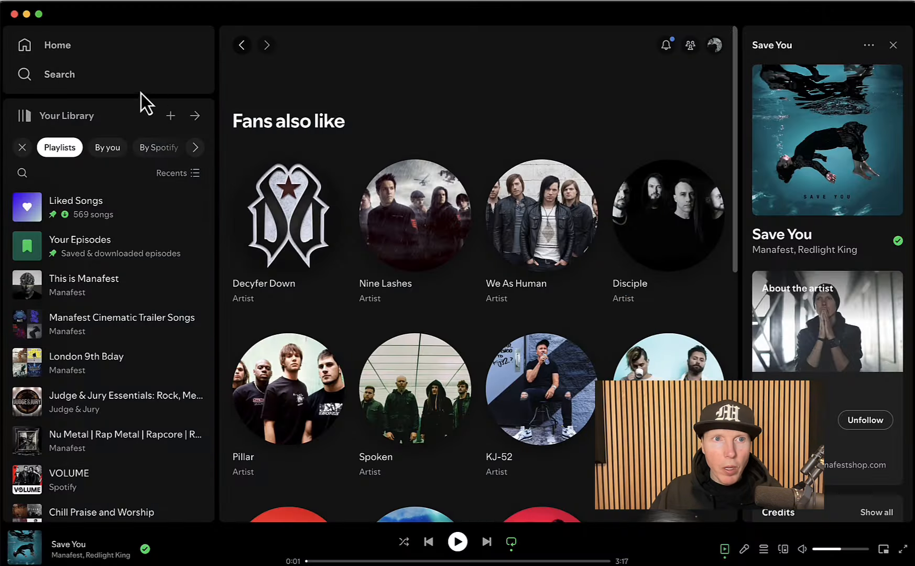
{"action": "type", "text": "sam"}
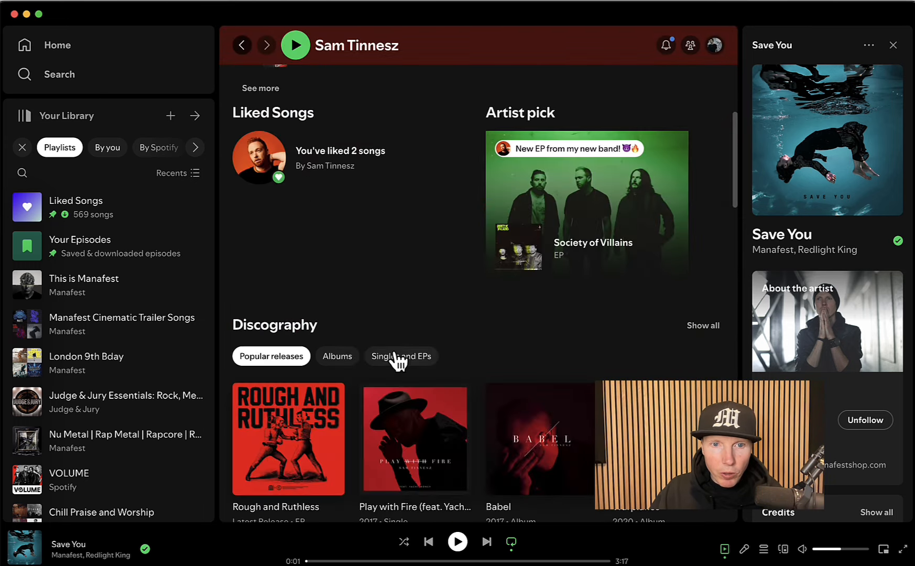
{"action": "scroll", "scroll_direction": "down", "scroll_amount": 3}
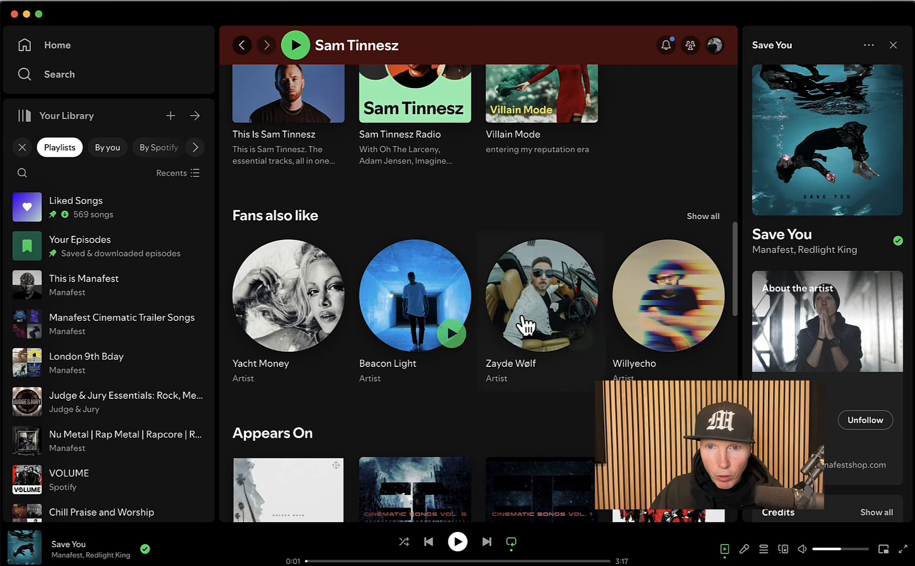
{"action": "scroll", "scroll_direction": "down", "scroll_amount": 3}
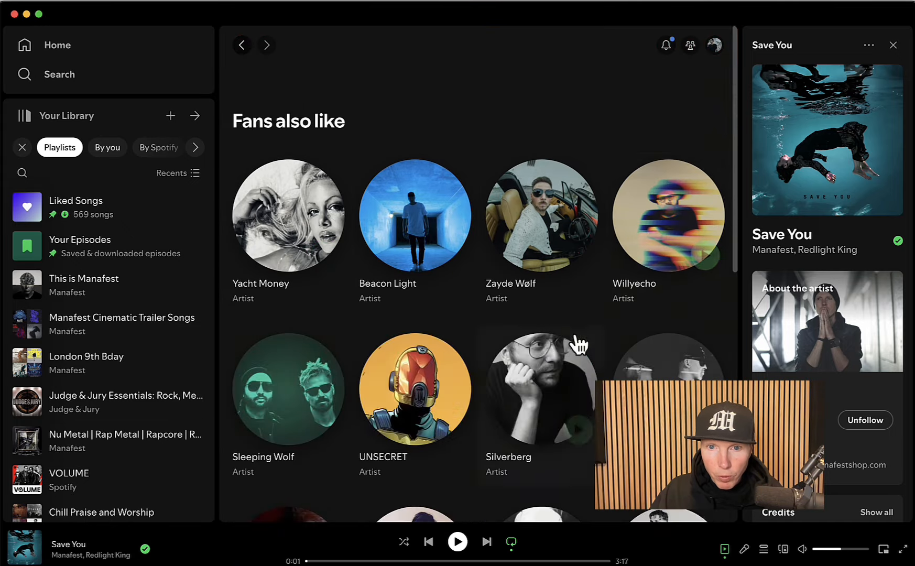
{"action": "scroll", "scroll_direction": "down", "scroll_amount": 3}
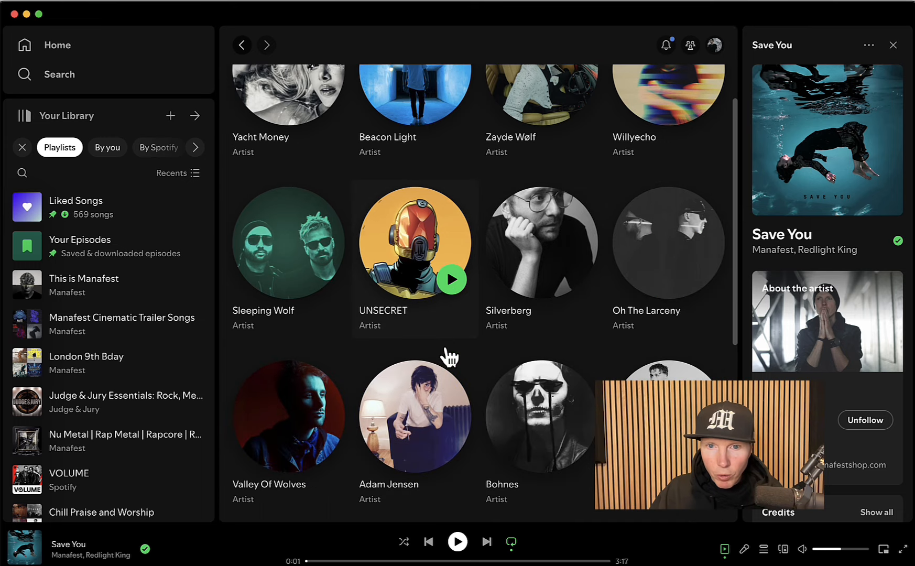
{"action": "scroll", "scroll_direction": "down", "scroll_amount": 3}
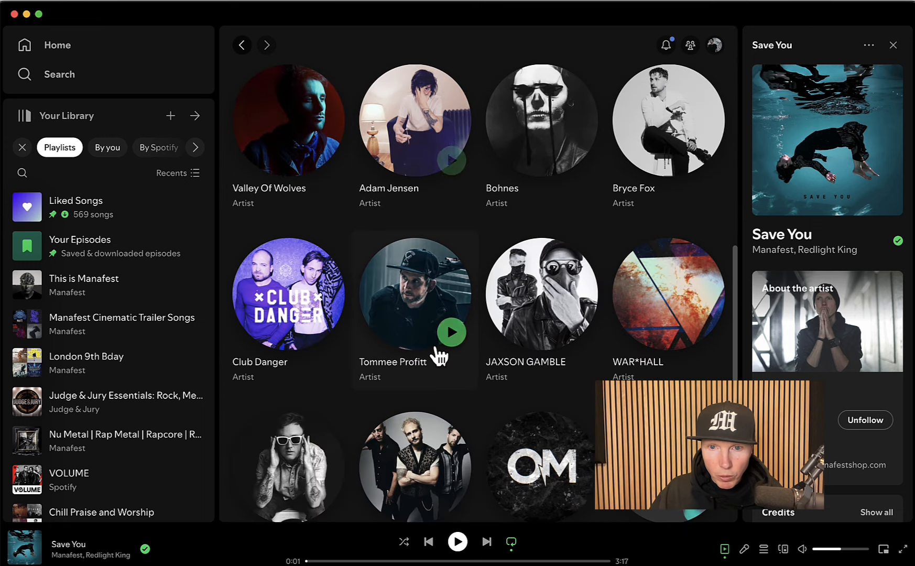
{"action": "scroll", "scroll_direction": "down", "scroll_amount": 3}
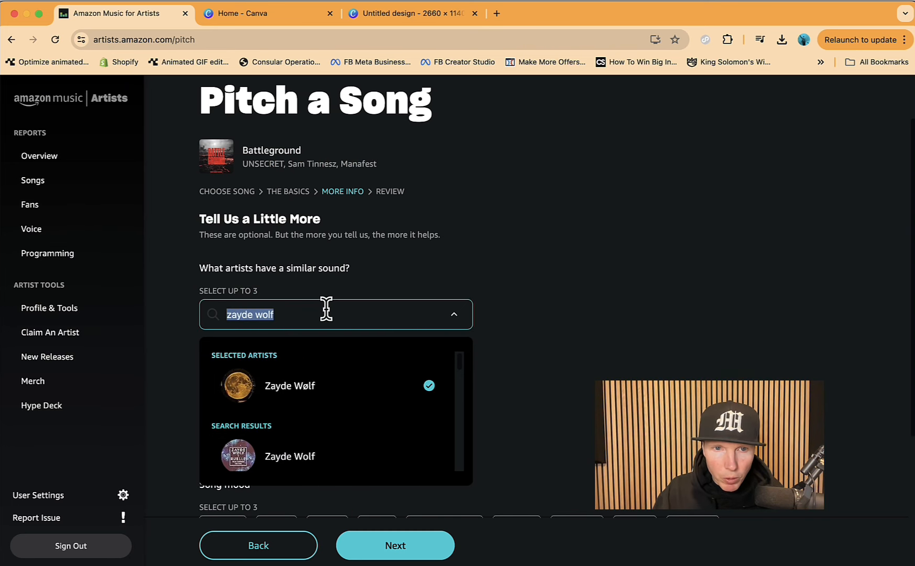
Step: Add Linkin Park and The Score as similar artists and United States as main listener country
{"action": "type", "text": "linkin park"}
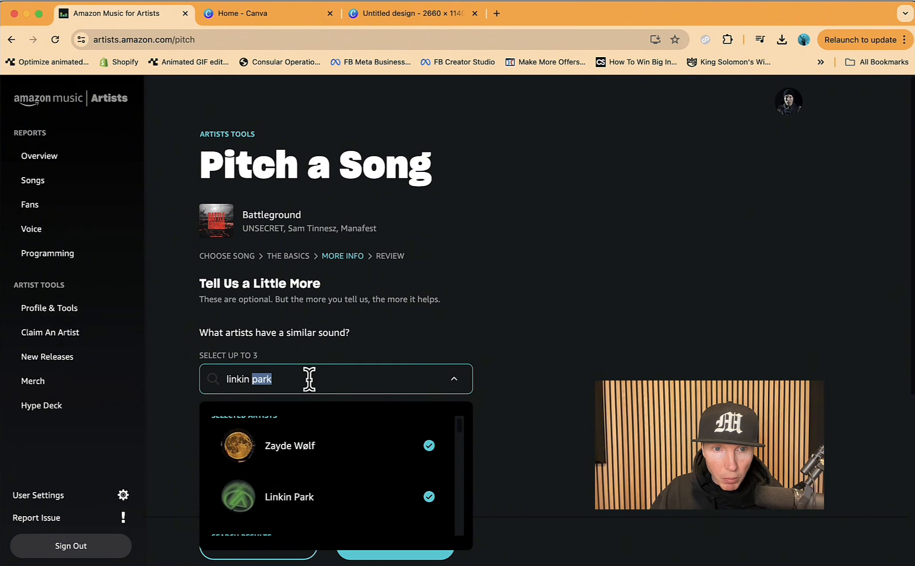
{"action": "type", "text": "the score"}
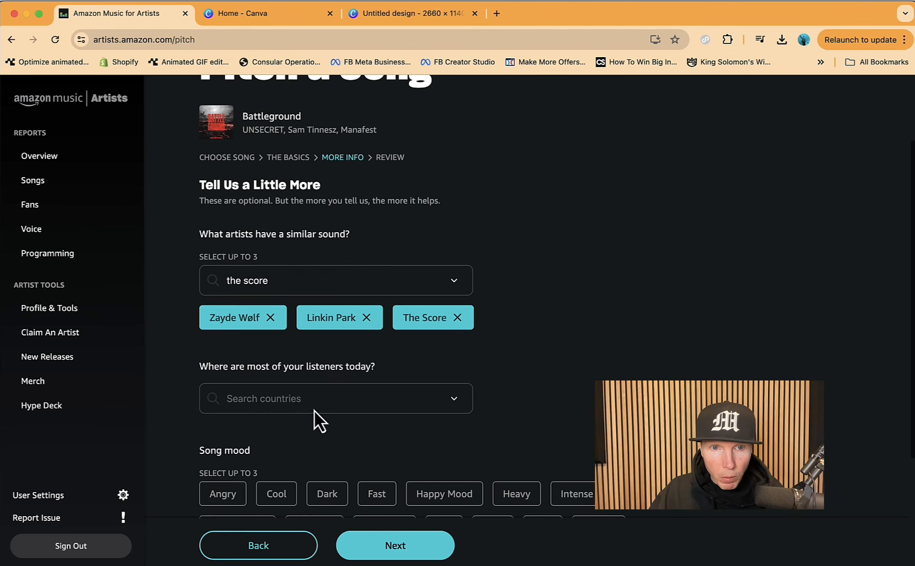
{"action": "type", "text": "united"}
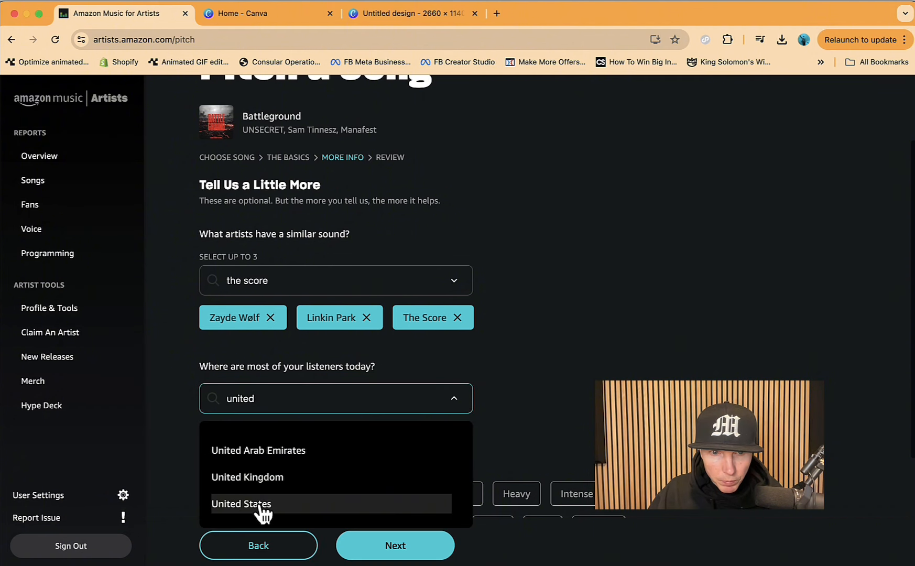
{"action": "left_click", "coordinate": [241, 503]}
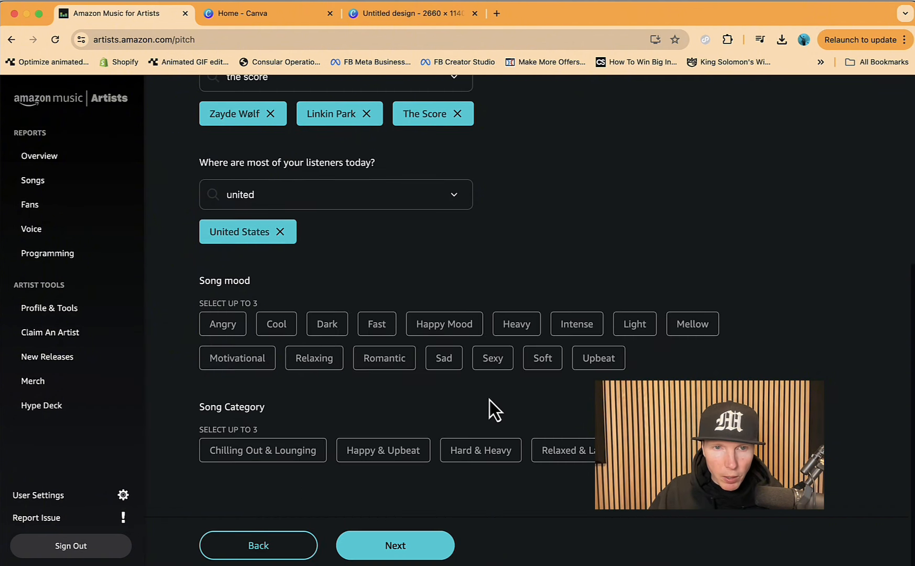
Step: Set moods Dark, Intense and Motivational, review, and submit the pitch
{"action": "left_click", "coordinate": [327, 324]}
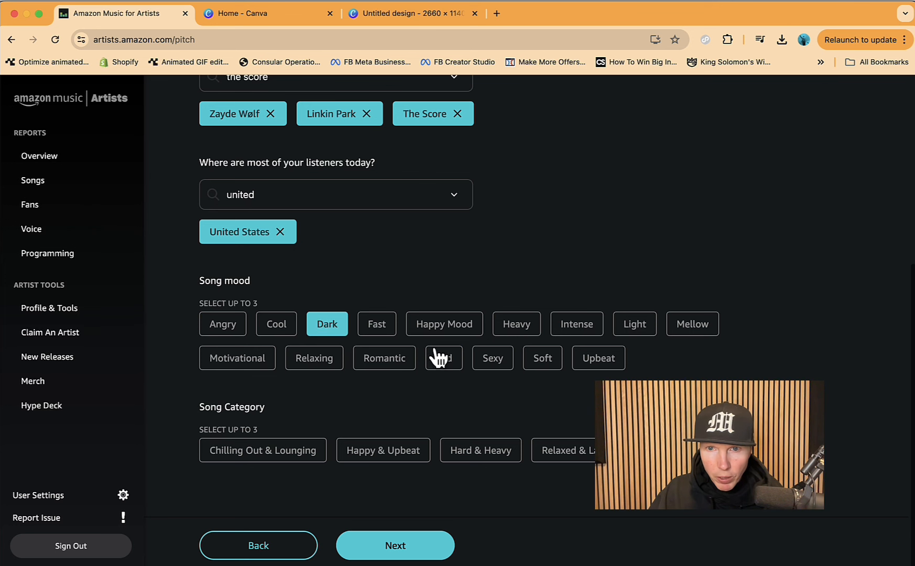
{"action": "left_click", "coordinate": [577, 324]}
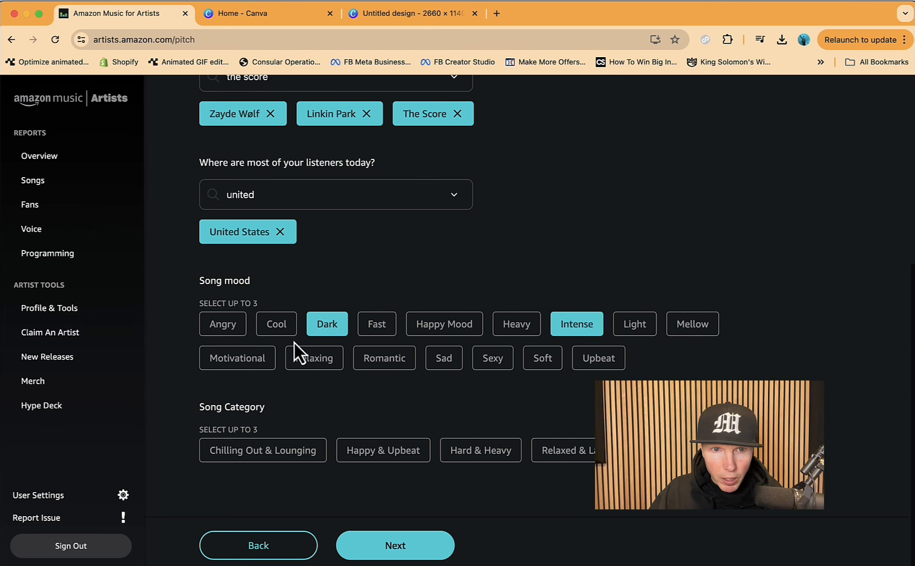
{"action": "left_click", "coordinate": [237, 358]}
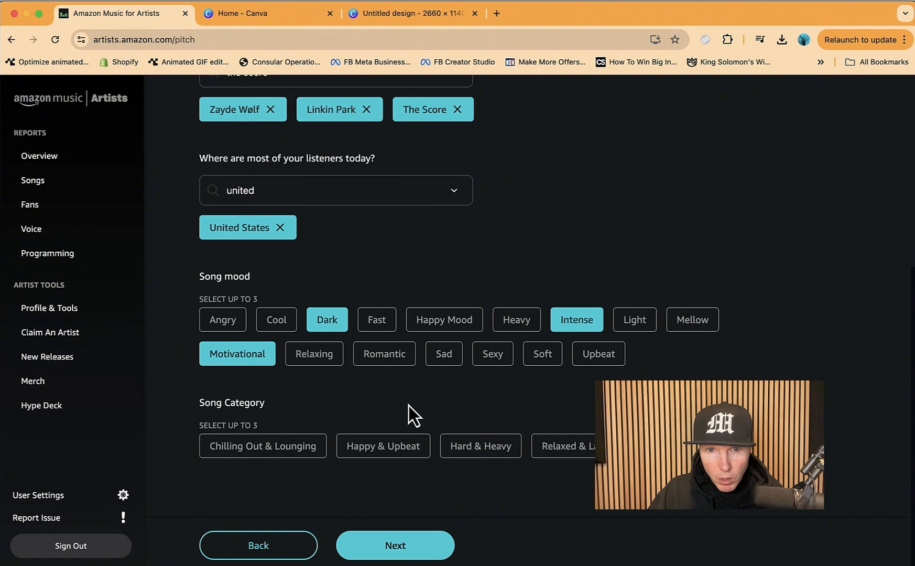
{"action": "mouse_move", "coordinate": [315, 486]}
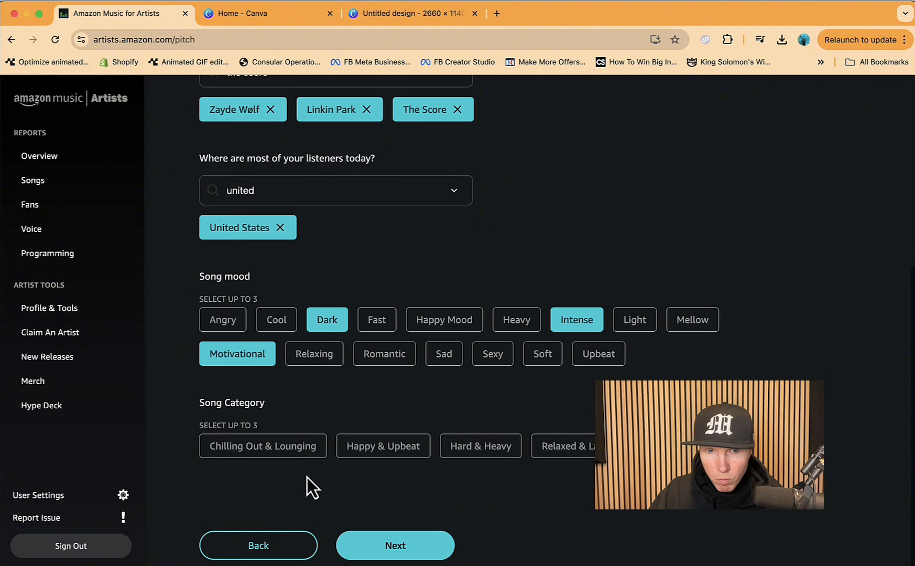
{"action": "mouse_move", "coordinate": [423, 478]}
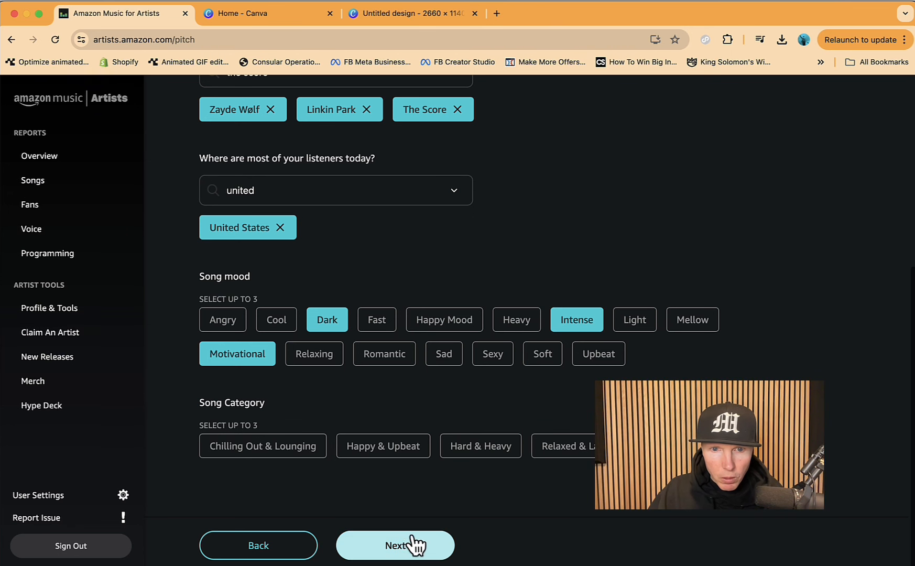
{"action": "left_click", "coordinate": [396, 547]}
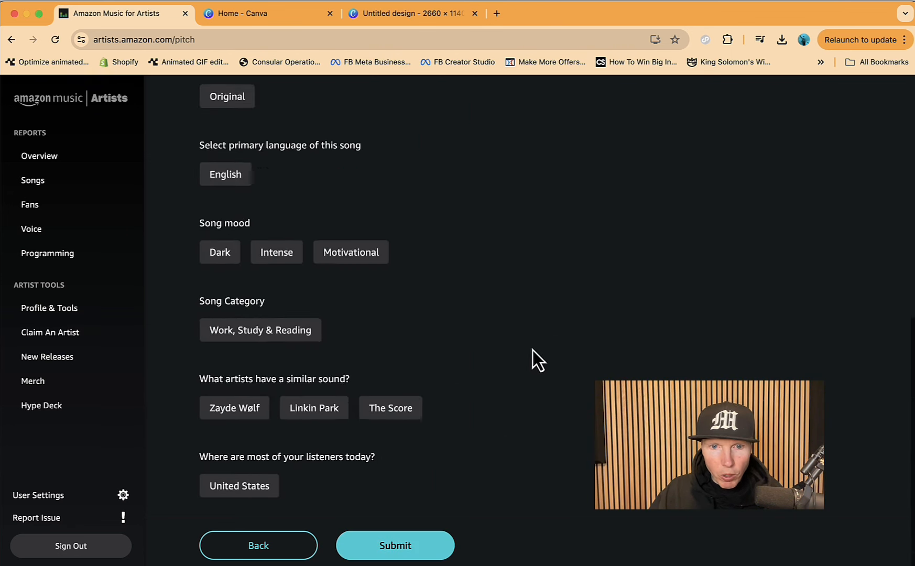
{"action": "left_click", "coordinate": [394, 545]}
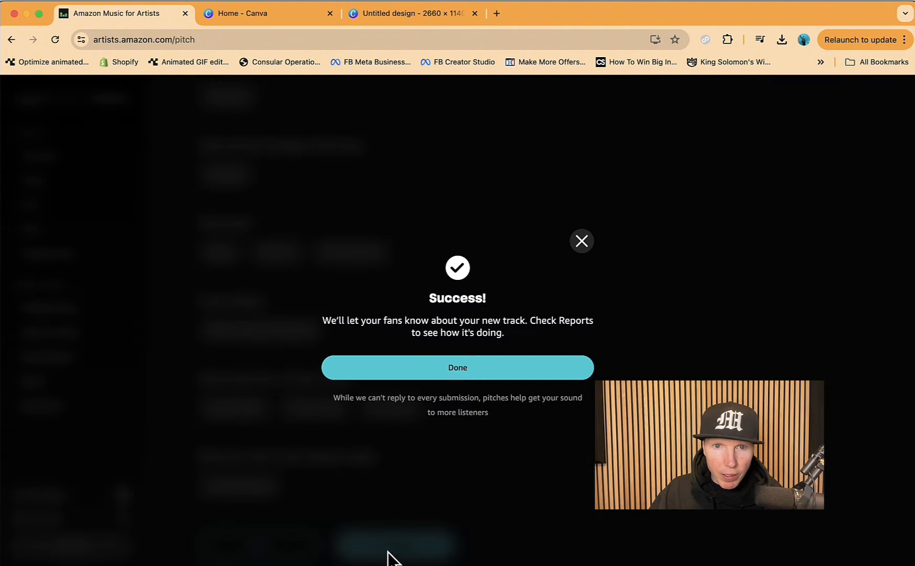